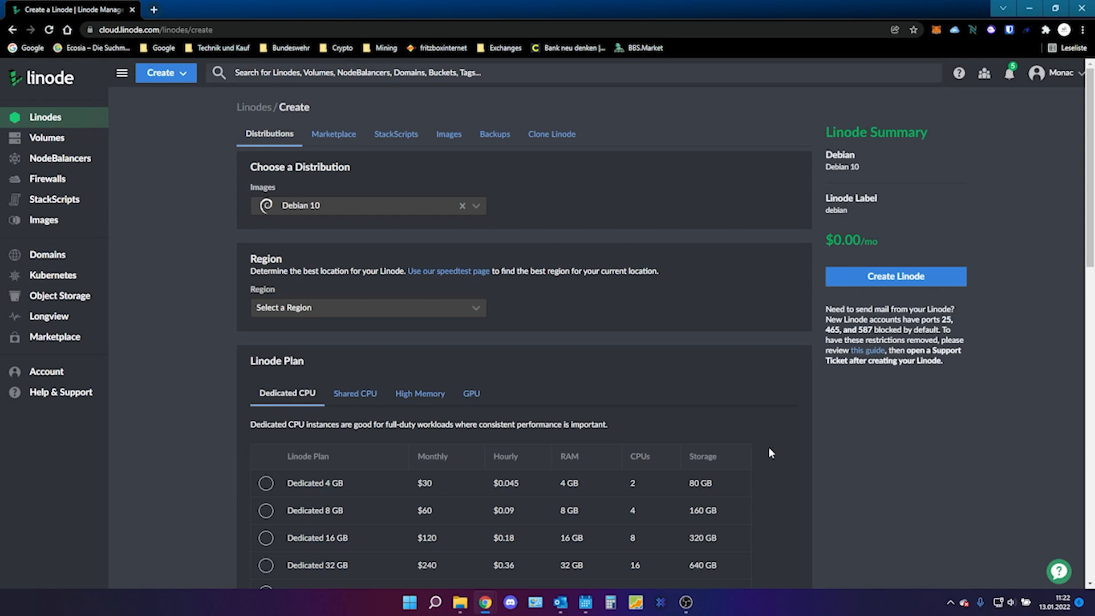
{"action": "mouse_move", "coordinate": [762, 428]}
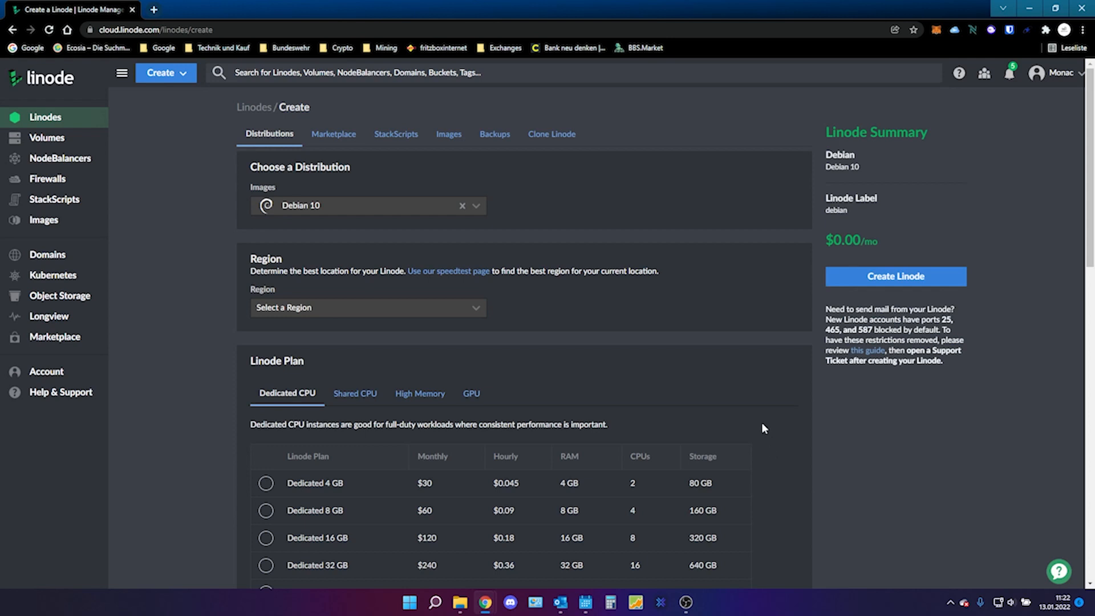
{"action": "mouse_move", "coordinate": [607, 226]}
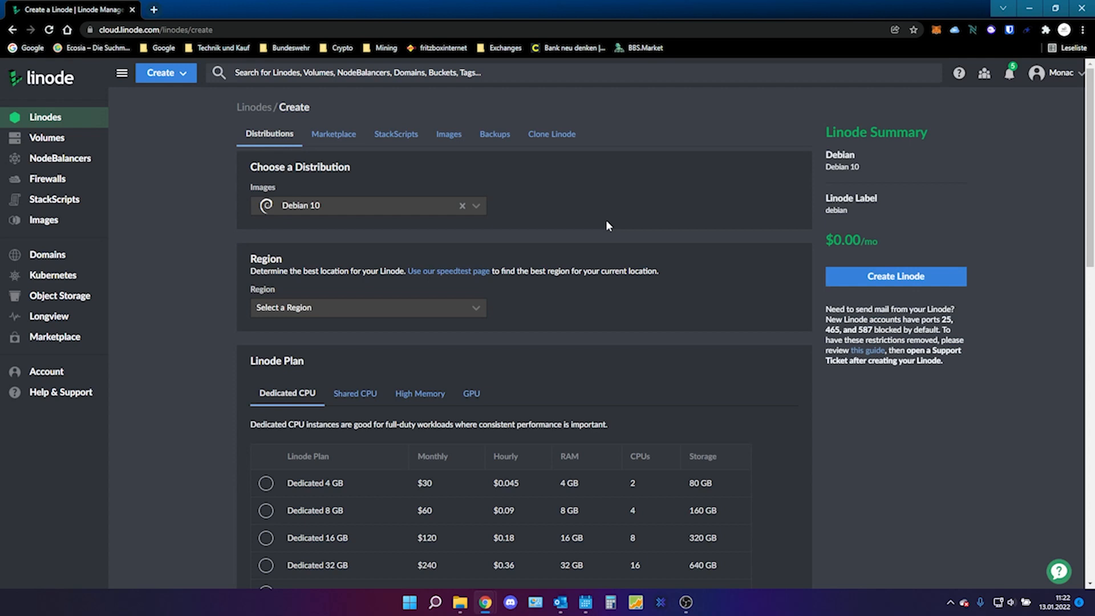
{"action": "mouse_move", "coordinate": [218, 166]}
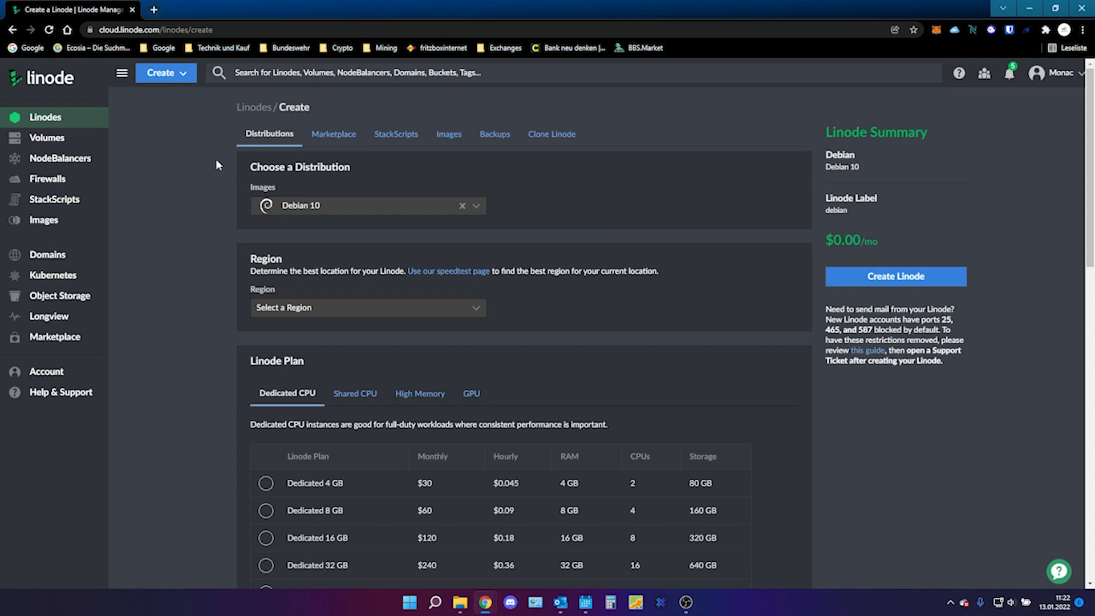
Step: Create a Debian 11 Nanode 1 GB Linode in Frankfurt, DE, labelled 'test', with a root password
{"action": "left_click", "coordinate": [166, 72]}
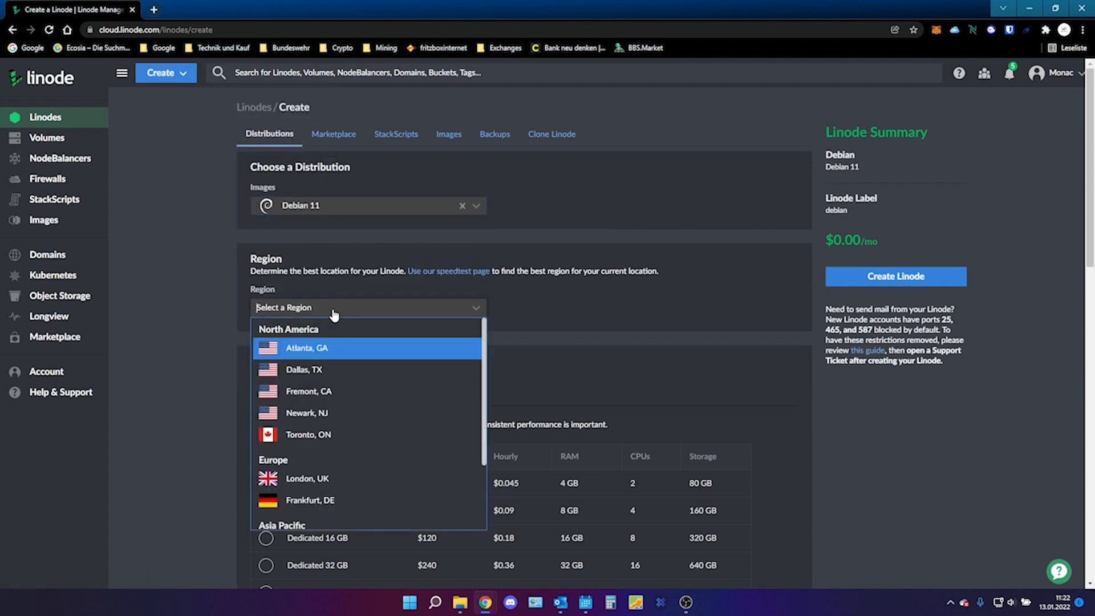
{"action": "left_click", "coordinate": [309, 500]}
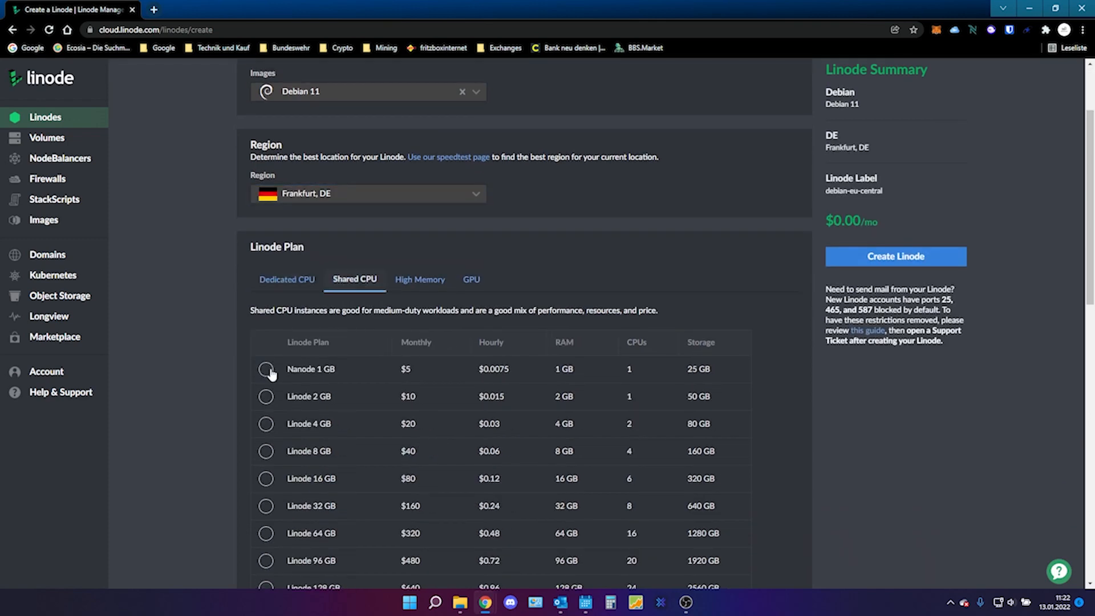
{"action": "left_click", "coordinate": [266, 369]}
{"action": "type", "text": "tes"}
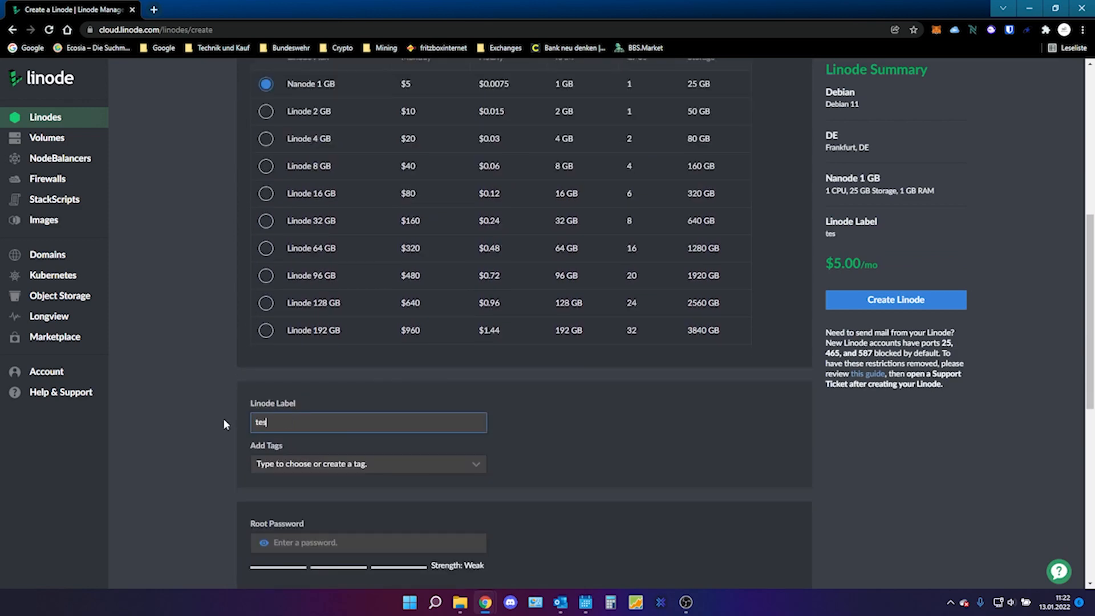
{"action": "left_click", "coordinate": [368, 542]}
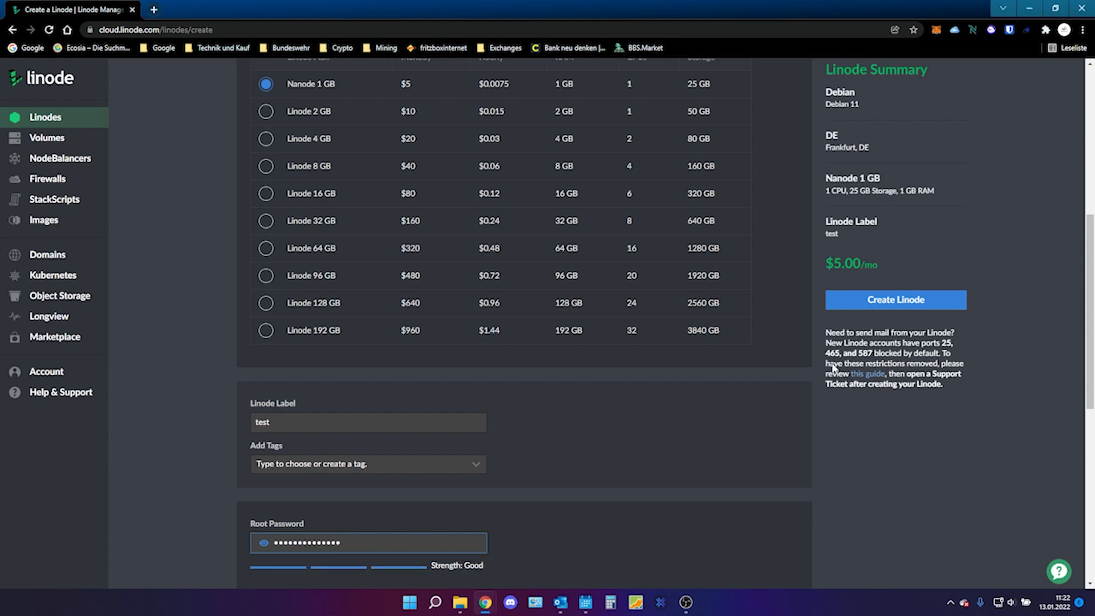
{"action": "left_click", "coordinate": [895, 300]}
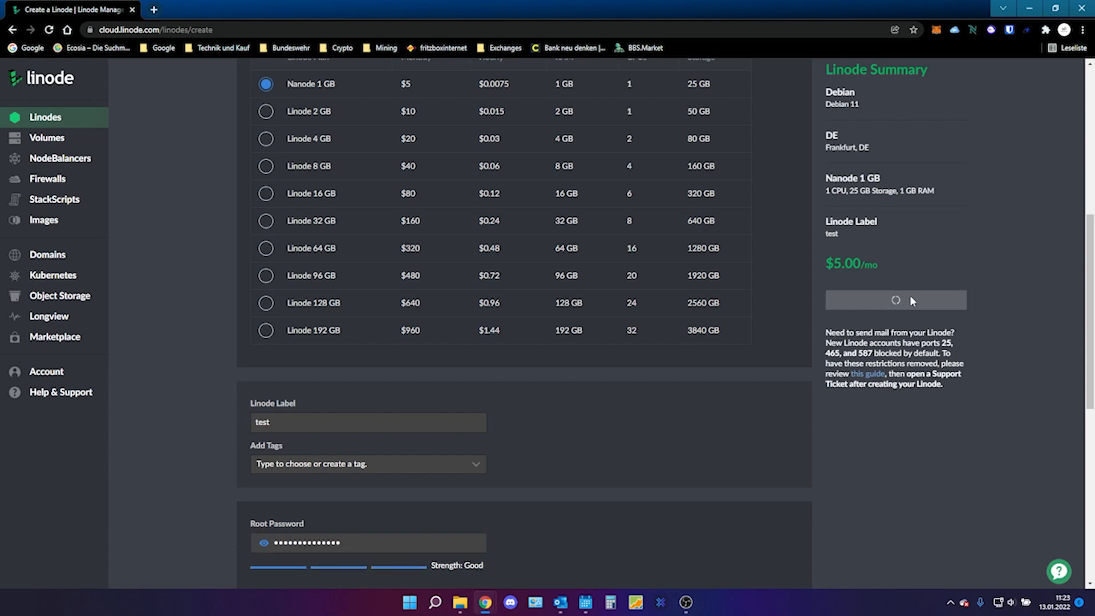
{"action": "mouse_move", "coordinate": [969, 261]}
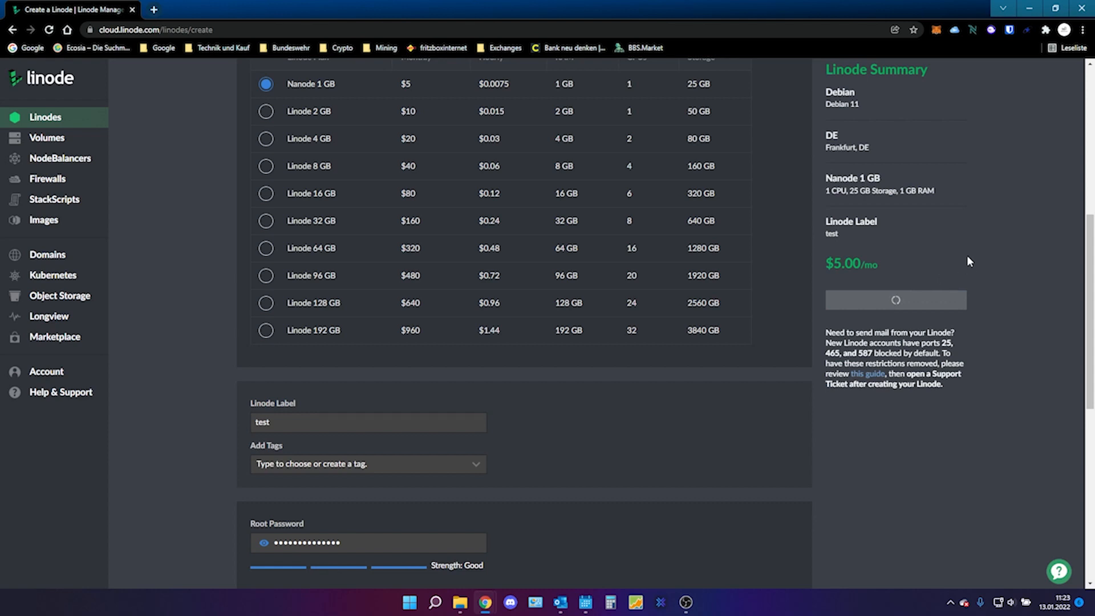
Step: Wait on the test Linode's overview until its status changes from PROVISIONING to RUNNING
{"action": "left_click", "coordinate": [895, 299]}
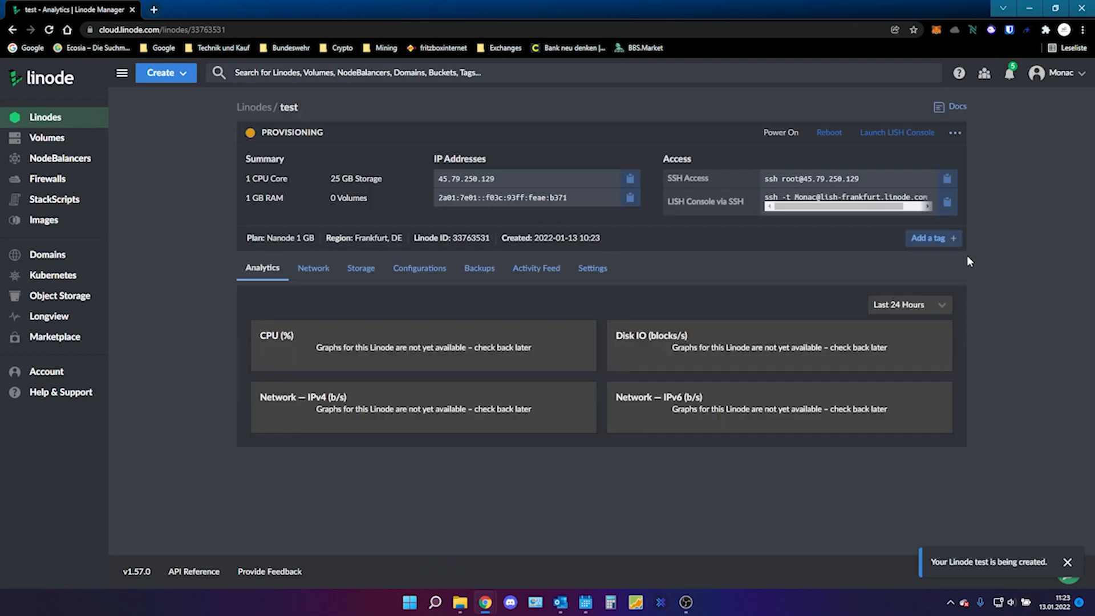
{"action": "mouse_move", "coordinate": [683, 264]}
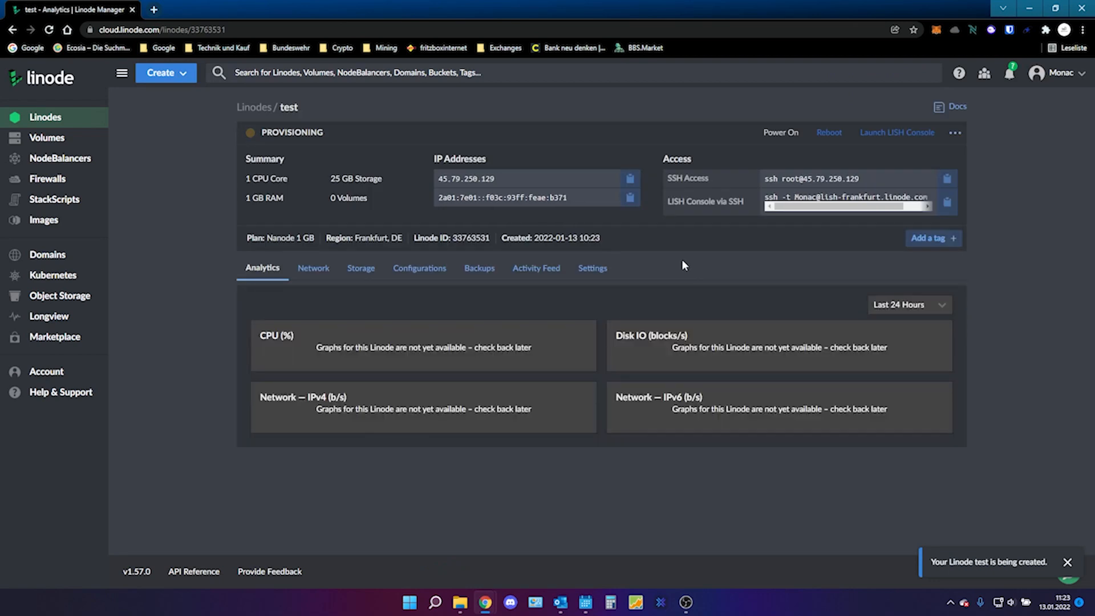
{"action": "mouse_move", "coordinate": [685, 602]}
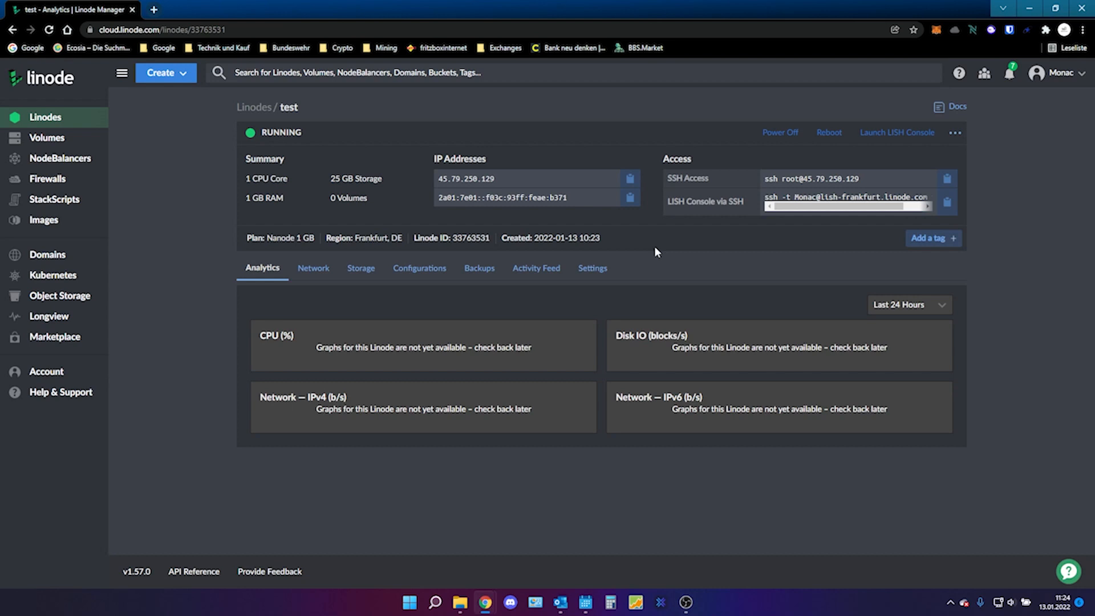
{"action": "mouse_move", "coordinate": [371, 144]}
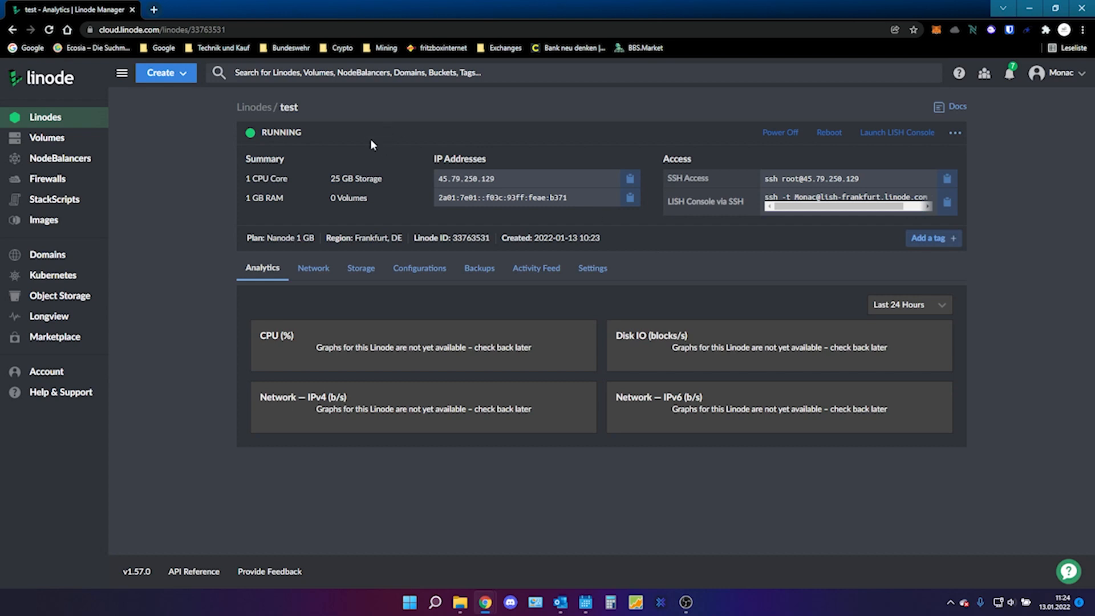
{"action": "mouse_move", "coordinate": [897, 133]}
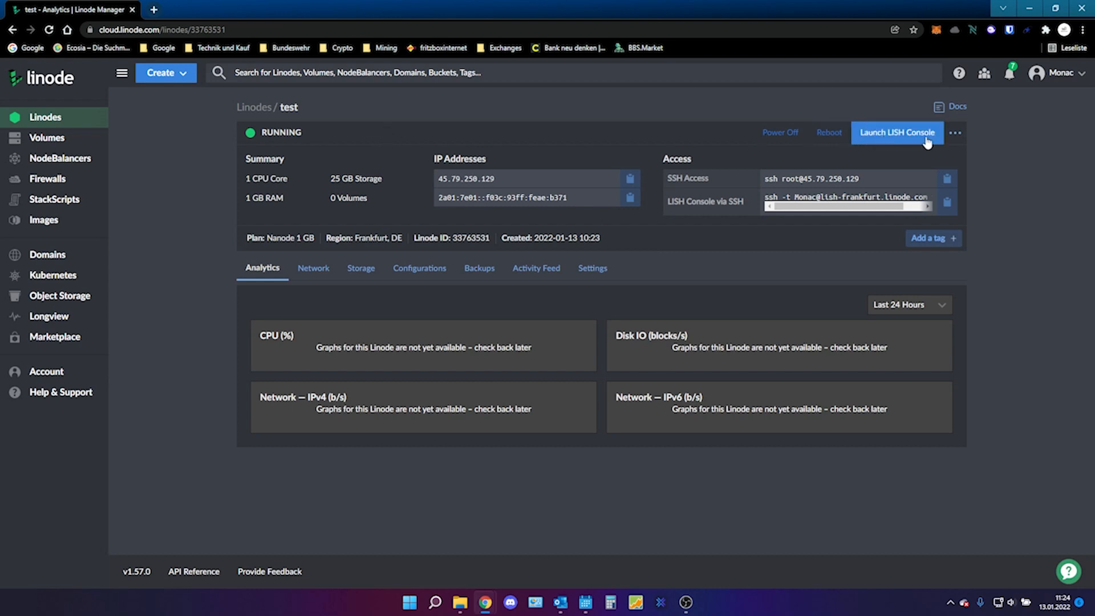
Step: Launch the LISH console and log in as root with the root password
{"action": "left_click", "coordinate": [896, 132]}
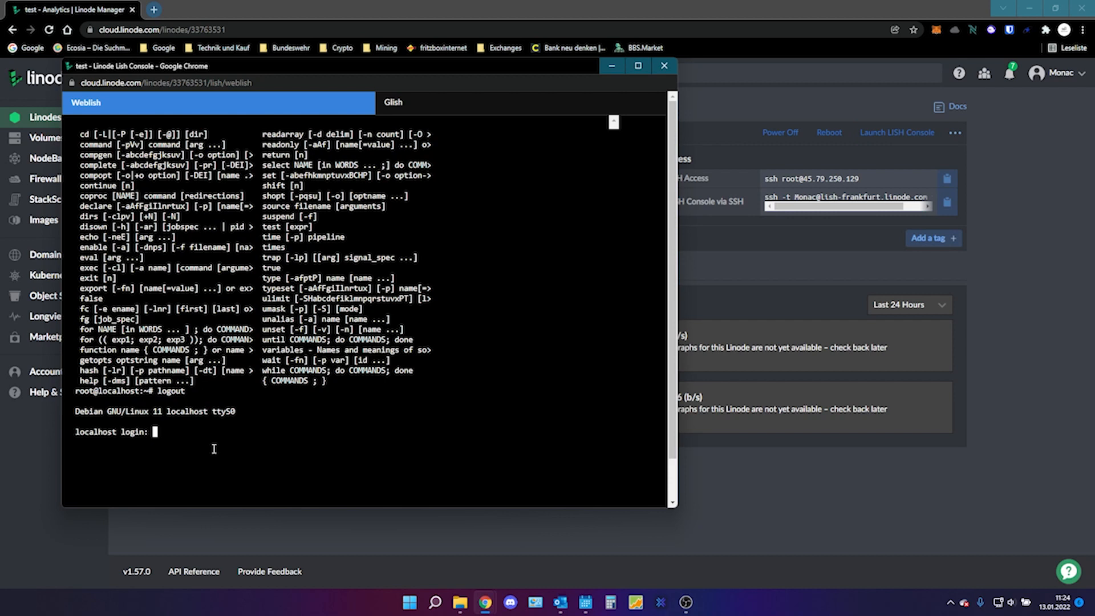
{"action": "type", "text": "root"}
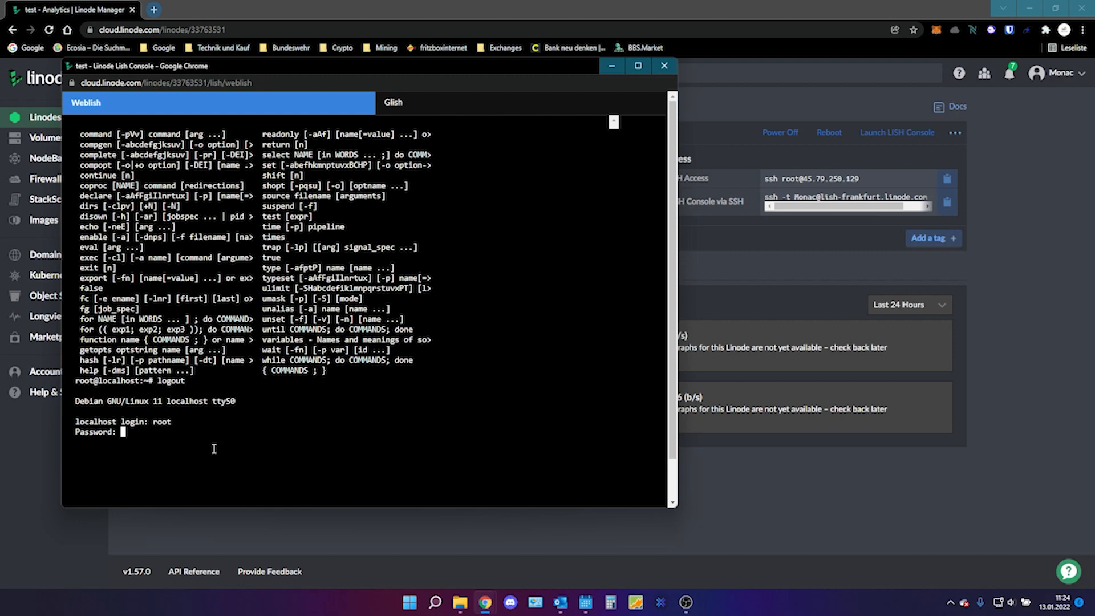
{"action": "key", "text": "Return"}
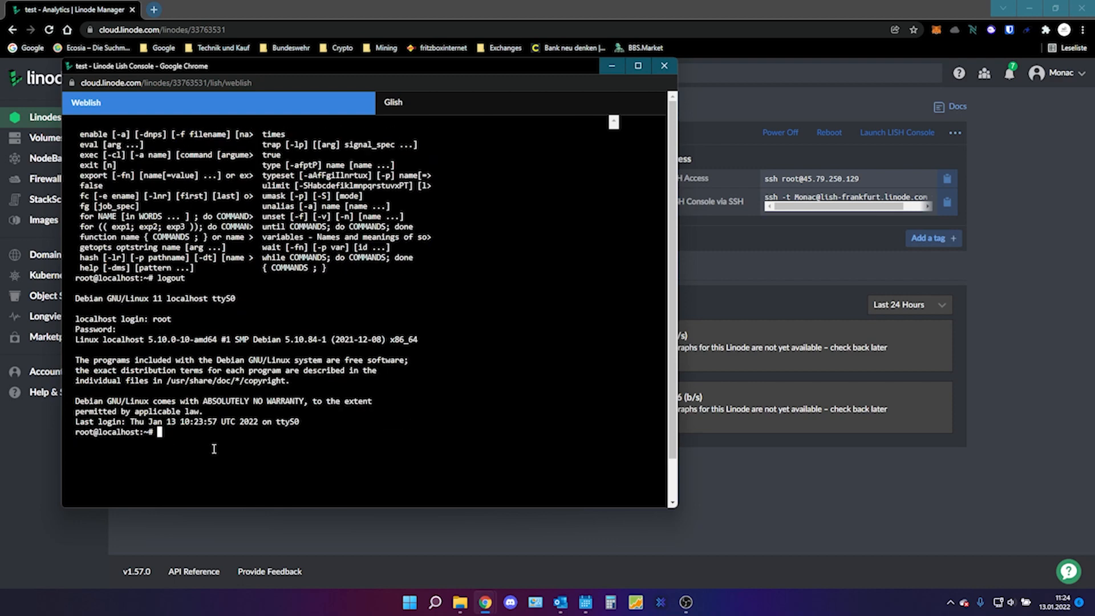
{"action": "mouse_move", "coordinate": [302, 383]}
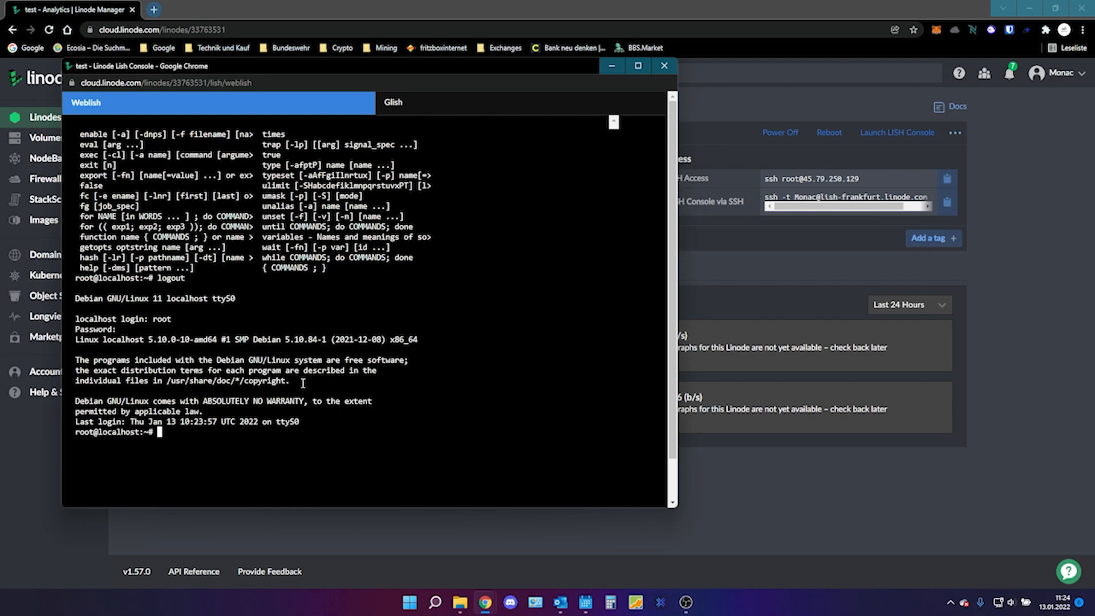
Step: Download install.sh from the WantClue/Helium-VPS GitHub repository with wget
{"action": "type", "text": "wget"}
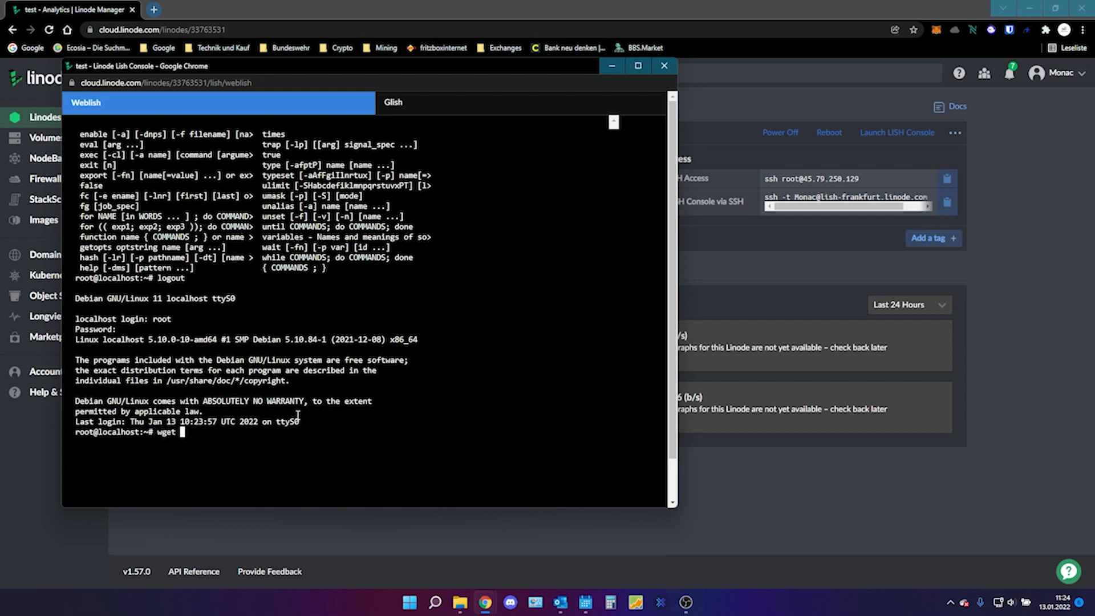
{"action": "type", "text": "https://raw.githubusercontent.com/WantClue/Helium-VPS/main/install.sh"}
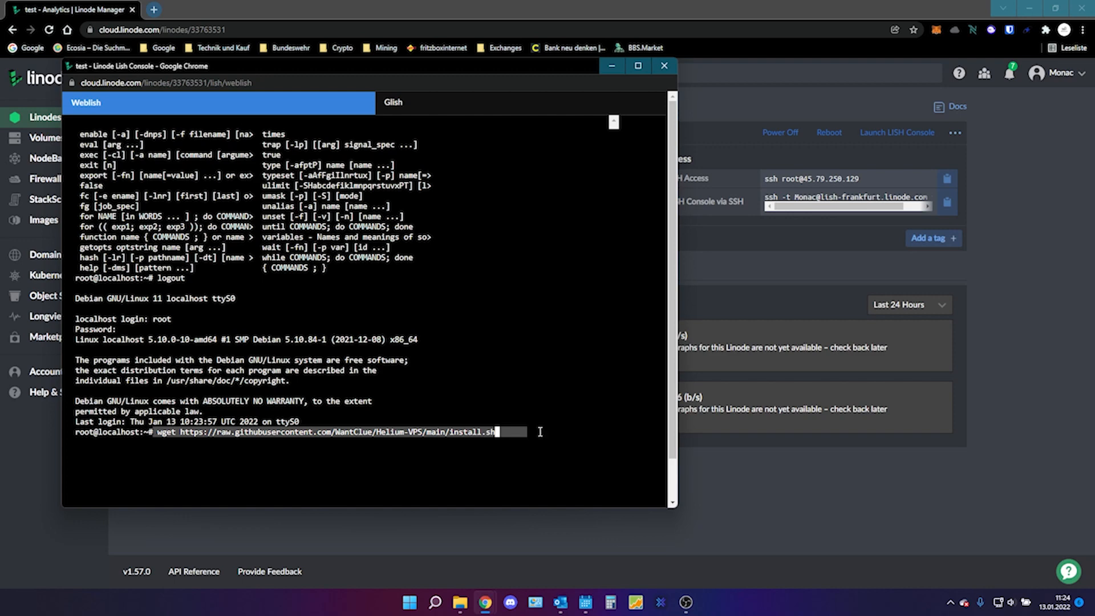
{"action": "key", "text": "Return"}
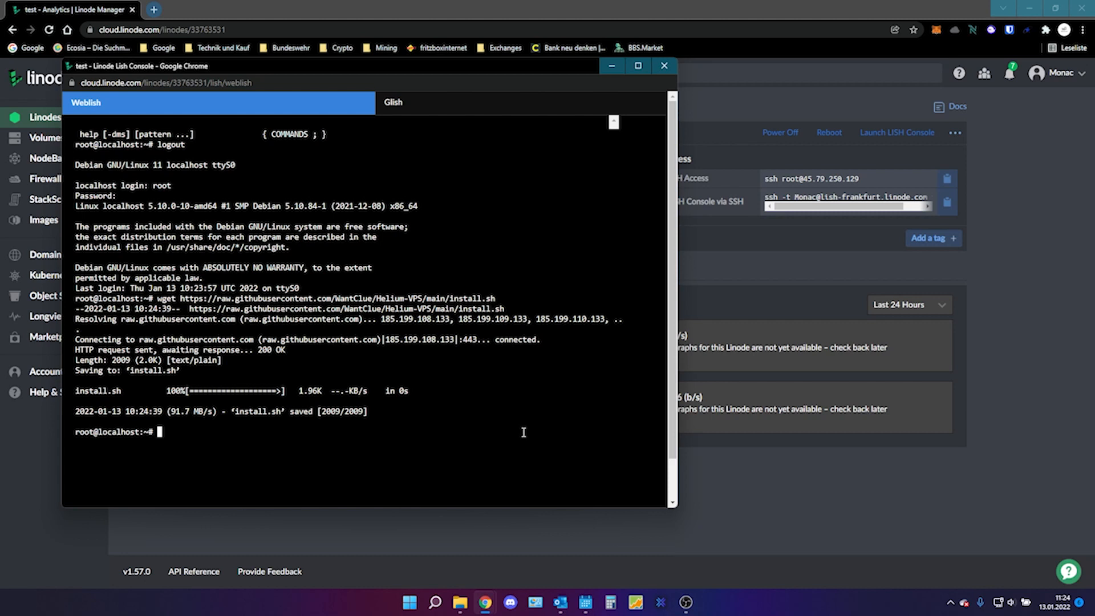
Step: Make install.sh executable with chmod +x, then start typing ./install.sh
{"action": "type", "text": "chm"}
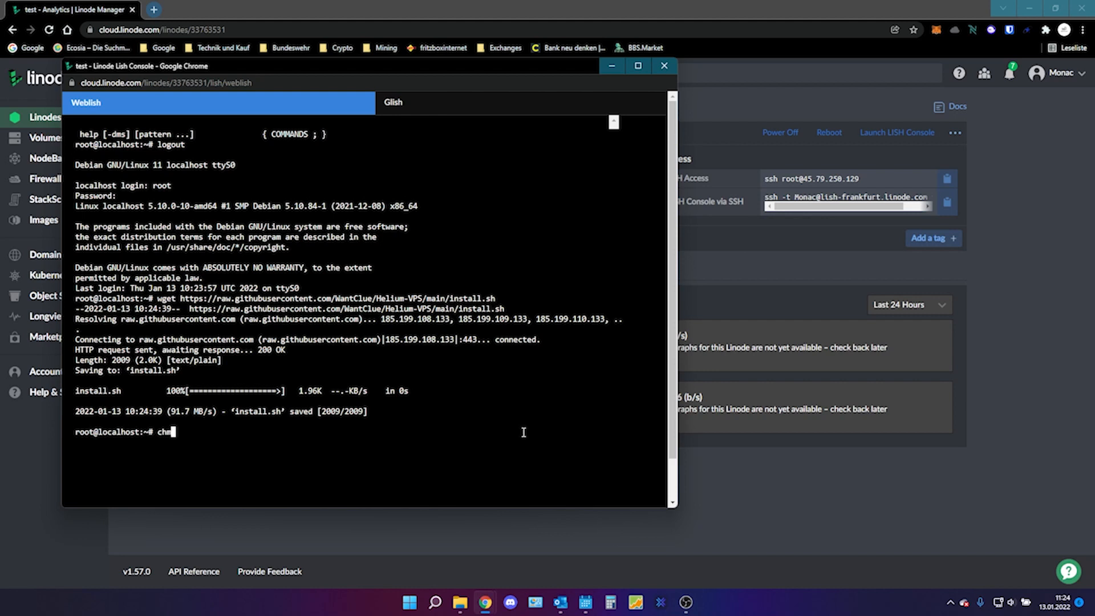
{"action": "type", "text": "od +"}
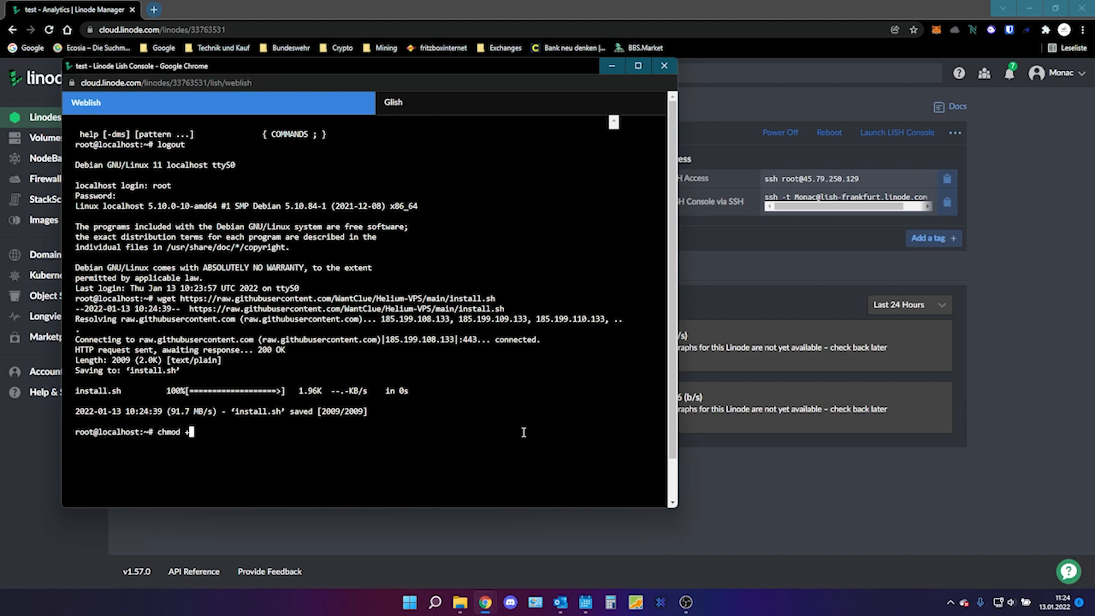
{"action": "type", "text": "x"}
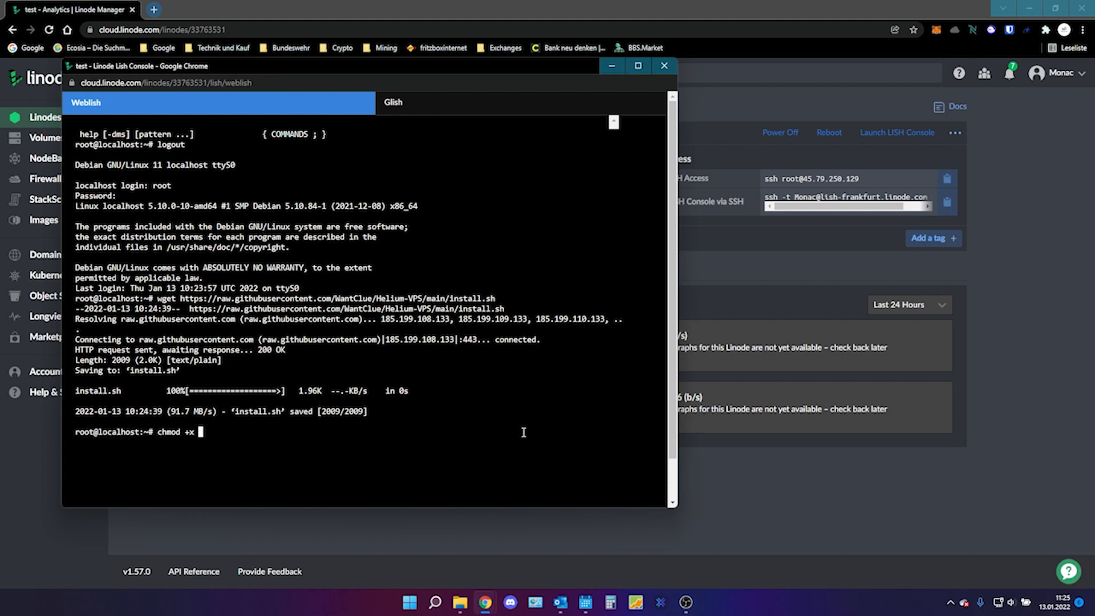
{"action": "type", "text": "install.sh"}
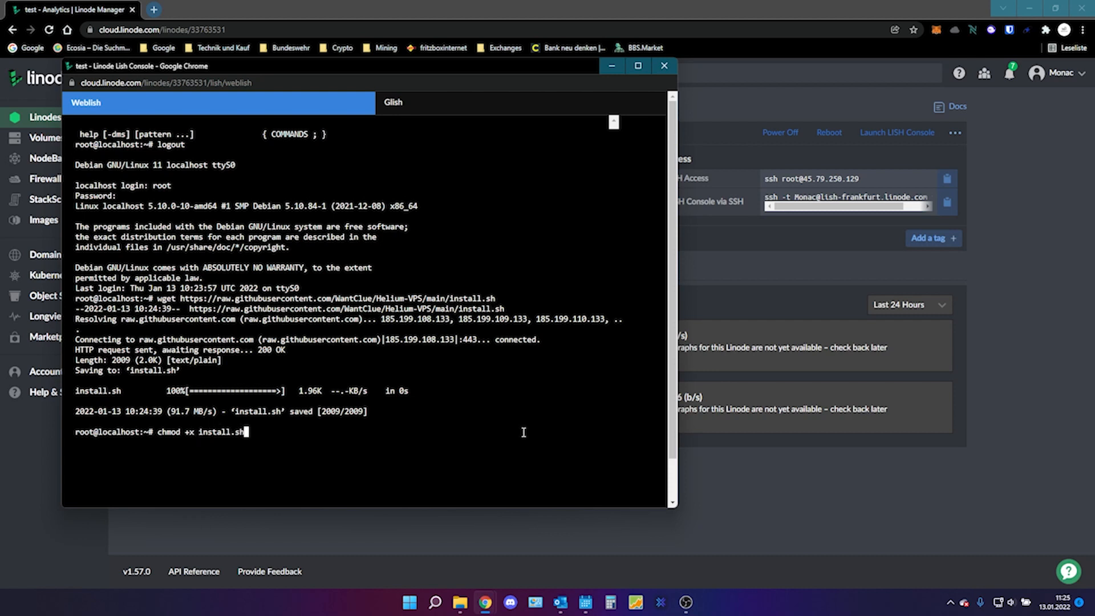
{"action": "key", "text": "Return"}
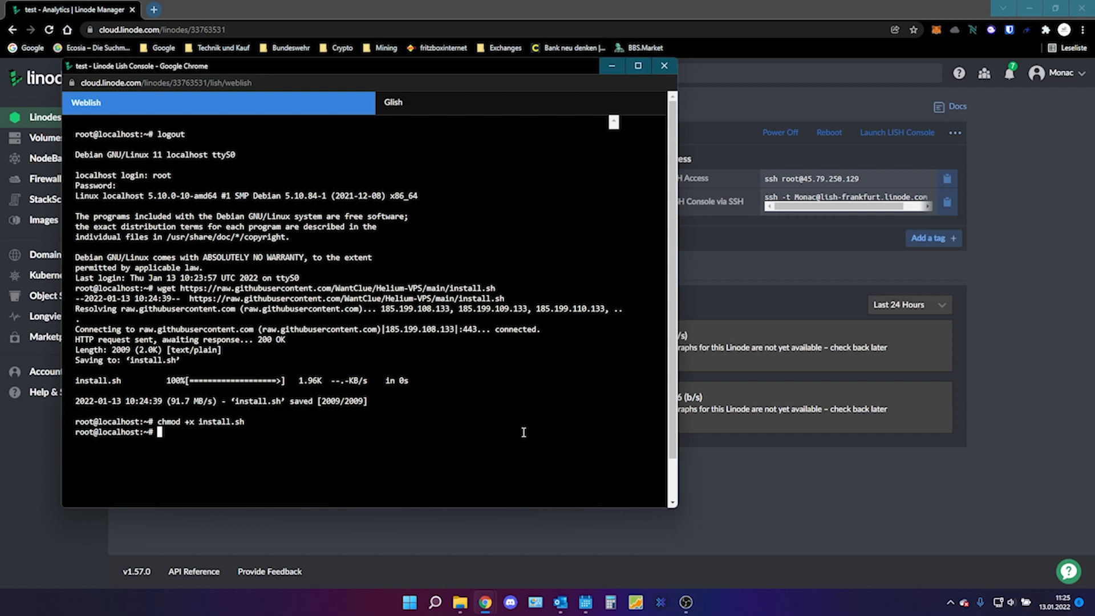
{"action": "type", "text": "./i"}
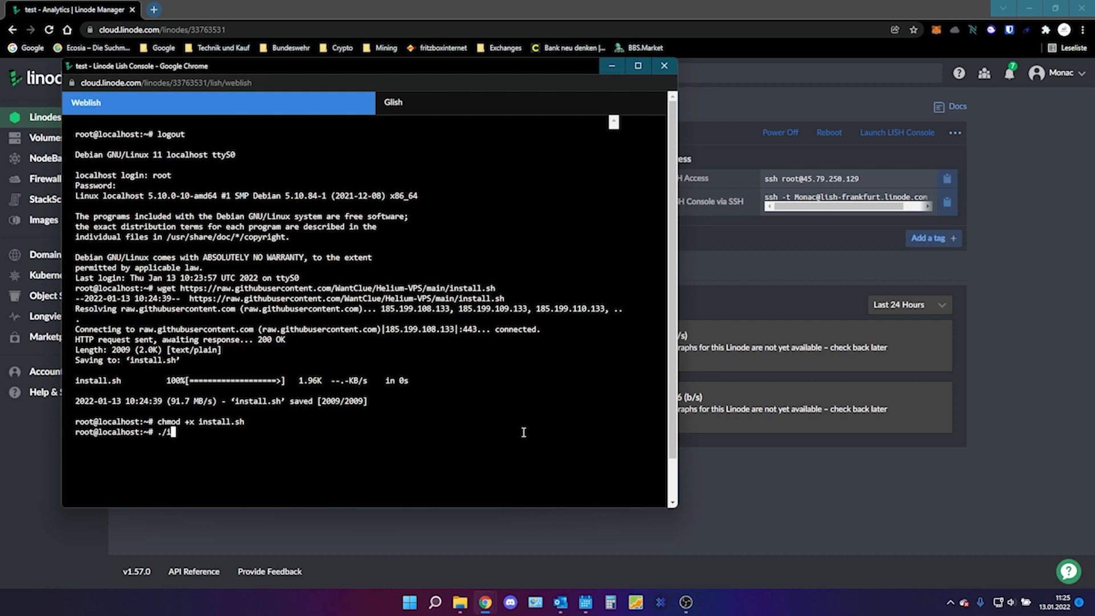
{"action": "type", "text": "nstall."}
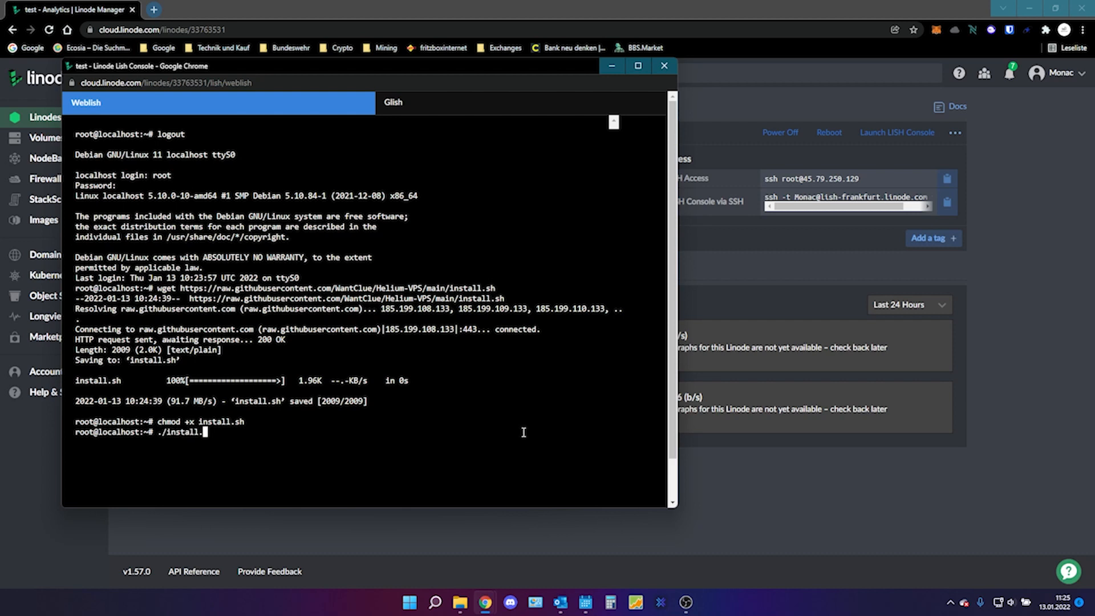
Step: Run ./install.sh and answer Yes to save the current IPv6 rules for iptables-persistent
{"action": "type", "text": "h"}
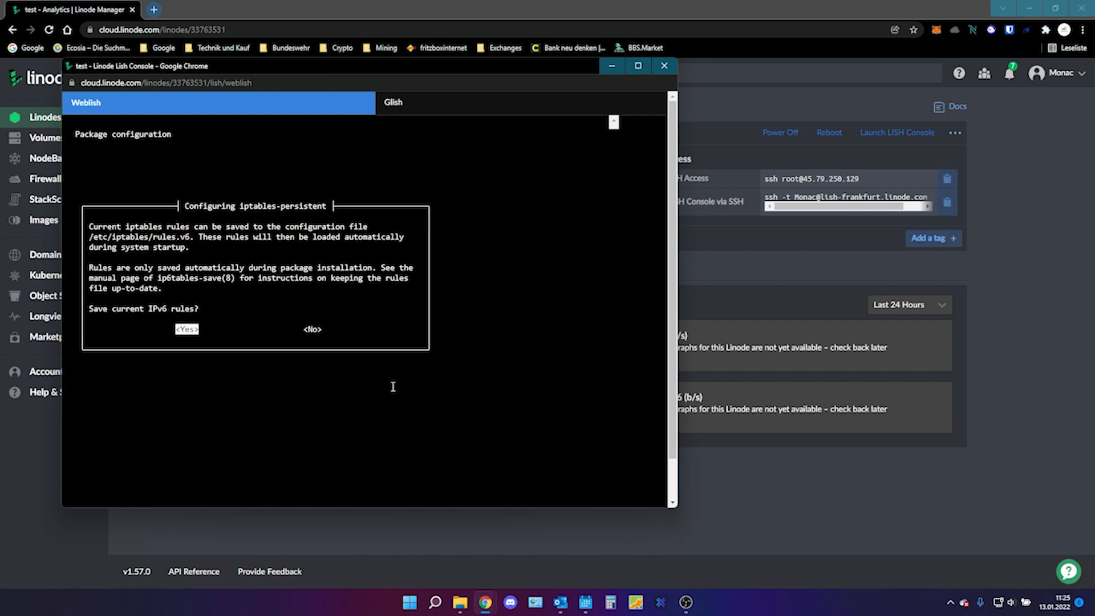
{"action": "left_click", "coordinate": [186, 329]}
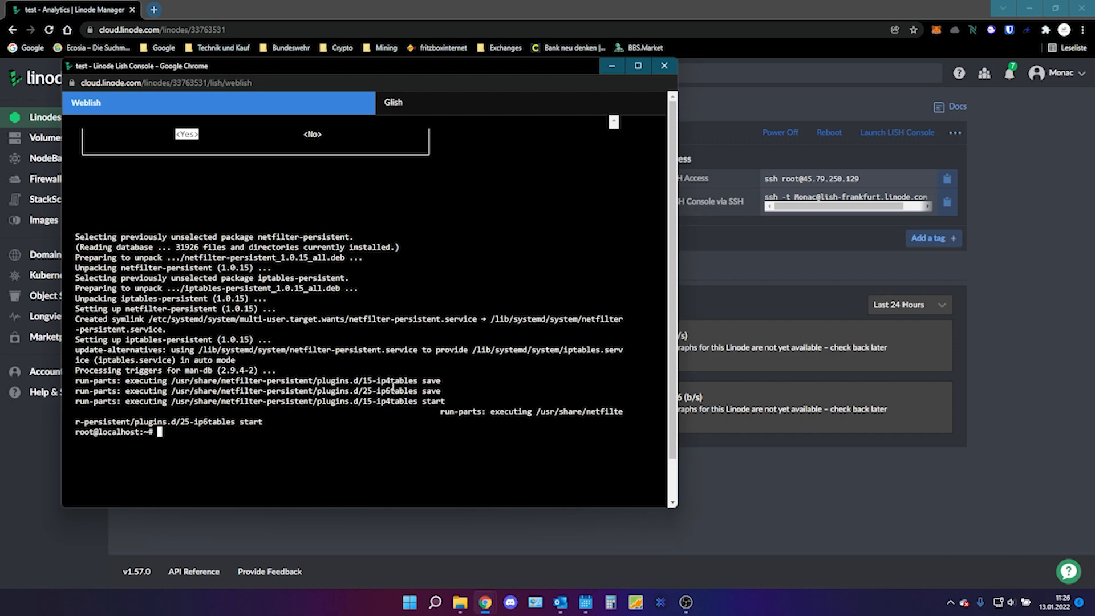
{"action": "mouse_move", "coordinate": [528, 205]}
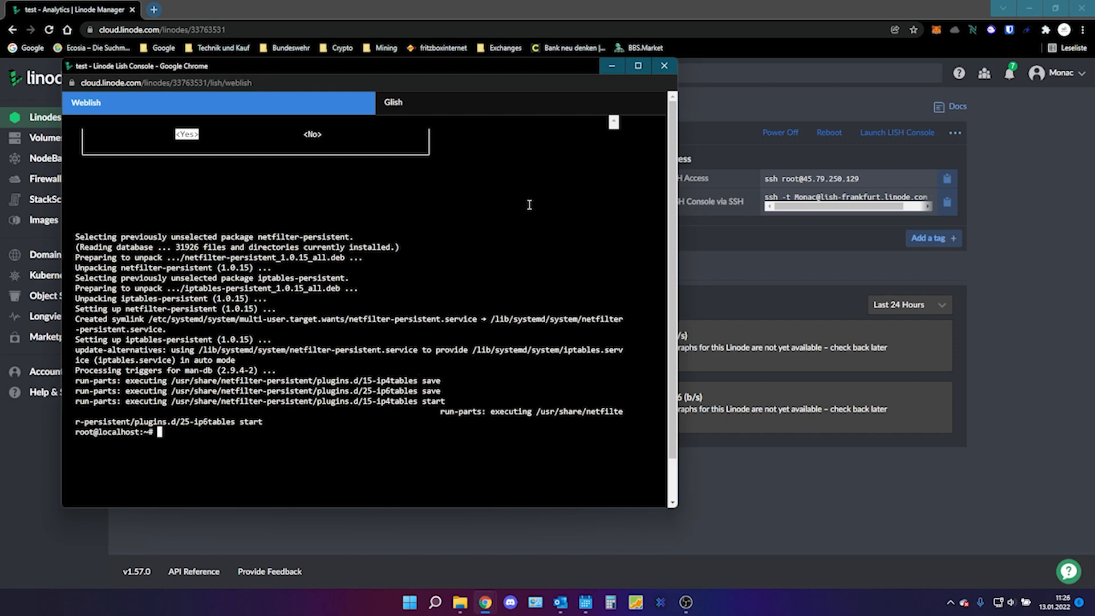
Step: Close the LISH console, launch FileZilla, and copy the server IPv4 address 45.79.250.129
{"action": "left_click", "coordinate": [662, 65]}
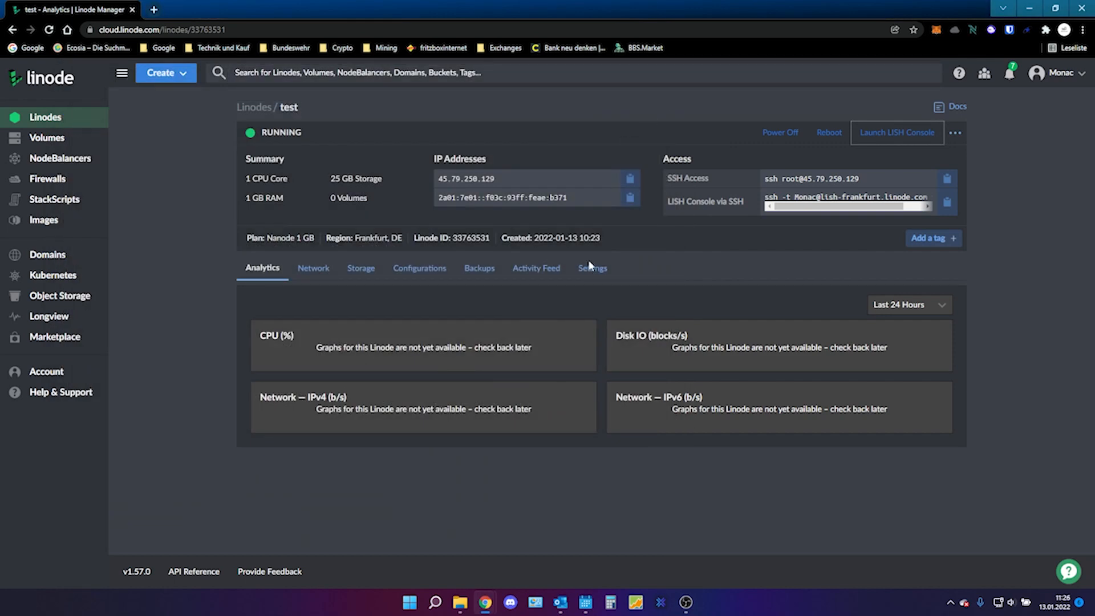
{"action": "type", "text": "fil"}
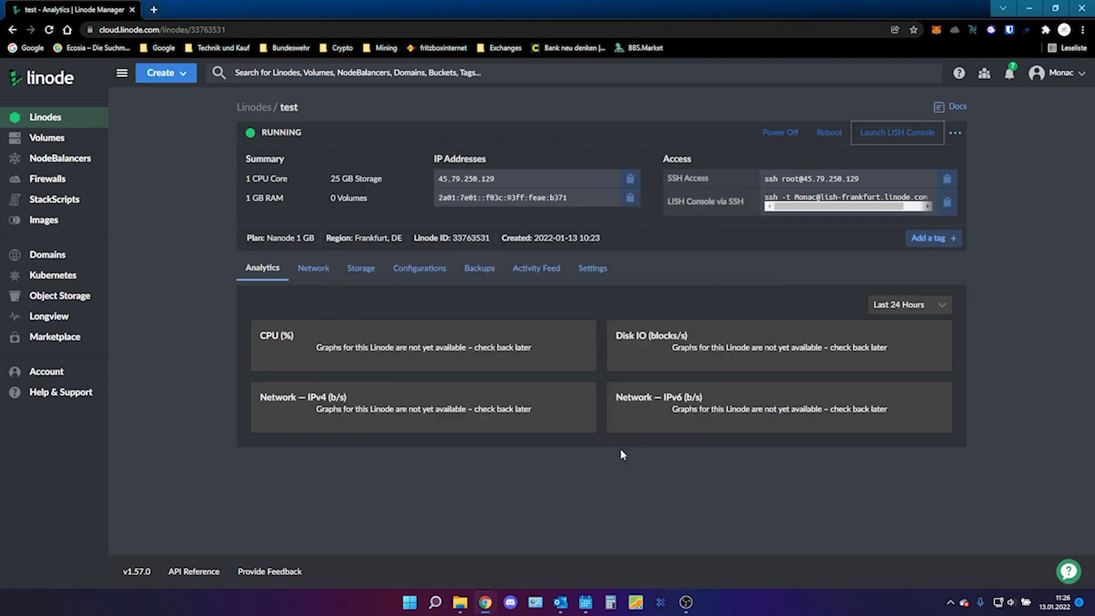
{"action": "left_click", "coordinate": [697, 603]}
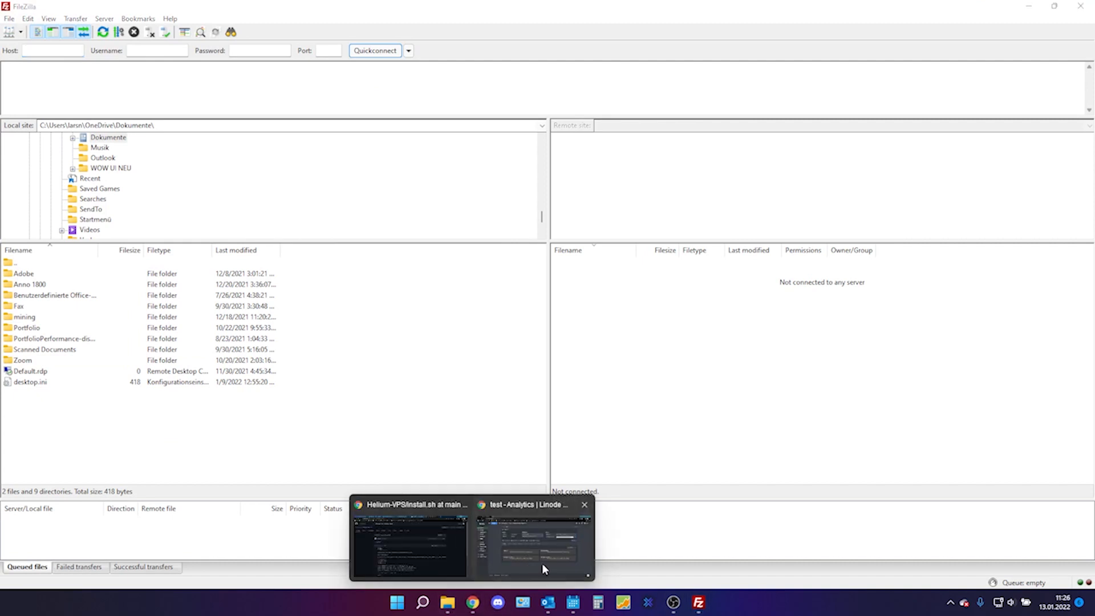
{"action": "left_click", "coordinate": [532, 541]}
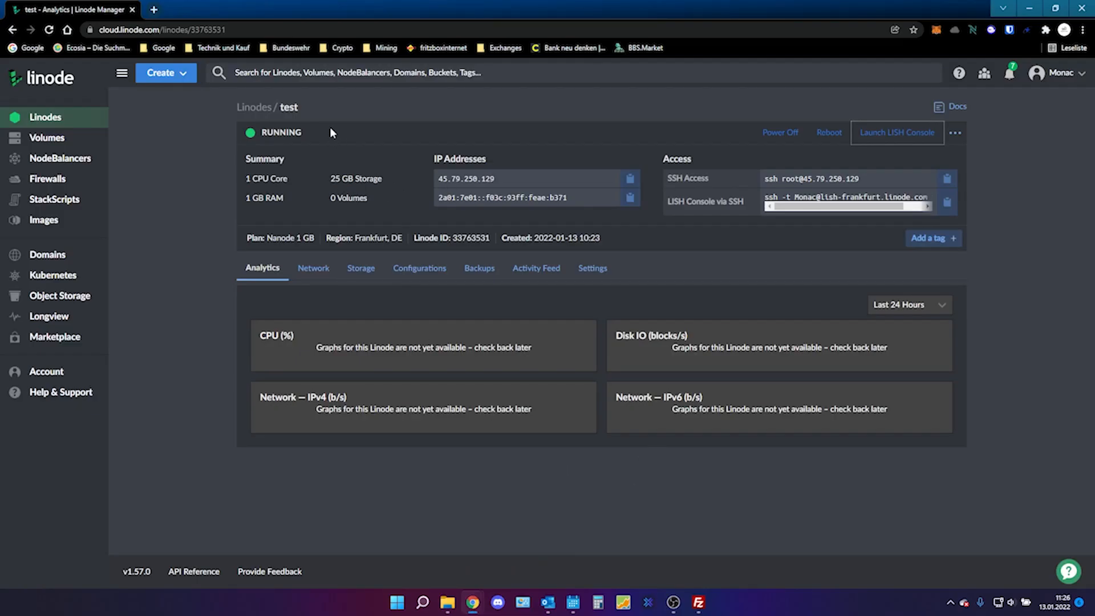
{"action": "mouse_move", "coordinate": [626, 177]}
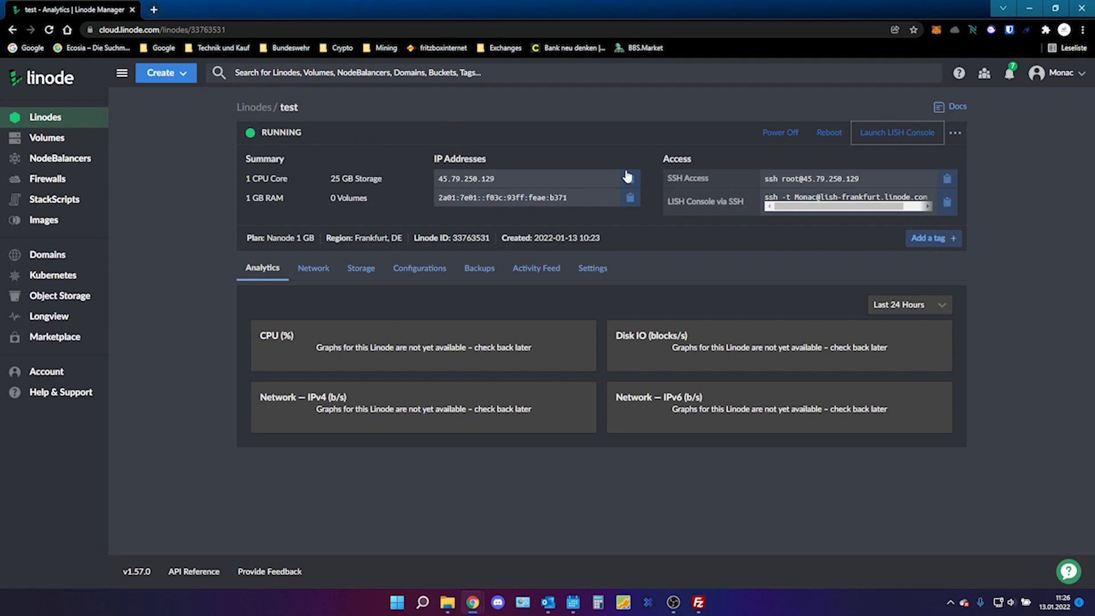
{"action": "left_click", "coordinate": [629, 178]}
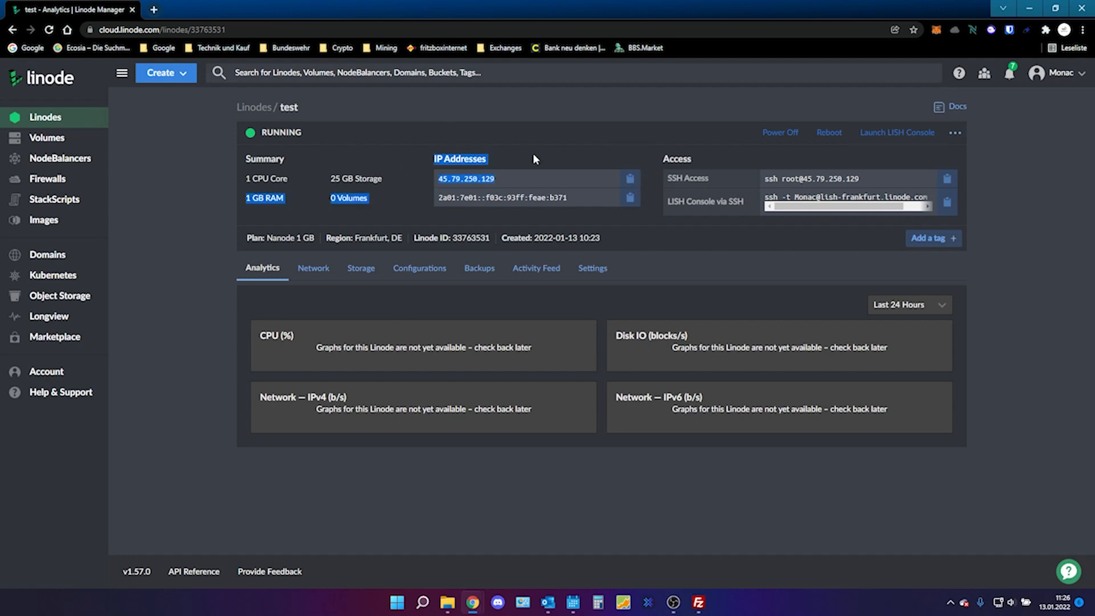
Step: Quickconnect FileZilla to 45.79.250.129 as root on port 22
{"action": "left_click", "coordinate": [696, 602]}
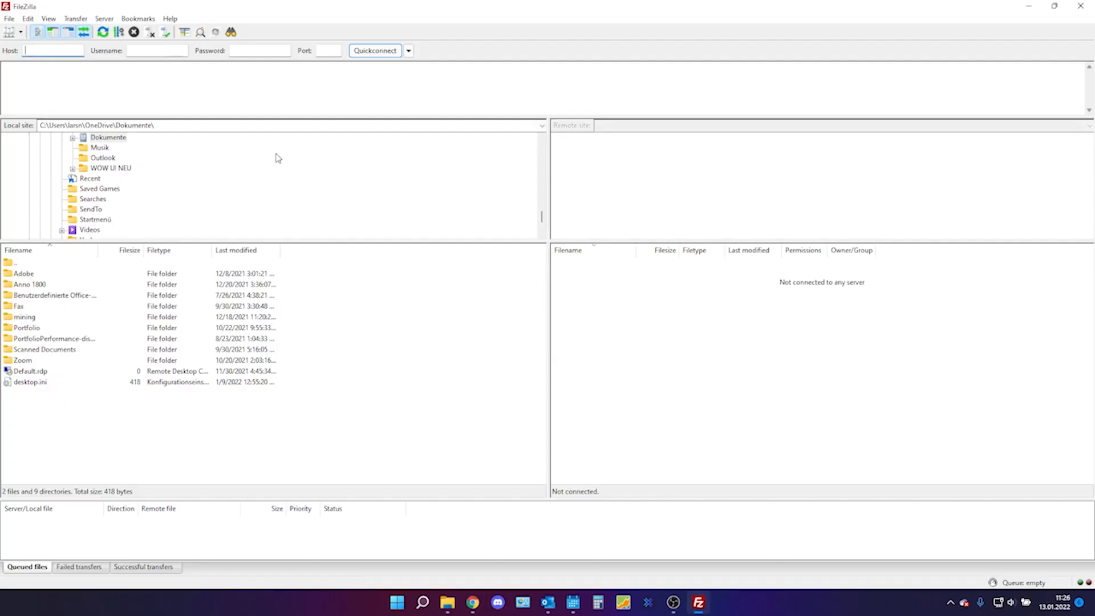
{"action": "type", "text": "45.79.250.129"}
{"action": "left_click", "coordinate": [329, 50]}
{"action": "type", "text": "22"}
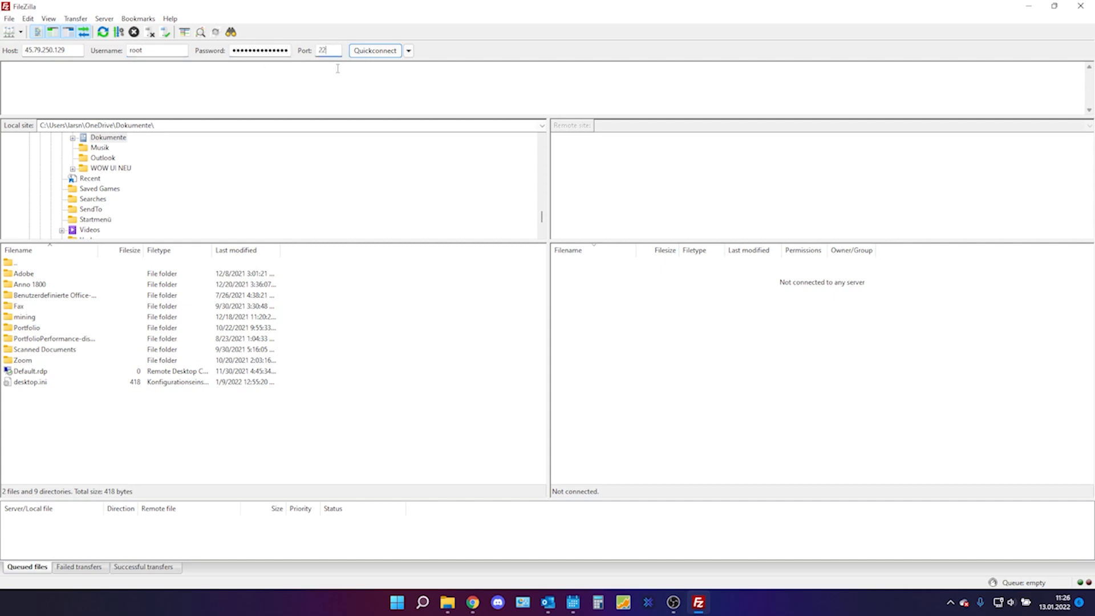
{"action": "left_click", "coordinate": [375, 50]}
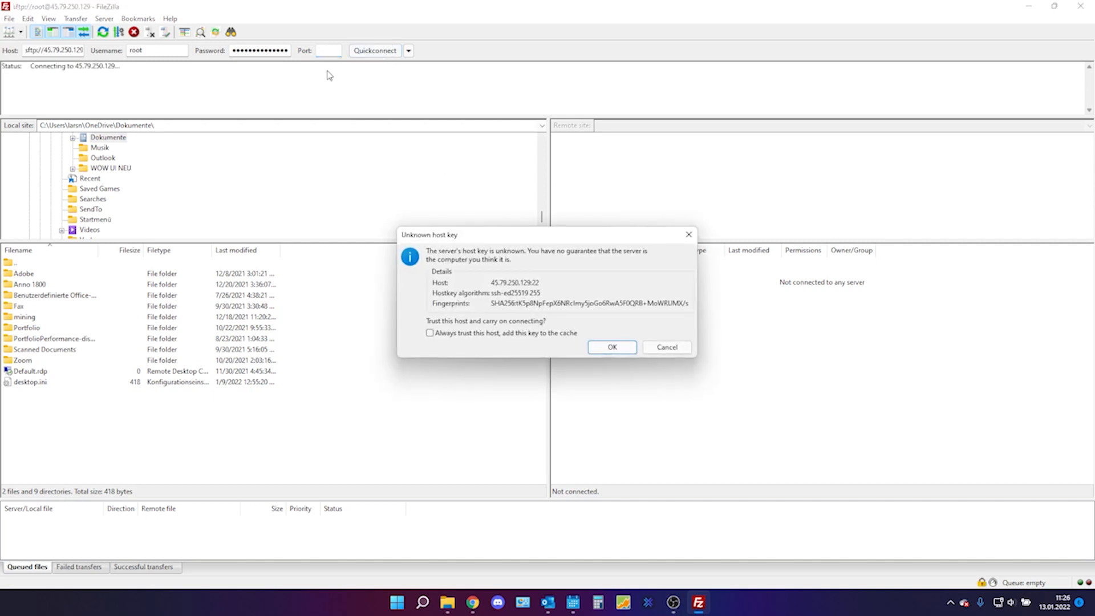
Step: Trust the host key, then transfer Helium-PC.ovpn and Helium-Mango.ovpn to a local folder
{"action": "left_click", "coordinate": [610, 347]}
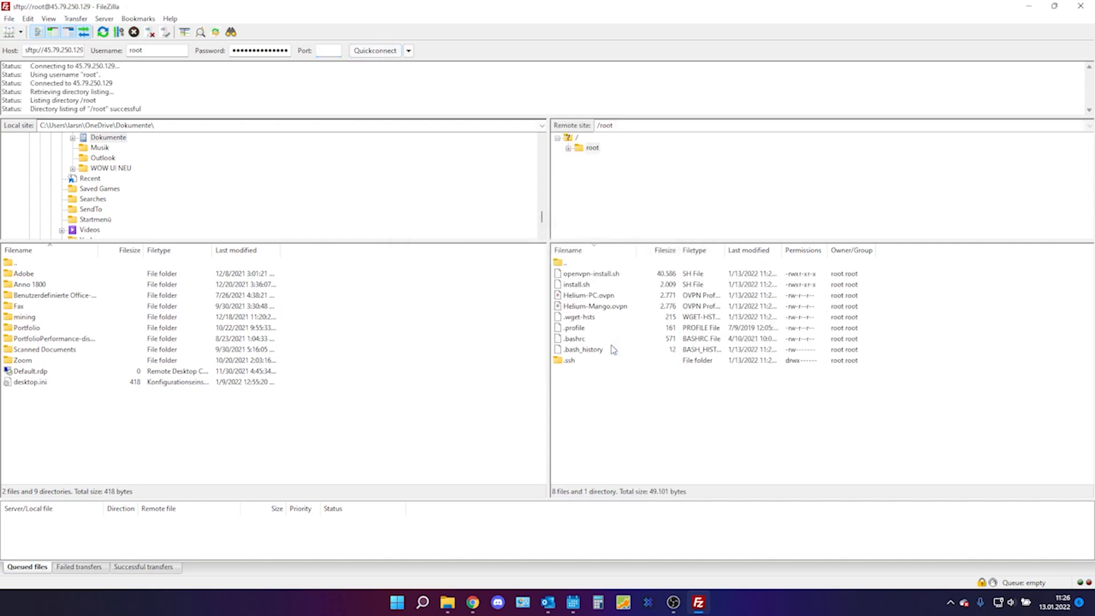
{"action": "left_click", "coordinate": [589, 295]}
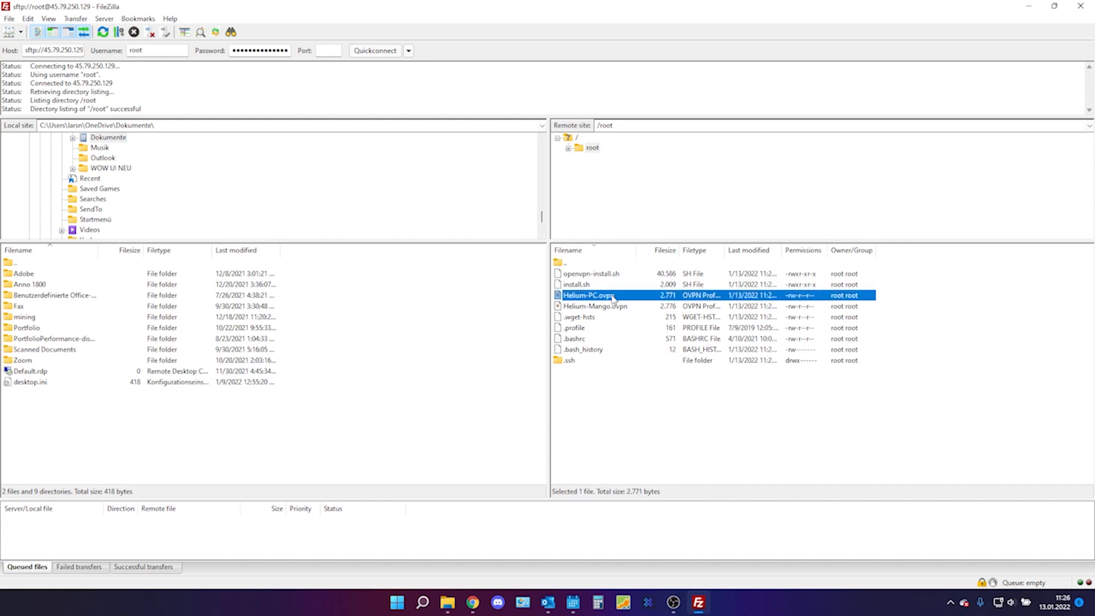
{"action": "mouse_move", "coordinate": [614, 313]}
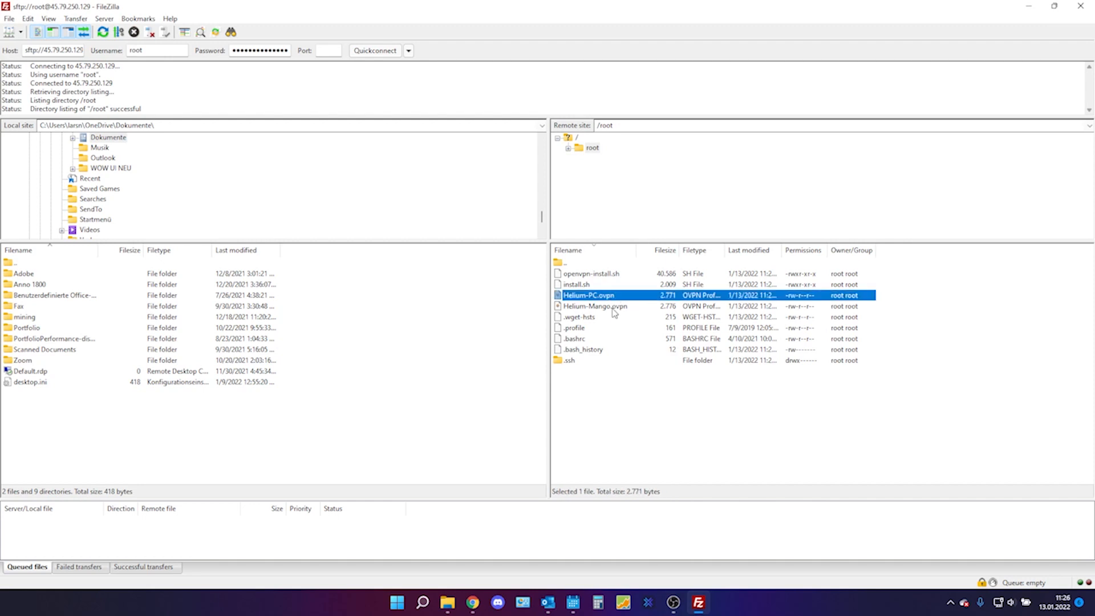
{"action": "left_click", "coordinate": [594, 305]}
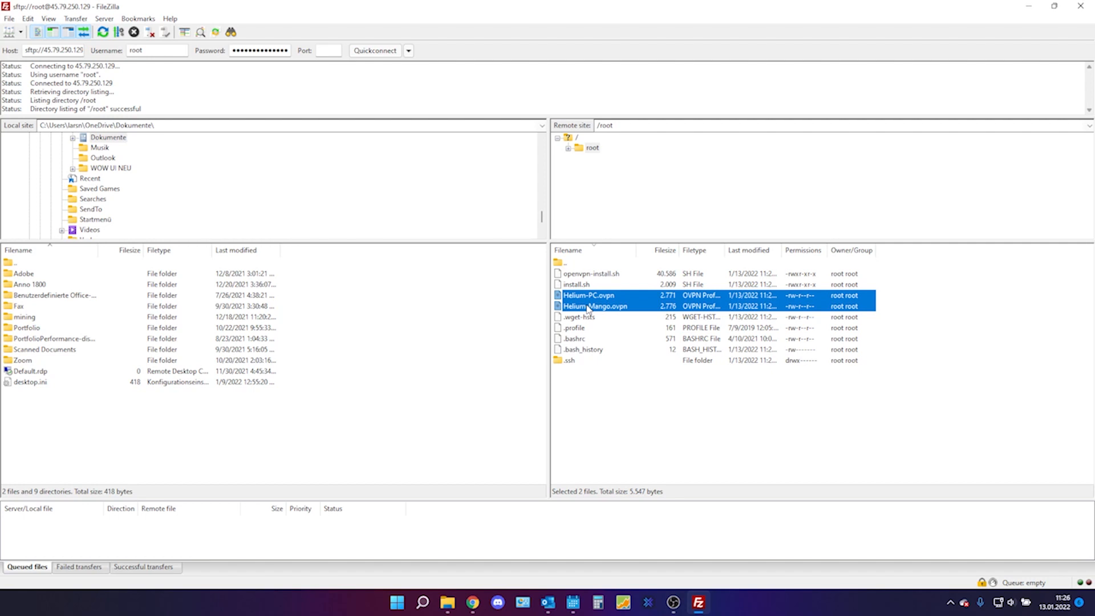
{"action": "mouse_move", "coordinate": [639, 320]}
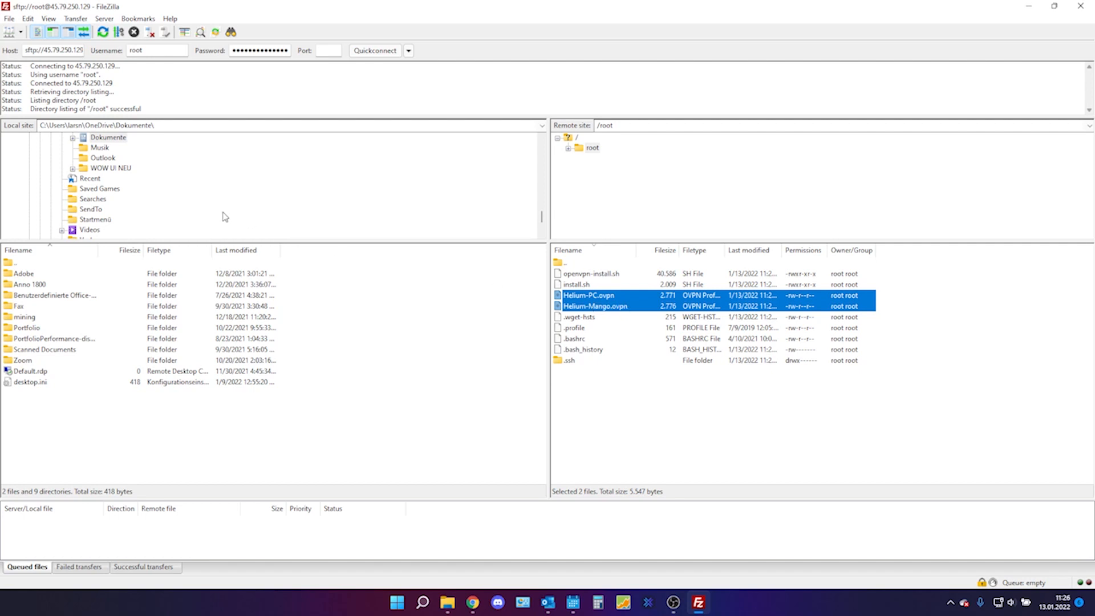
{"action": "left_click", "coordinate": [100, 147]}
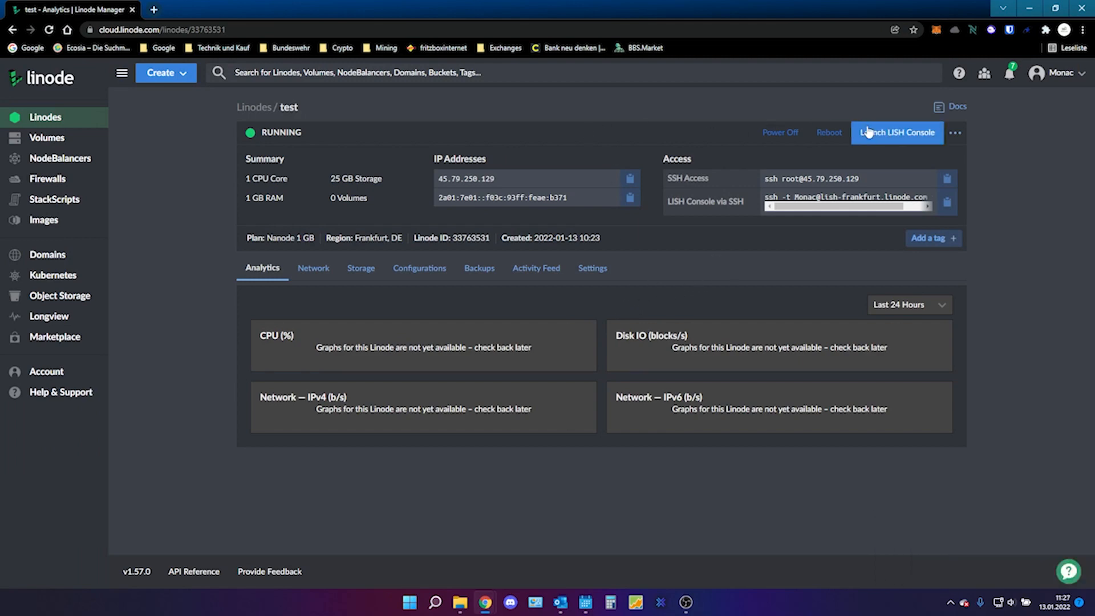
Step: Reboot the test Linode and bring up OpenVPN Connect from the taskbar
{"action": "left_click", "coordinate": [828, 132]}
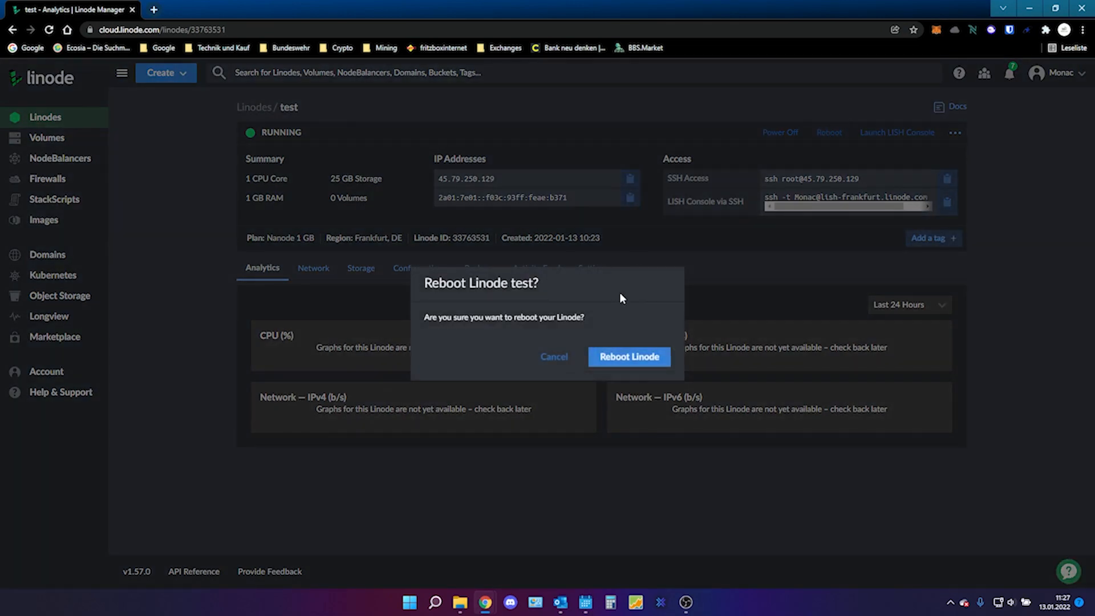
{"action": "left_click", "coordinate": [553, 357]}
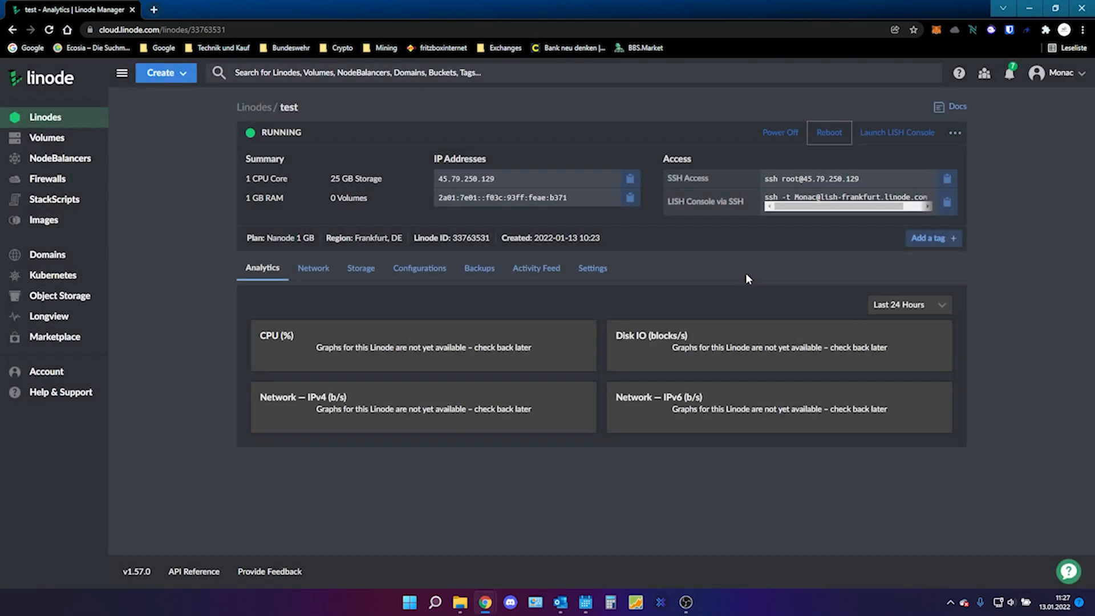
{"action": "left_click", "coordinate": [828, 131]}
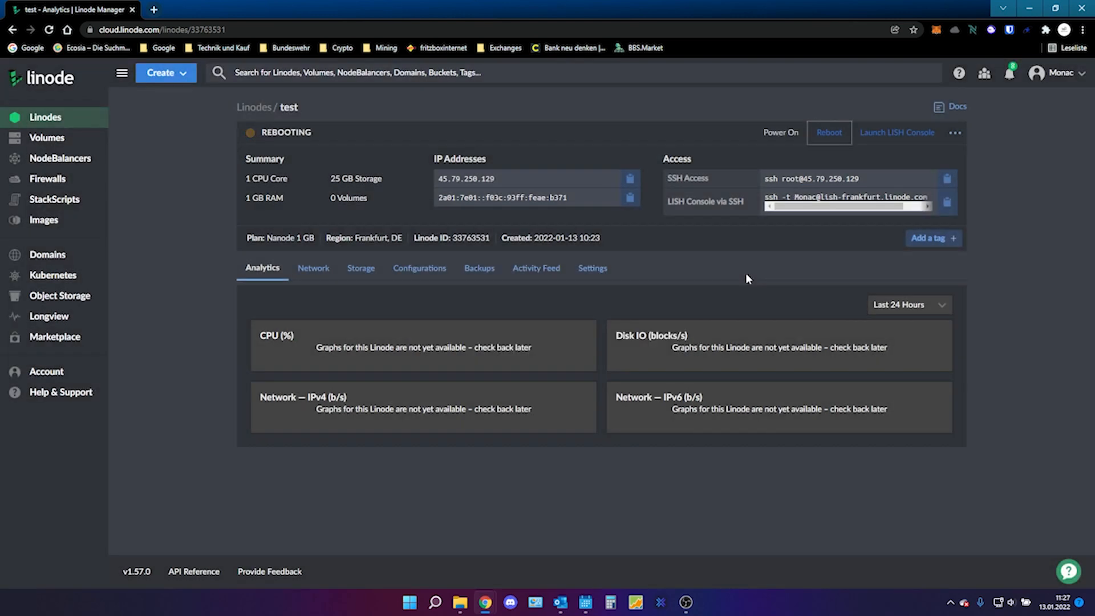
{"action": "mouse_move", "coordinate": [659, 509]}
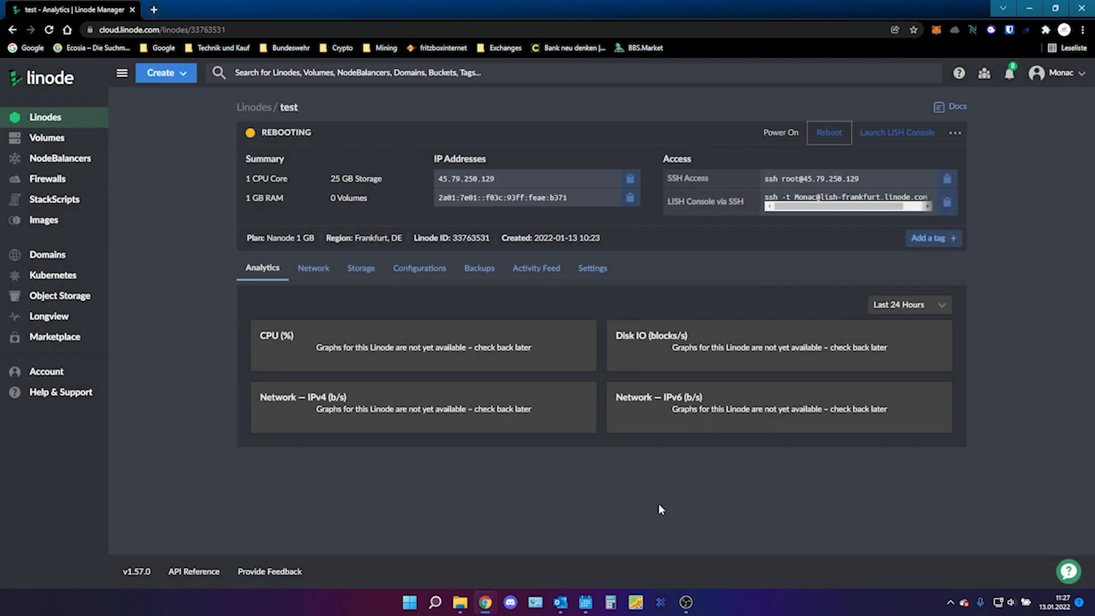
{"action": "mouse_move", "coordinate": [525, 472]}
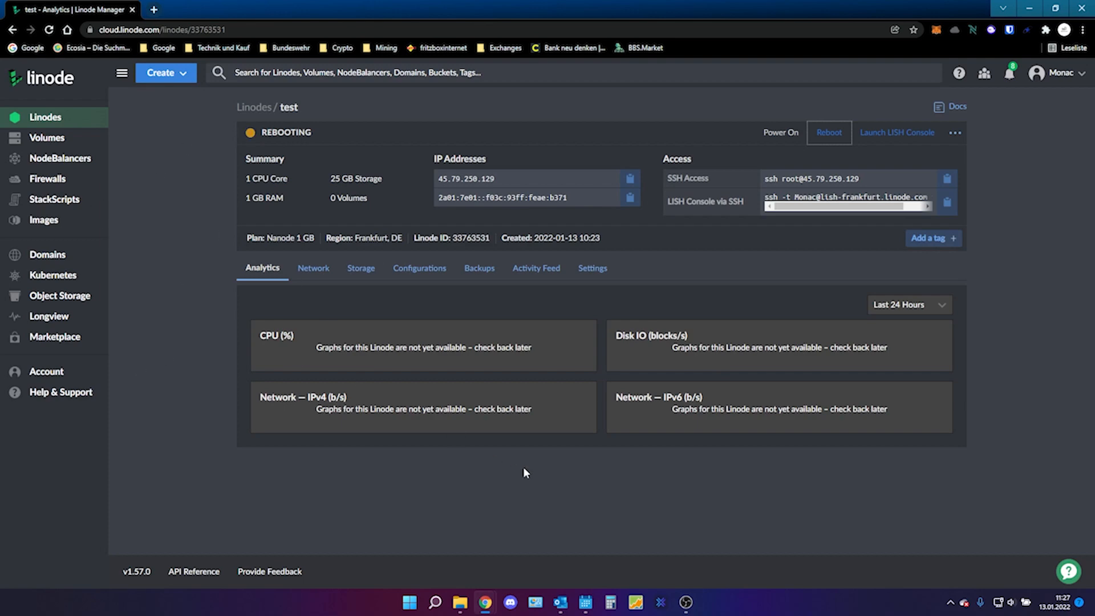
{"action": "left_click", "coordinate": [434, 602]}
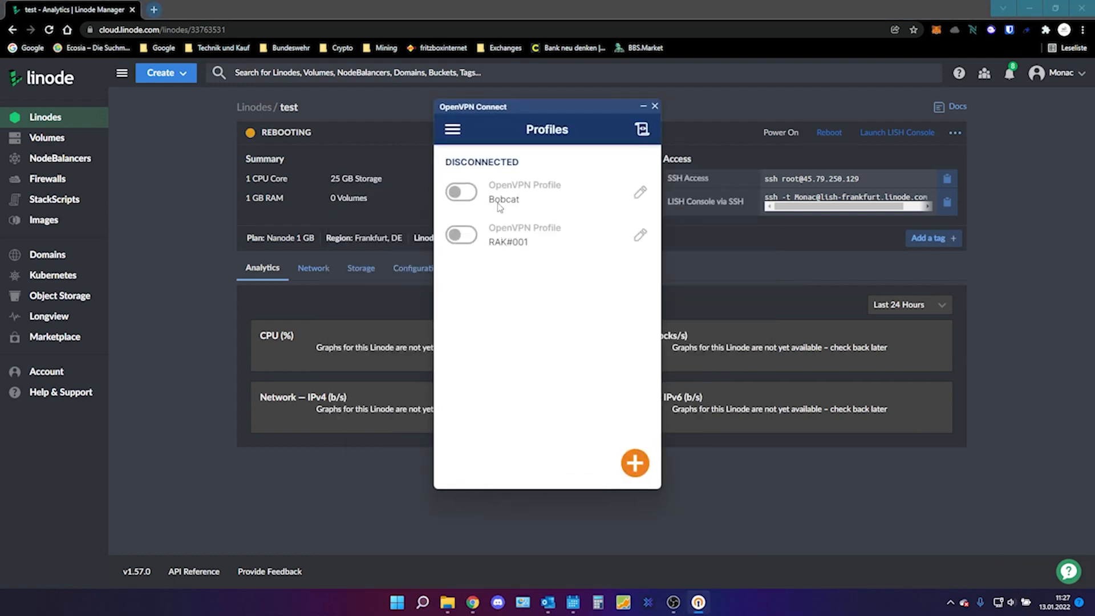
Step: Import Helium-PC.ovpn from the Bilder folder as a new OpenVPN profile
{"action": "left_click", "coordinate": [634, 463]}
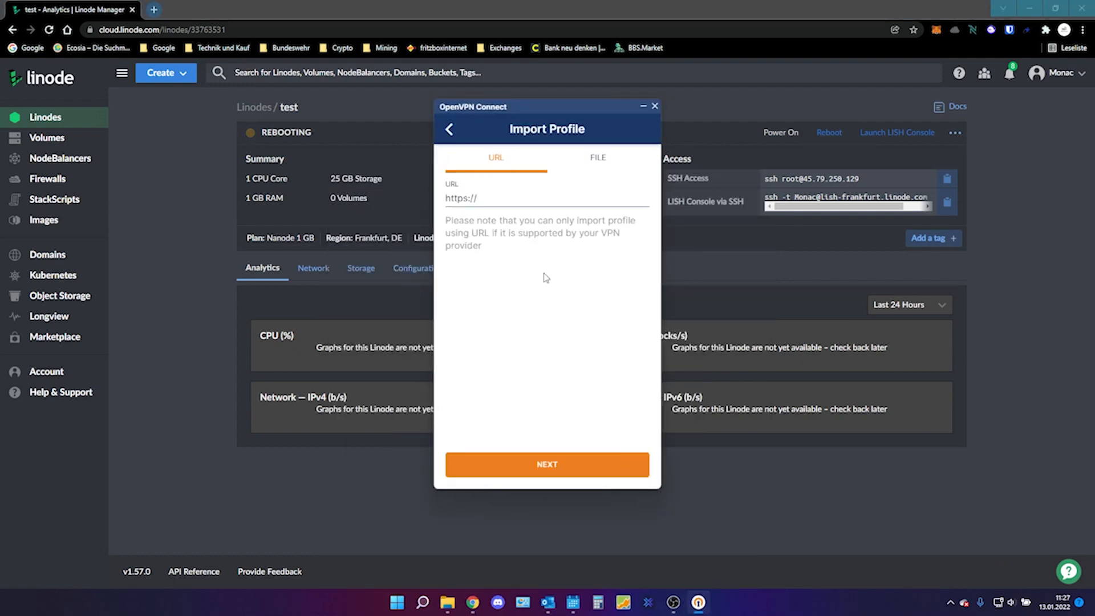
{"action": "mouse_move", "coordinate": [538, 153]}
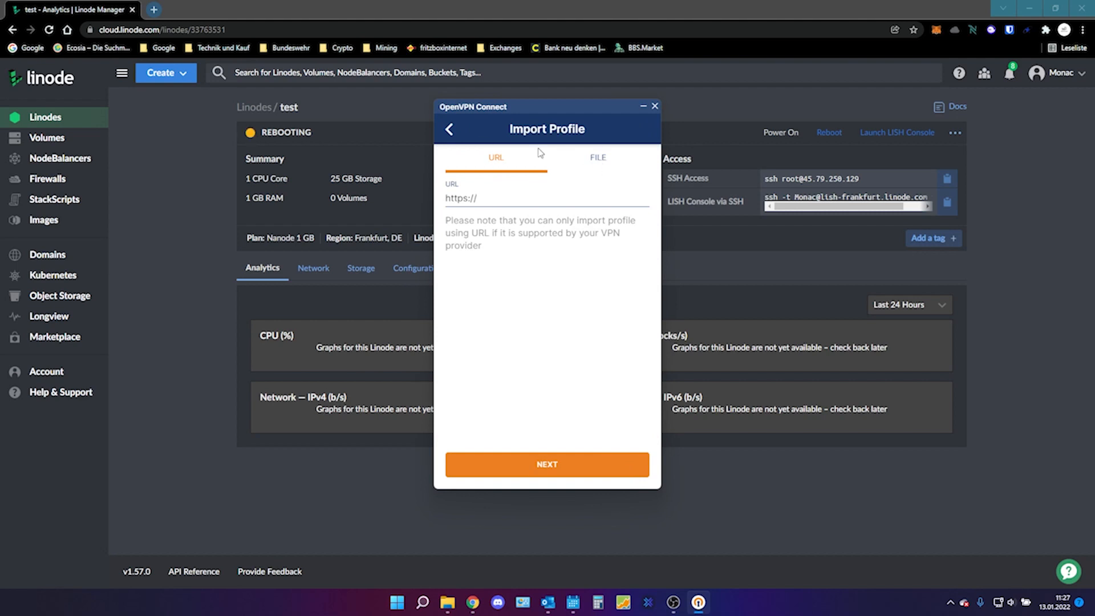
{"action": "left_click", "coordinate": [597, 158]}
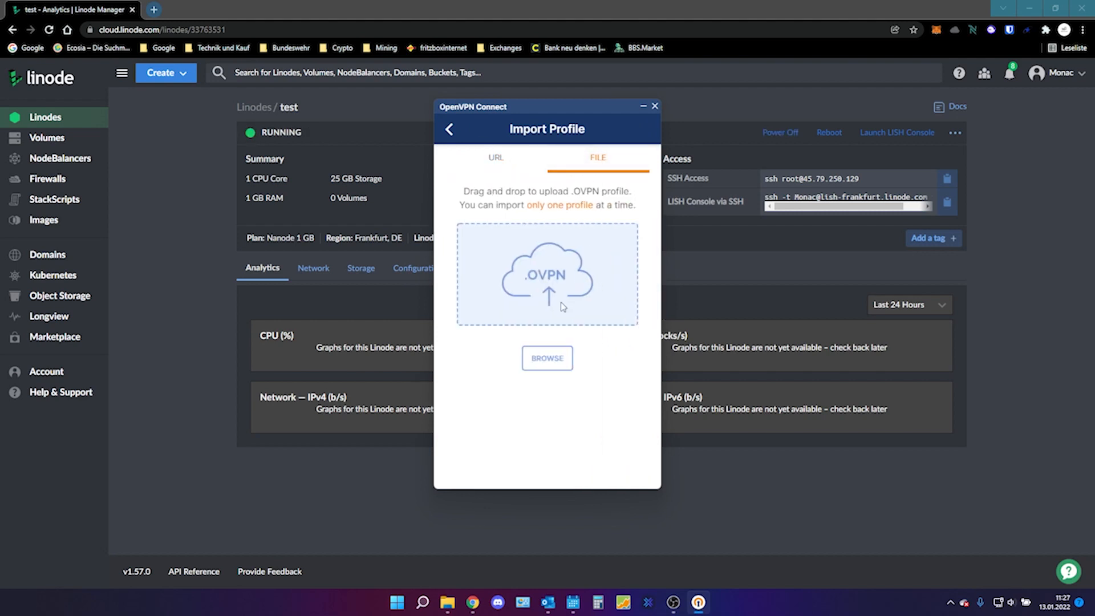
{"action": "left_click", "coordinate": [547, 358]}
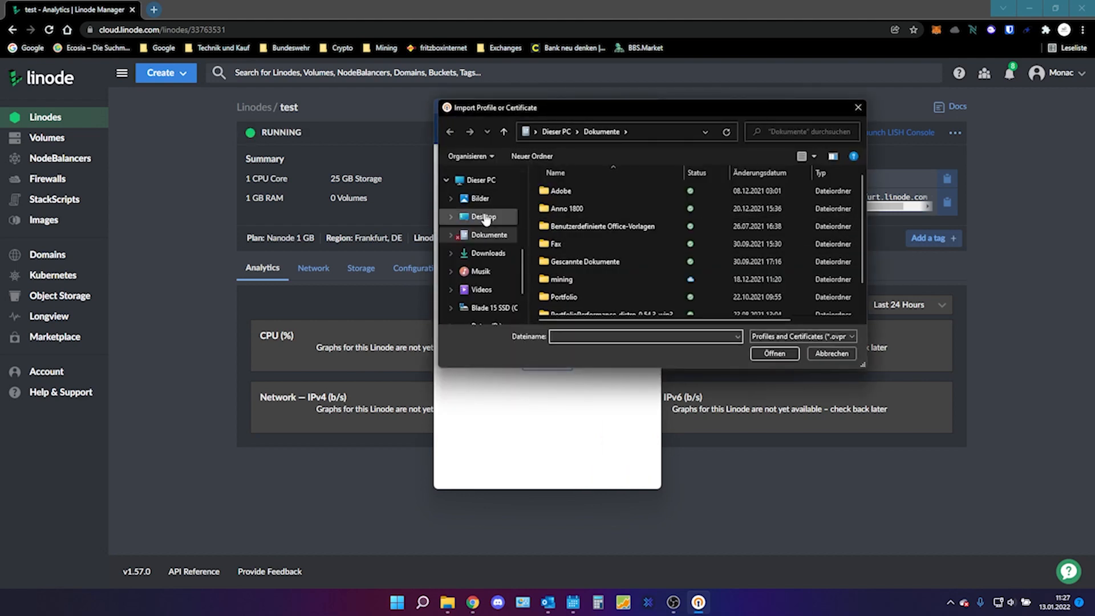
{"action": "left_click", "coordinate": [478, 198]}
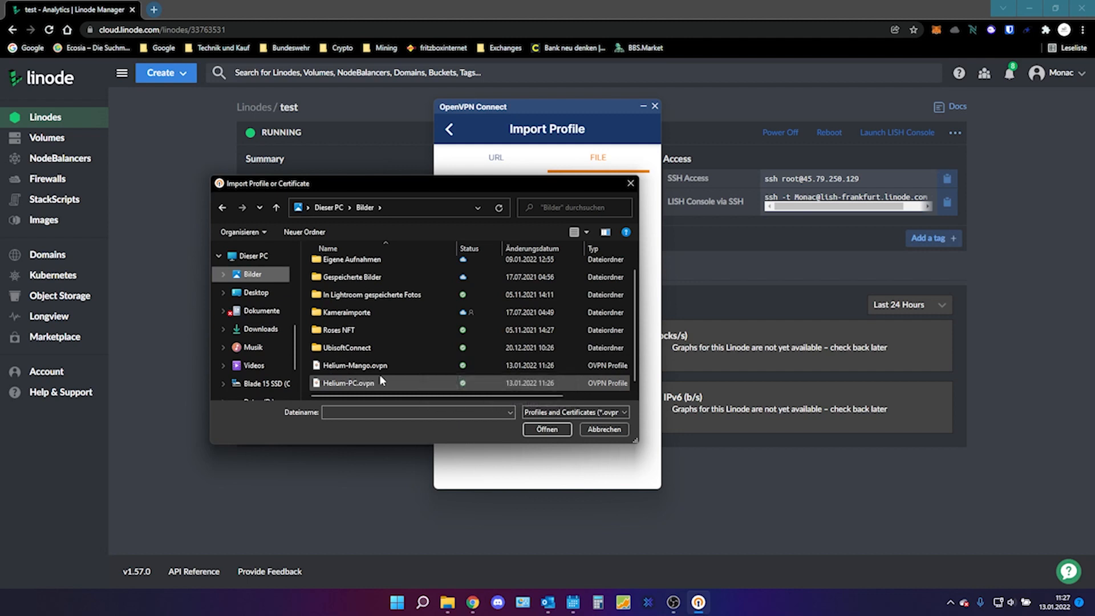
{"action": "mouse_move", "coordinate": [349, 382]}
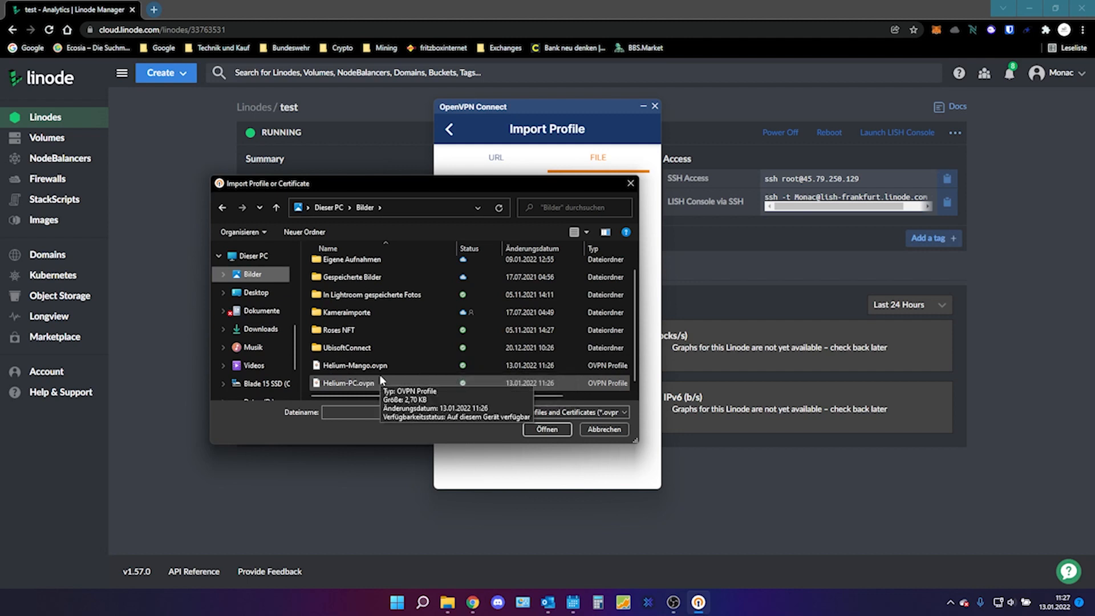
{"action": "mouse_move", "coordinate": [447, 230]}
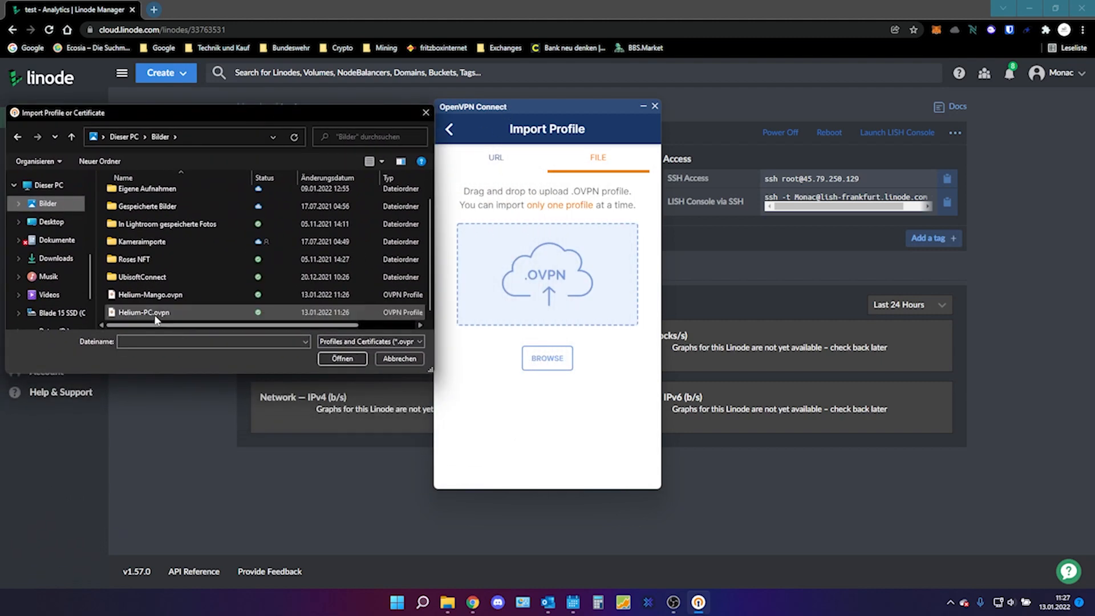
{"action": "left_click", "coordinate": [143, 312]}
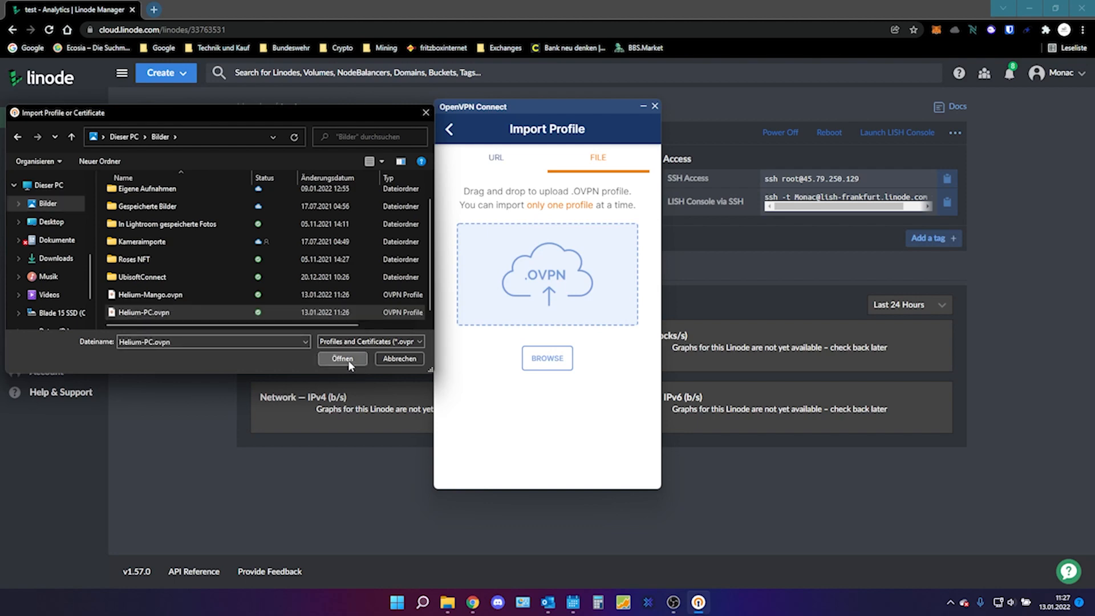
{"action": "left_click", "coordinate": [341, 359]}
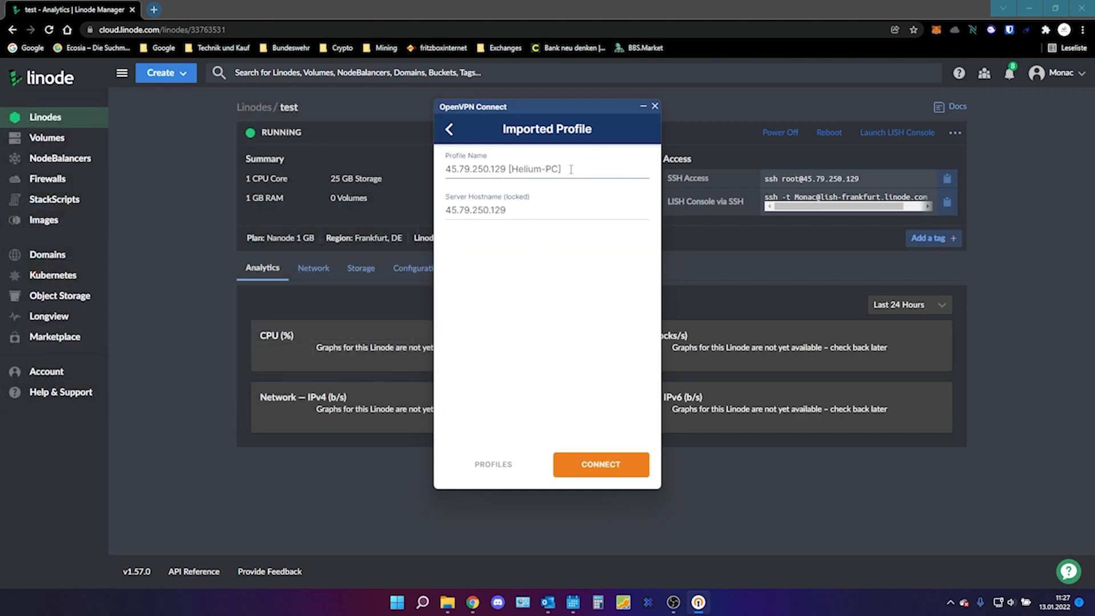
Step: Rename the imported profile to 'test' and connect it in OpenVPN Connect
{"action": "type", "text": "test"}
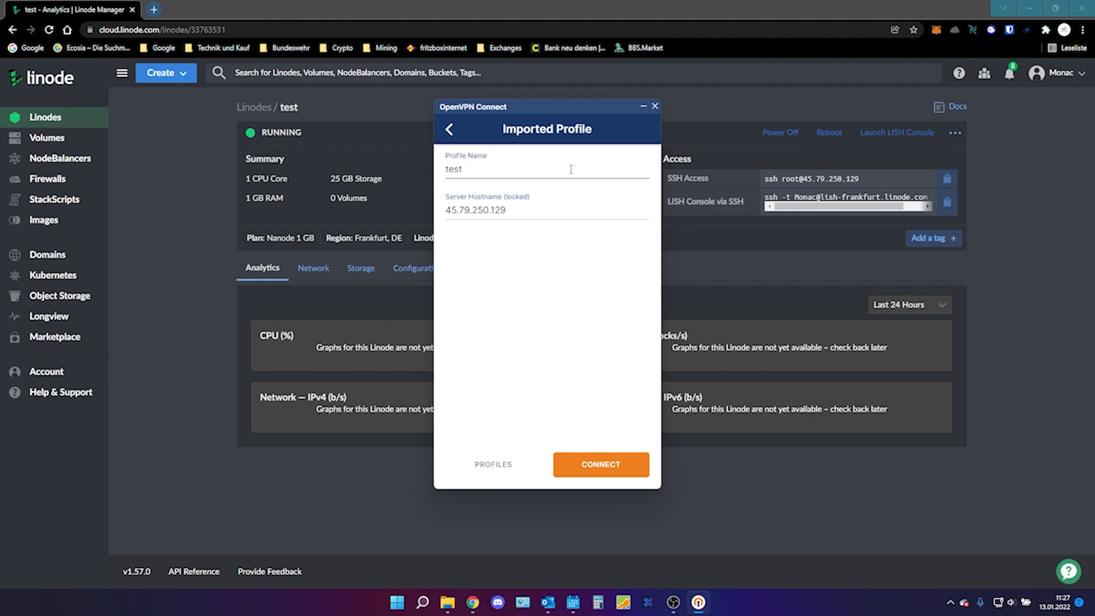
{"action": "mouse_move", "coordinate": [556, 115]}
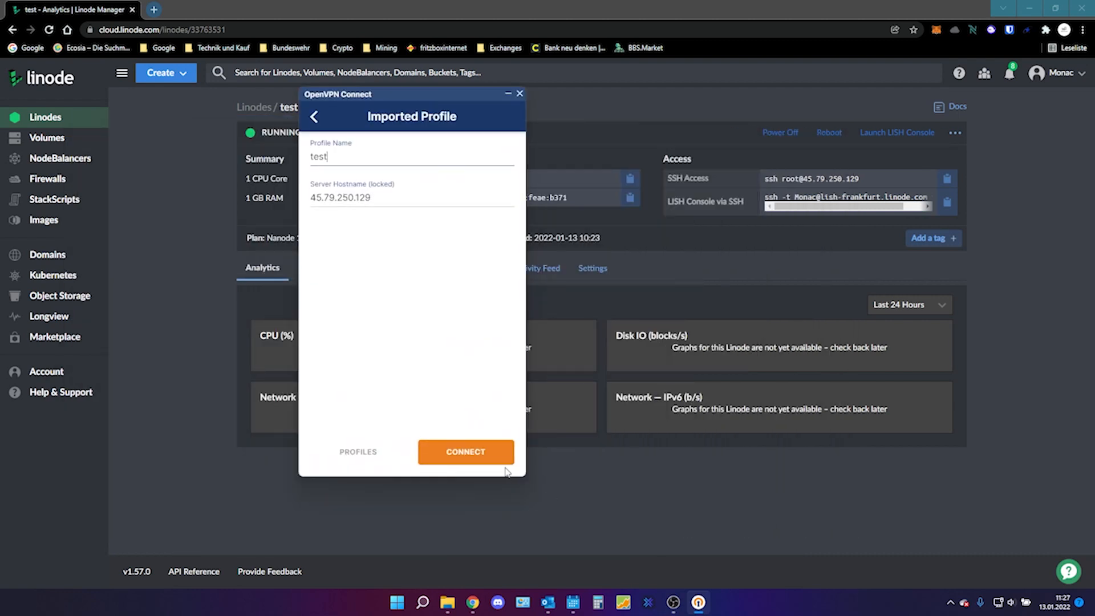
{"action": "mouse_move", "coordinate": [663, 239]}
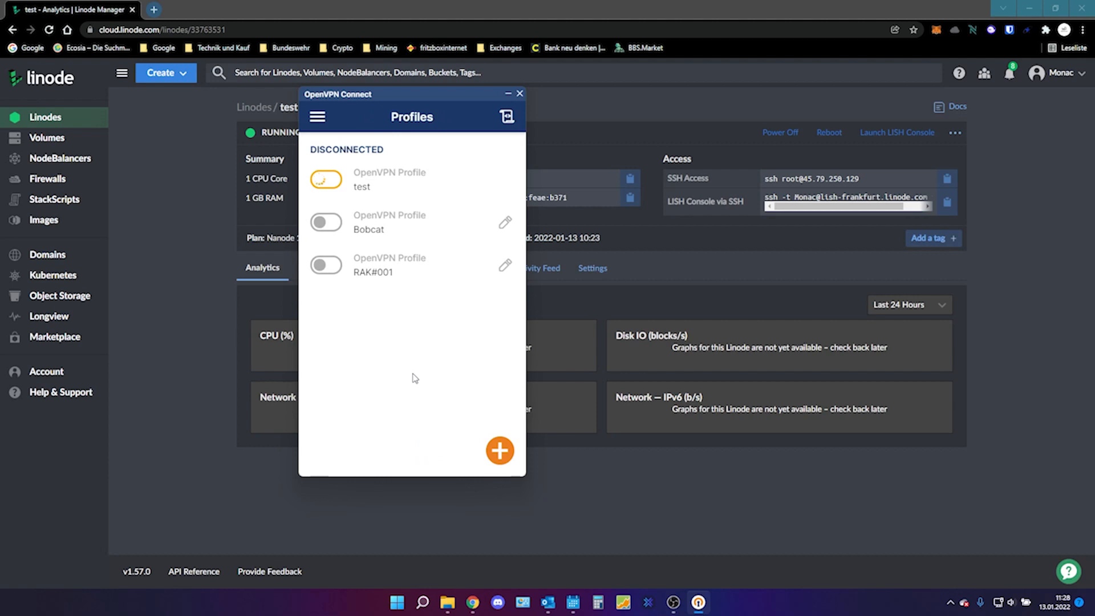
{"action": "left_click", "coordinate": [324, 180]}
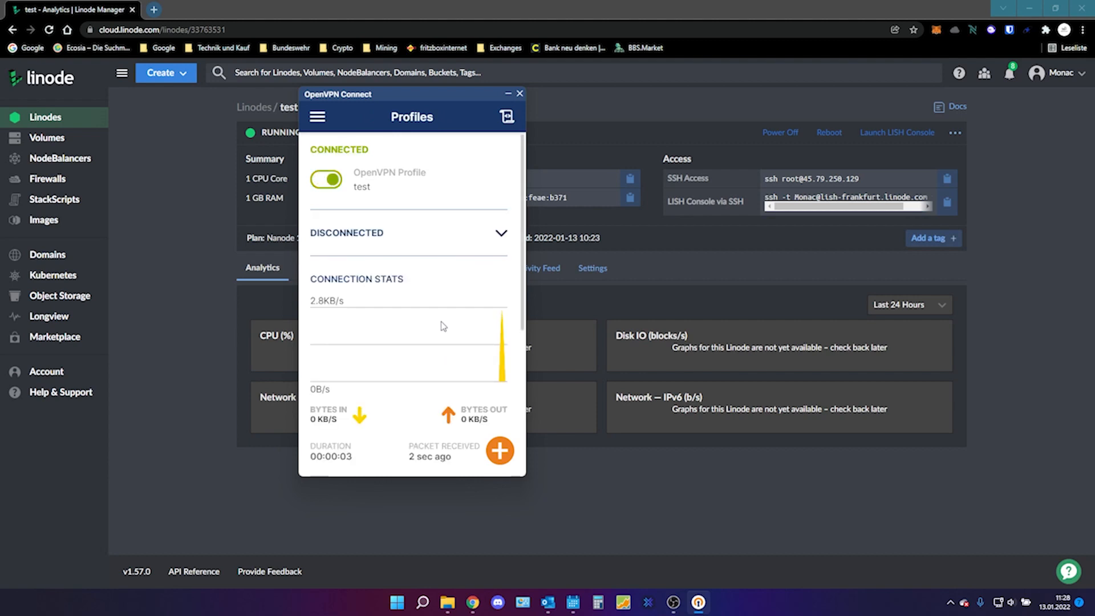
{"action": "scroll", "scroll_direction": "down", "scroll_amount": 3}
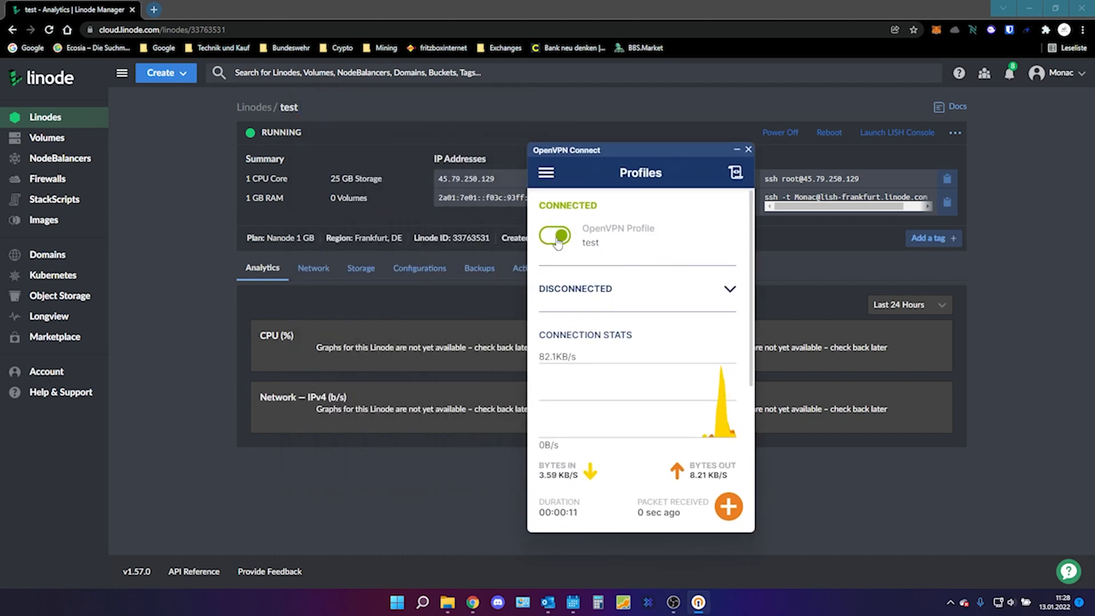
Step: Disconnect 'test', connect RAK#001, and hide the OpenVPN Connect window
{"action": "left_click", "coordinate": [553, 236]}
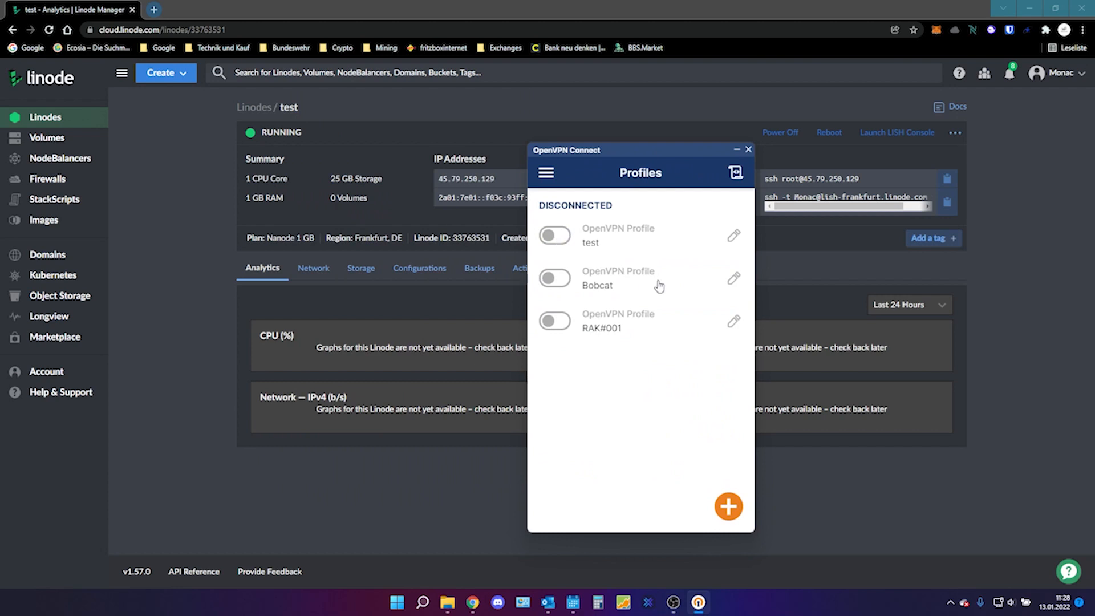
{"action": "mouse_move", "coordinate": [563, 323]}
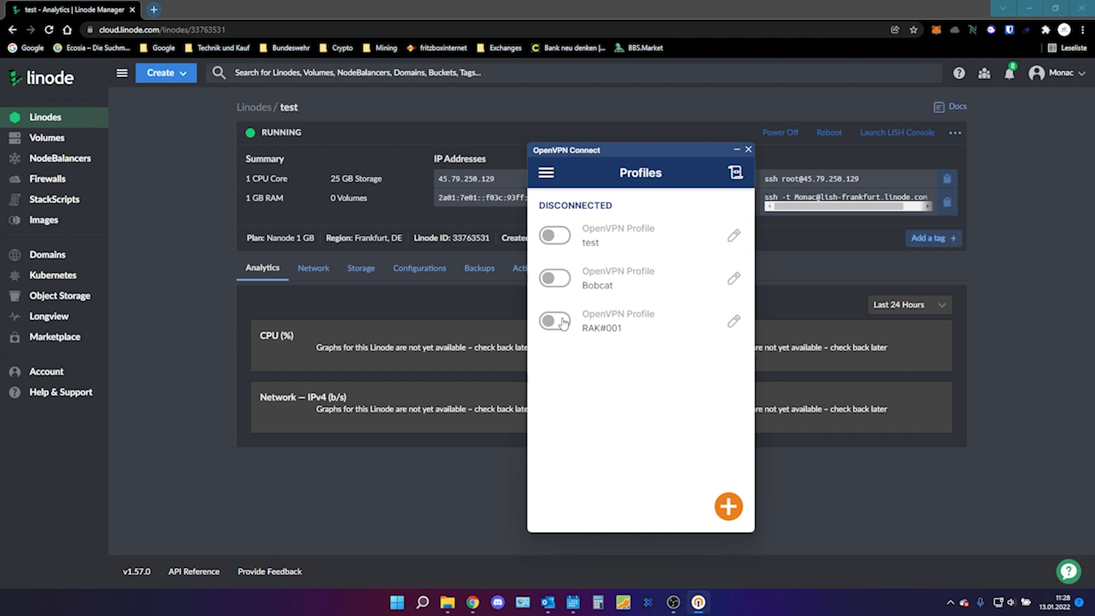
{"action": "left_click", "coordinate": [554, 321]}
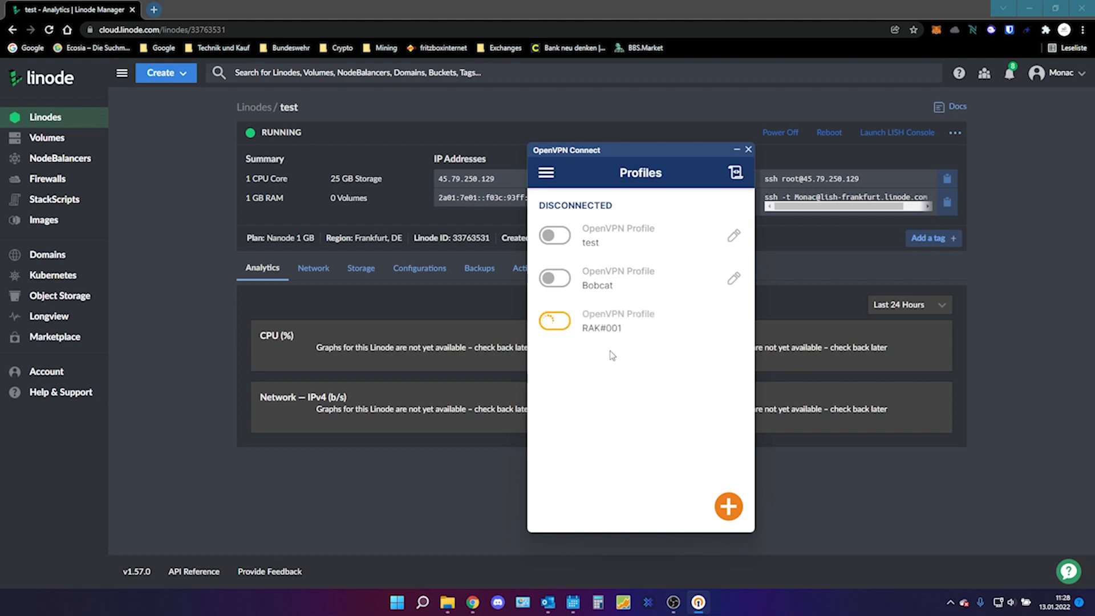
{"action": "left_click", "coordinate": [554, 319]}
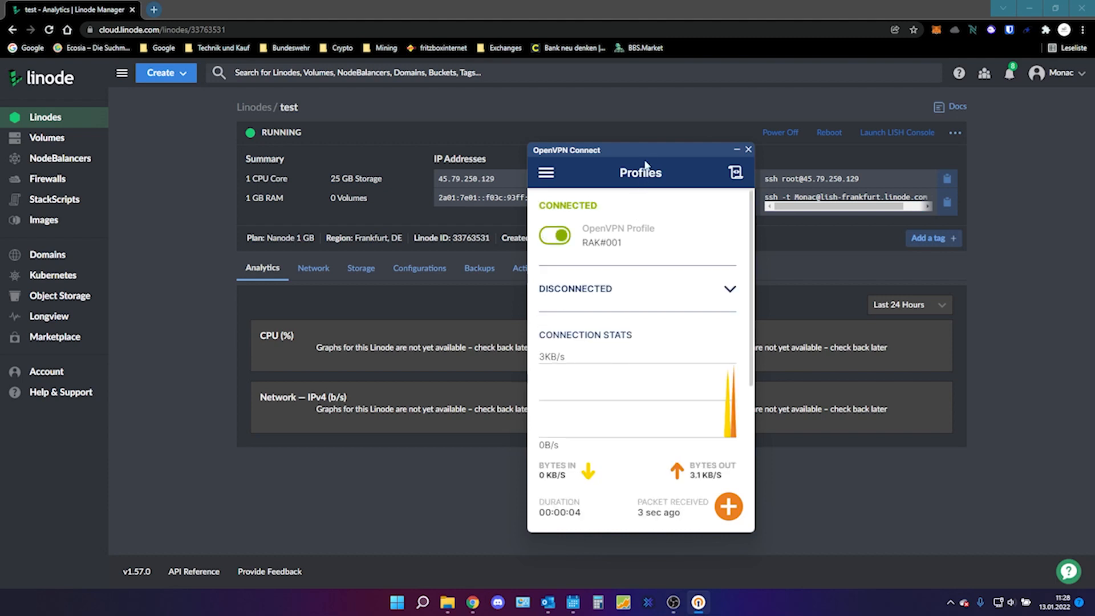
{"action": "left_click", "coordinate": [749, 150]}
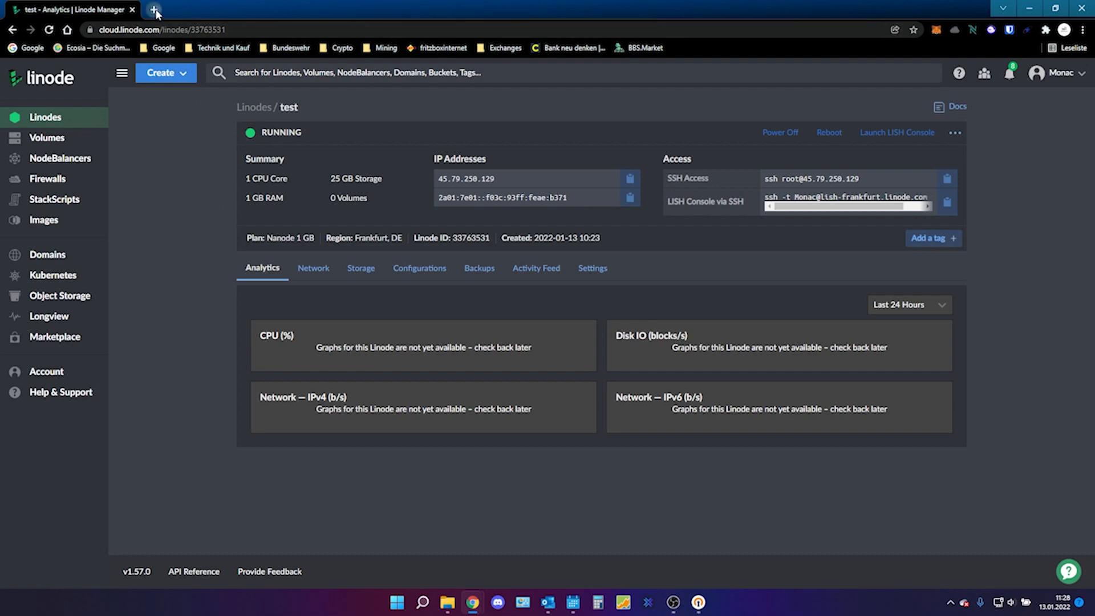
Step: Load 10.8.0.2 in a new Chrome tab after first trying 192.168.8.1
{"action": "left_click", "coordinate": [155, 10]}
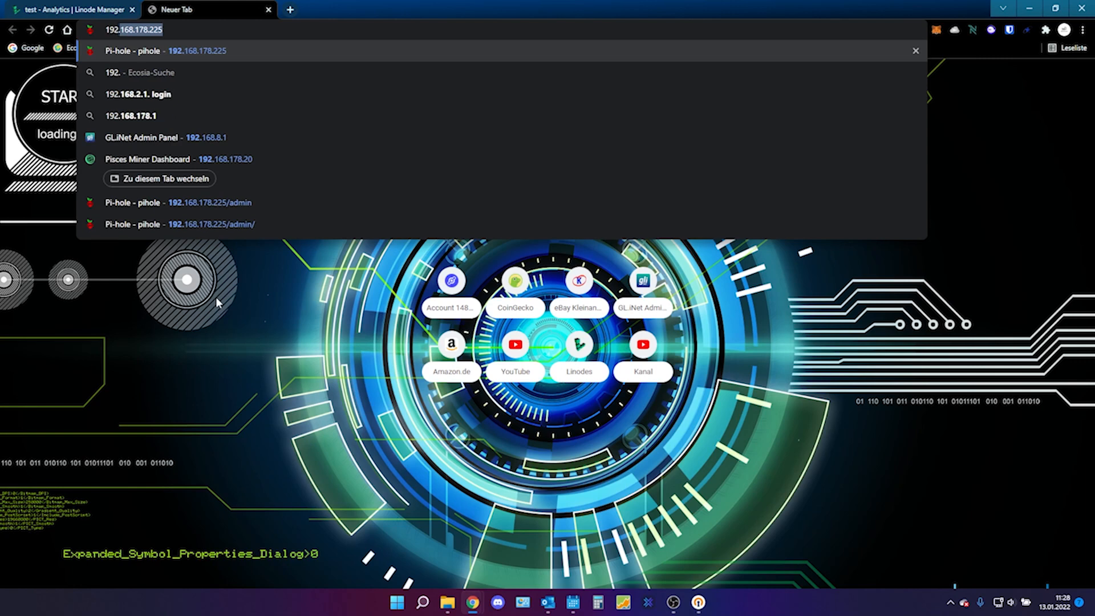
{"action": "type", "text": "192.168.8.1"}
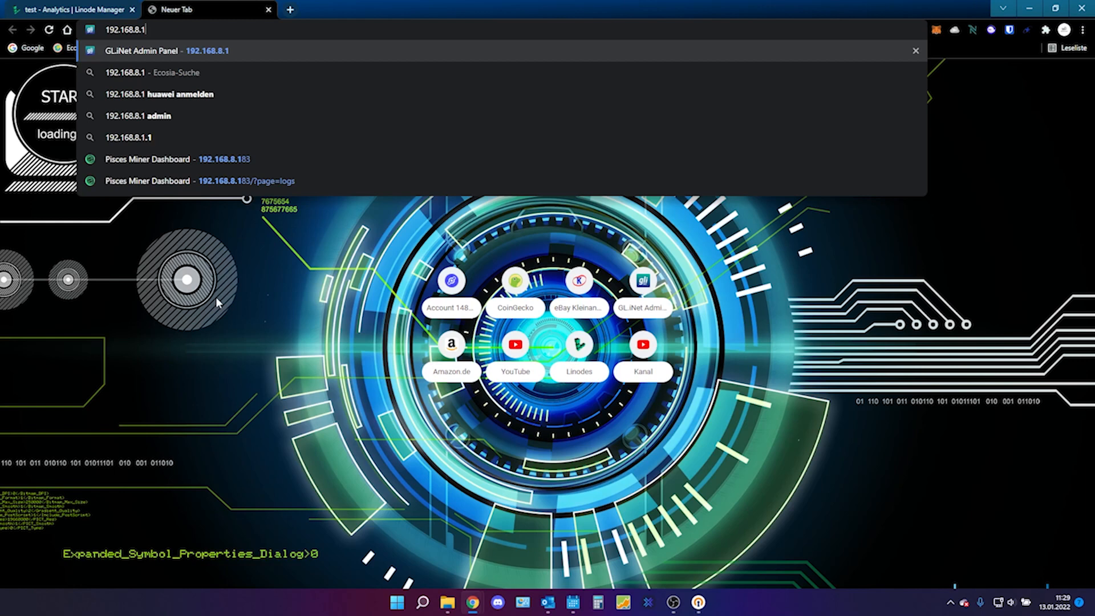
{"action": "type", "text": "10.8.0.2"}
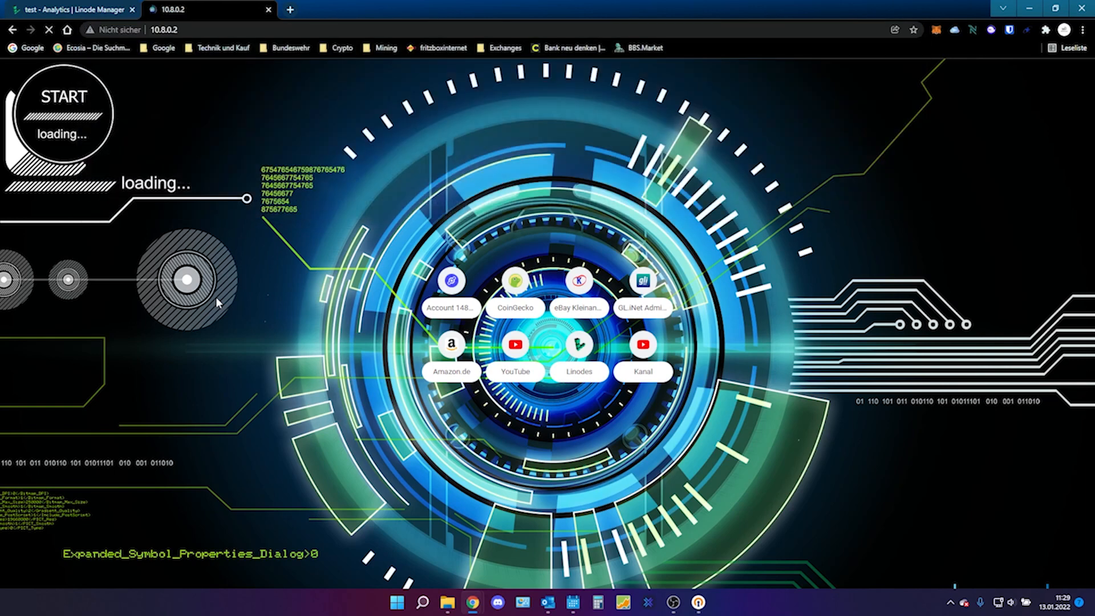
Step: Log into the admin panel and review the Upgrade page offering firmware 3.211
{"action": "left_click", "coordinate": [641, 280]}
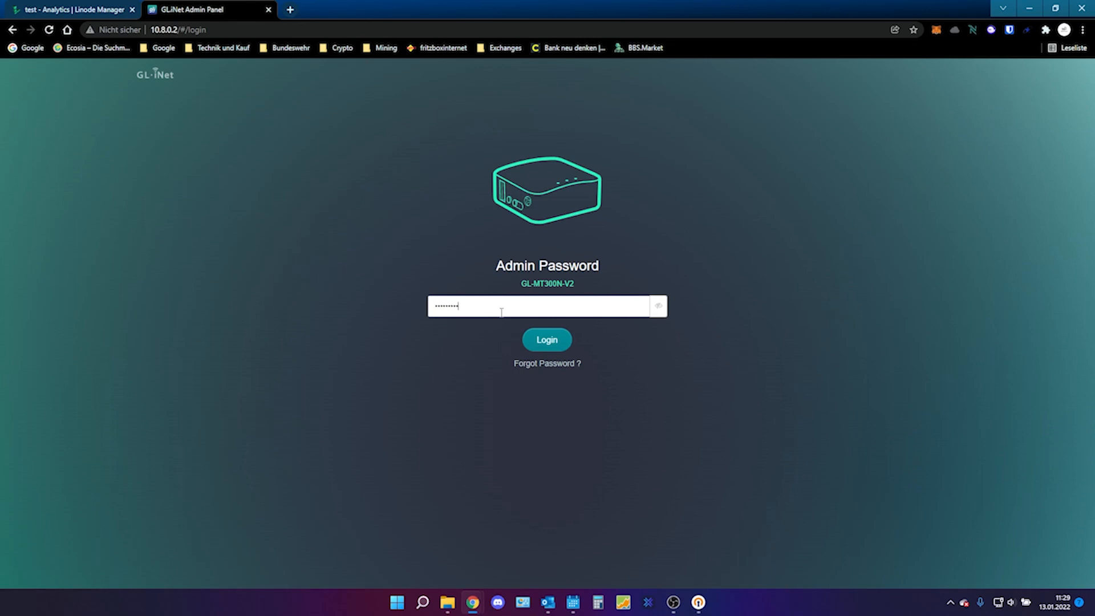
{"action": "left_click", "coordinate": [546, 339]}
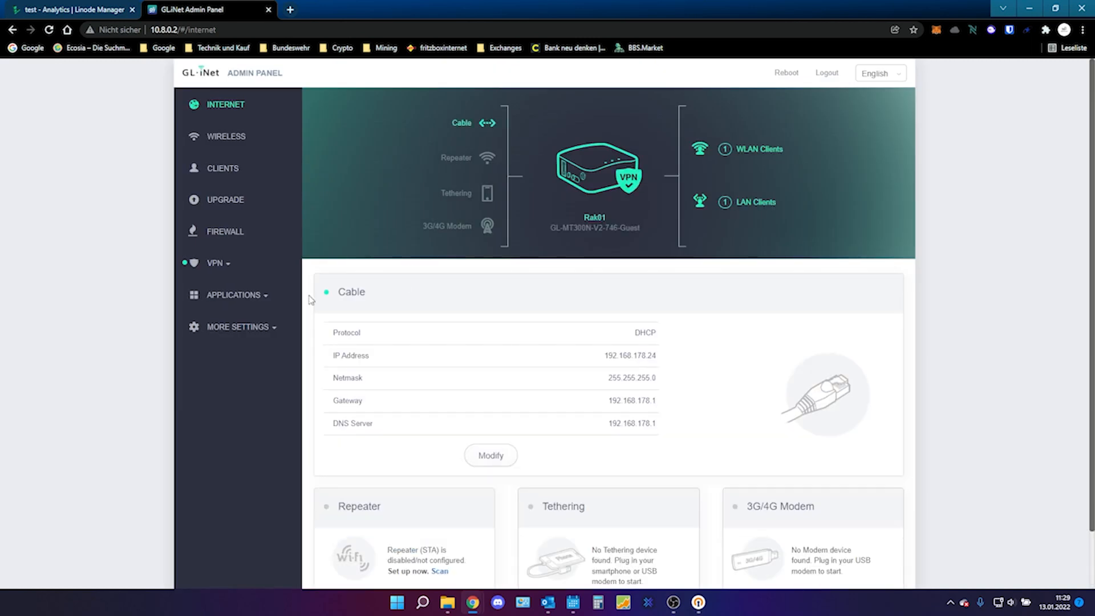
{"action": "left_click", "coordinate": [224, 199]}
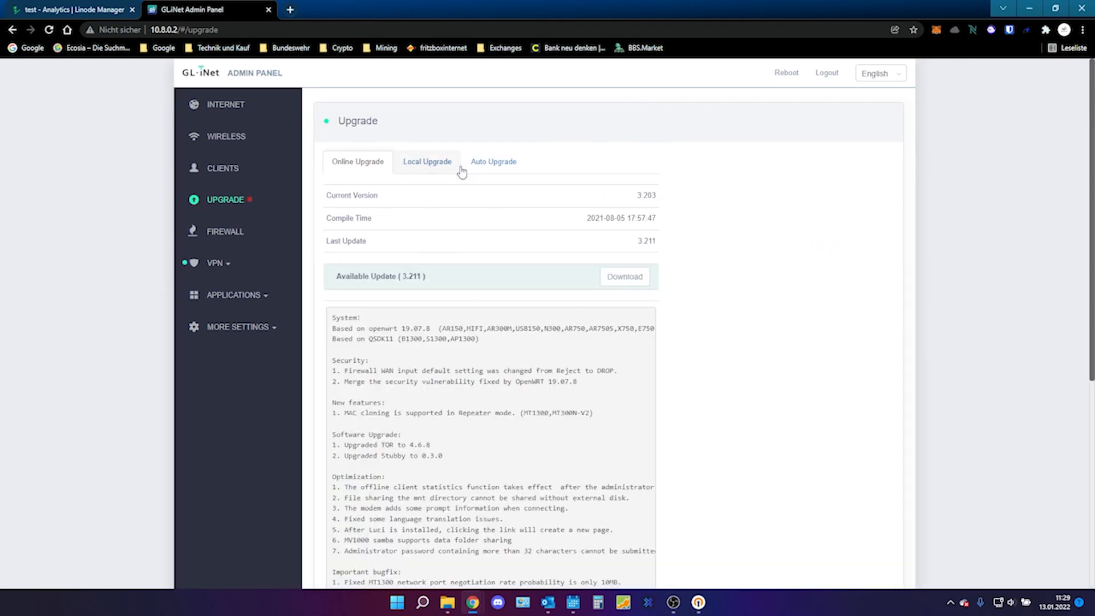
{"action": "scroll", "scroll_direction": "down", "scroll_amount": 3}
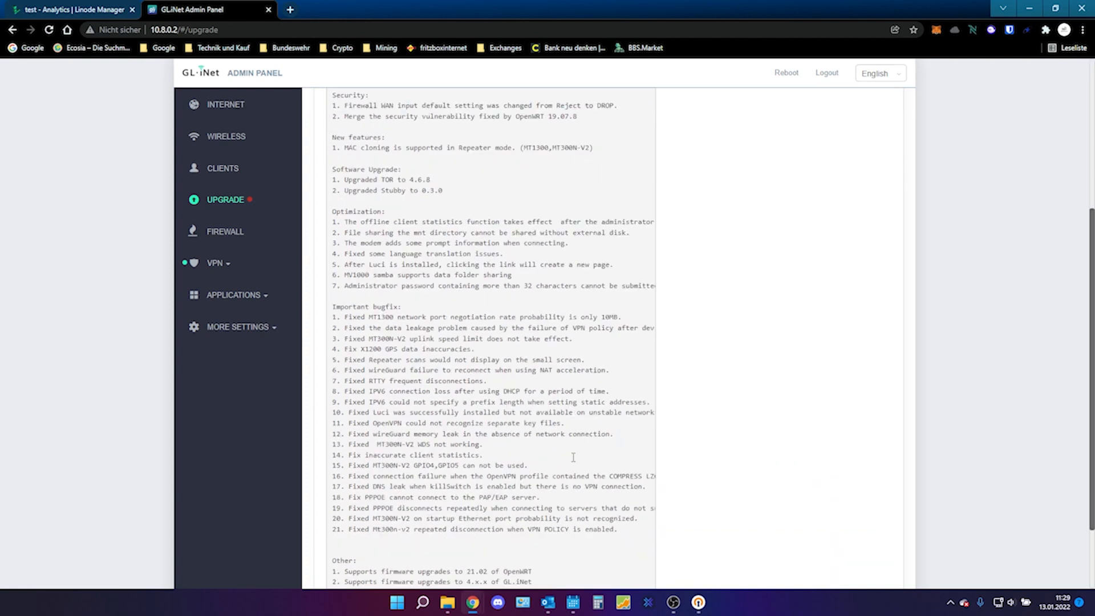
{"action": "scroll", "scroll_direction": "up", "scroll_amount": 3}
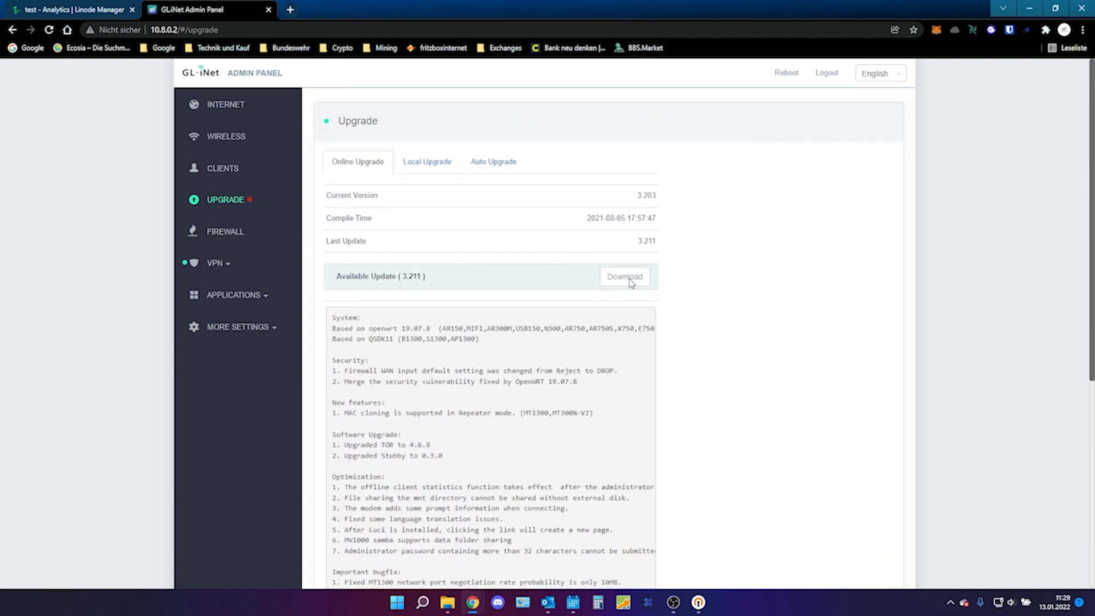
{"action": "mouse_move", "coordinate": [438, 246]}
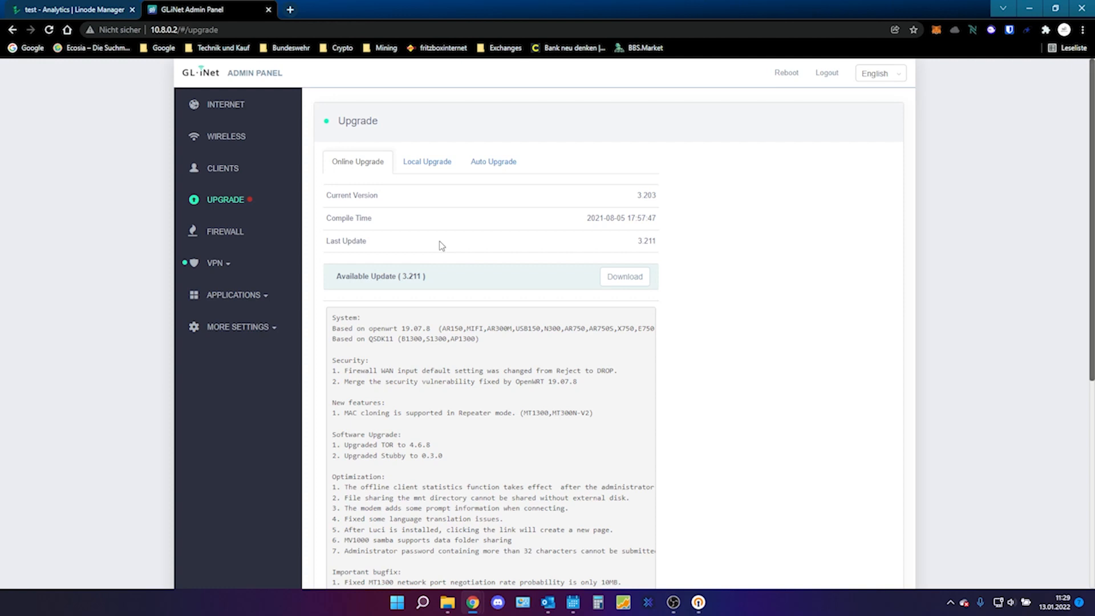
Step: Show the Local Upgrade upload area, cancel the file picker, and expand the VPN menu
{"action": "left_click", "coordinate": [427, 161]}
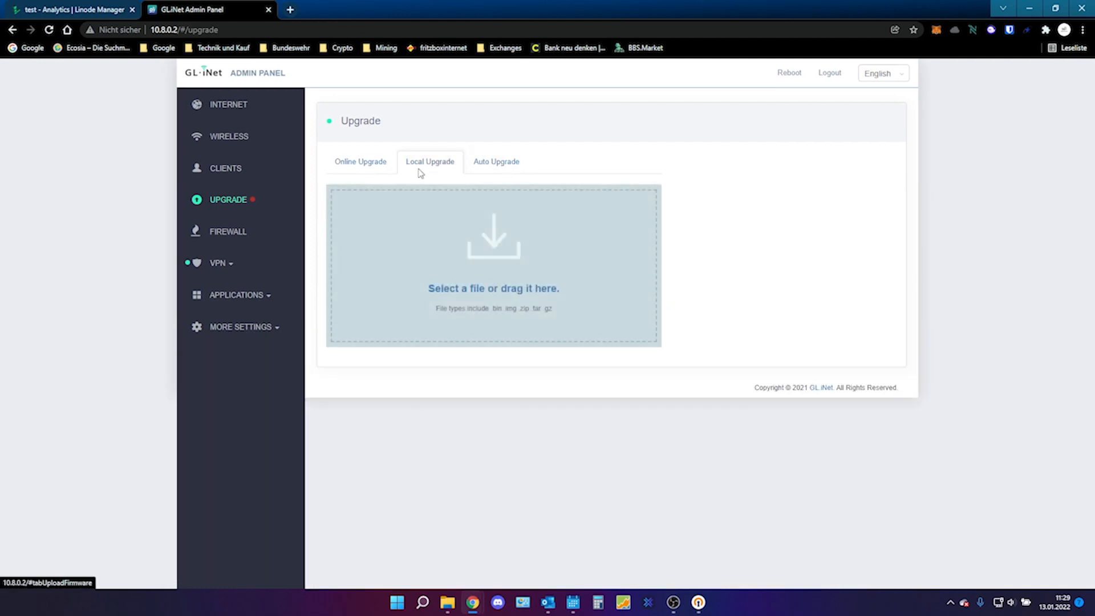
{"action": "mouse_move", "coordinate": [493, 280]}
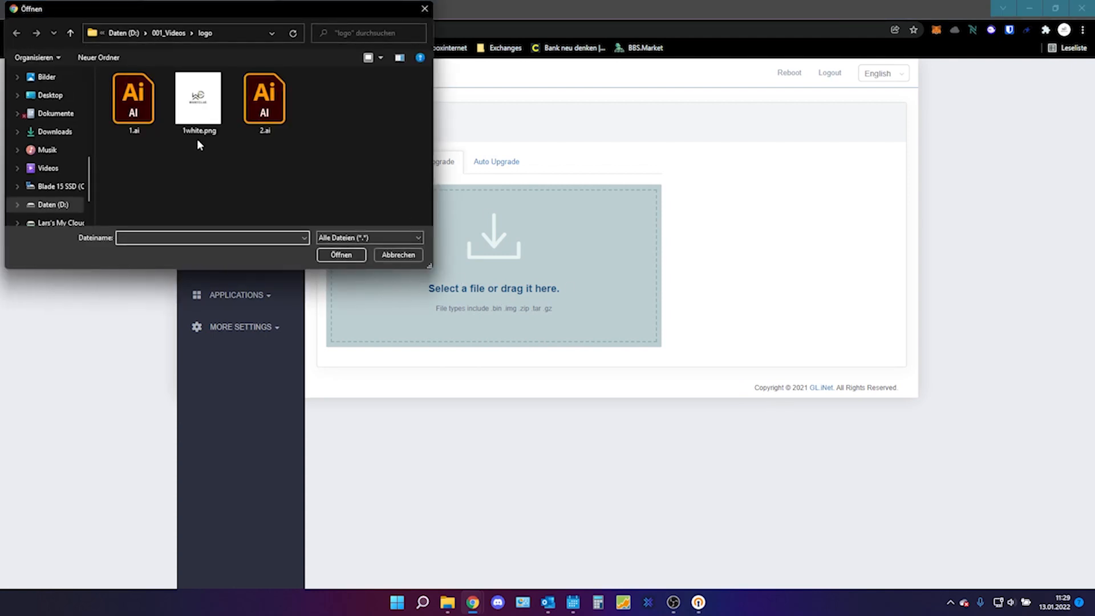
{"action": "left_click", "coordinate": [397, 254]}
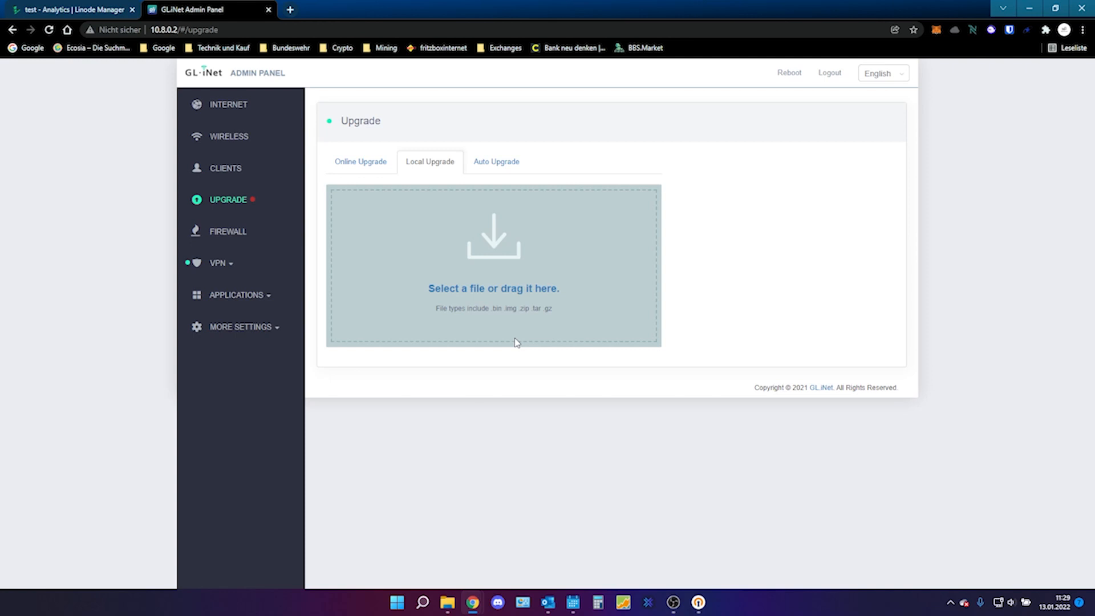
{"action": "mouse_move", "coordinate": [462, 240]}
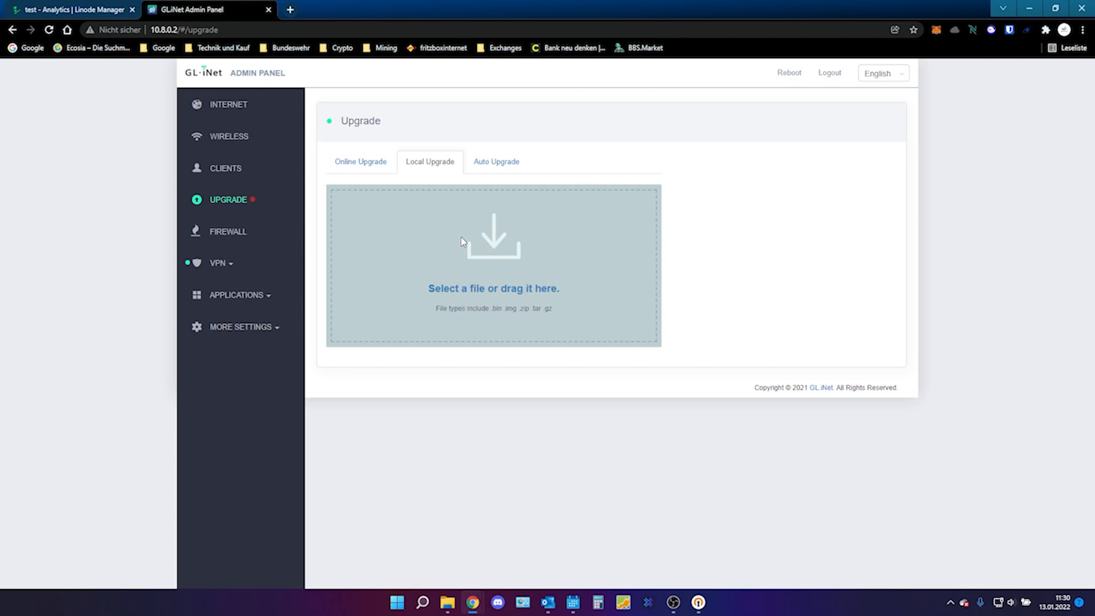
{"action": "mouse_move", "coordinate": [323, 191]}
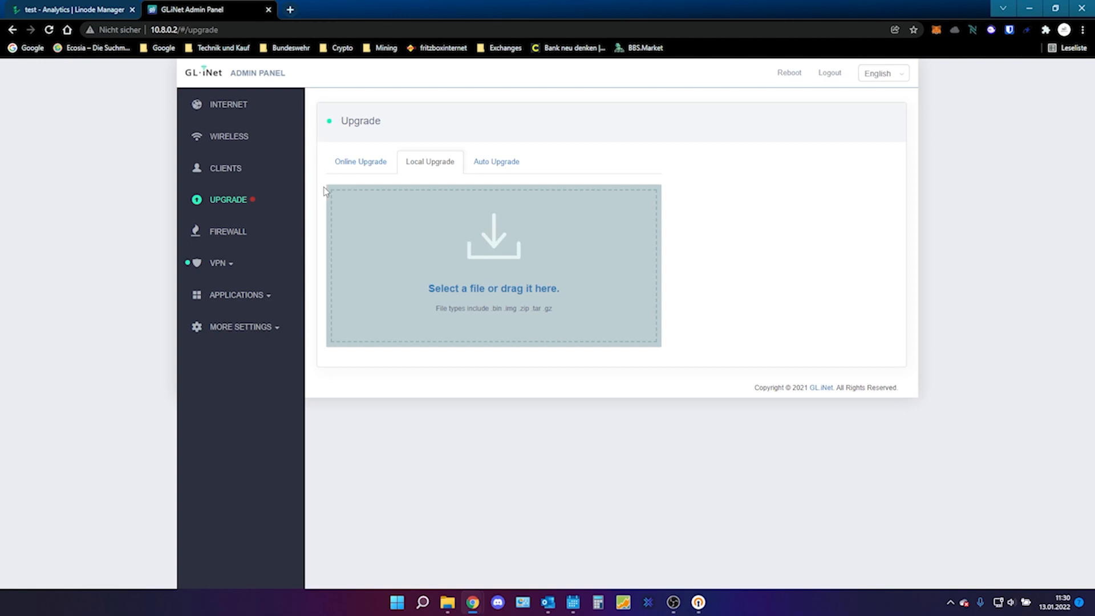
{"action": "left_click", "coordinate": [218, 262]}
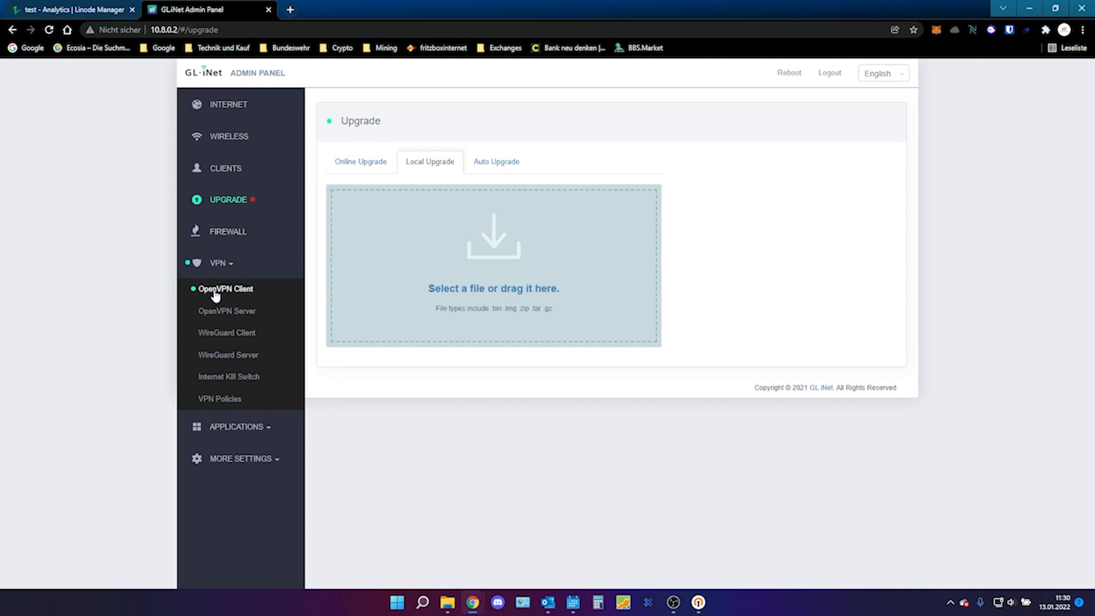
Step: Start adding a new configuration from OpenVPN Client Management, browsing the Bilder folder
{"action": "left_click", "coordinate": [224, 289]}
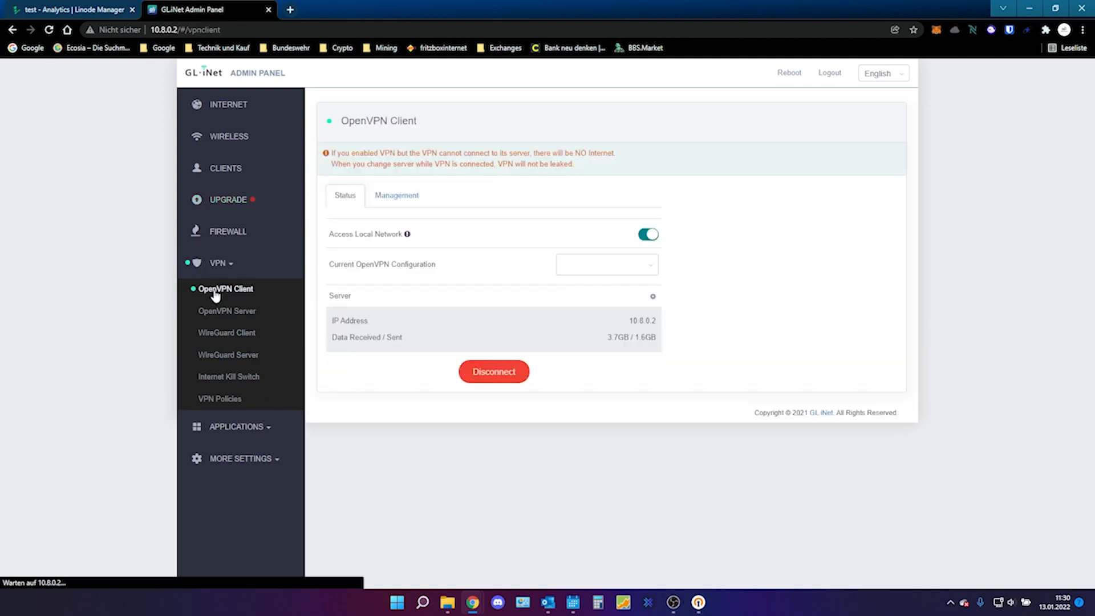
{"action": "left_click", "coordinate": [395, 195]}
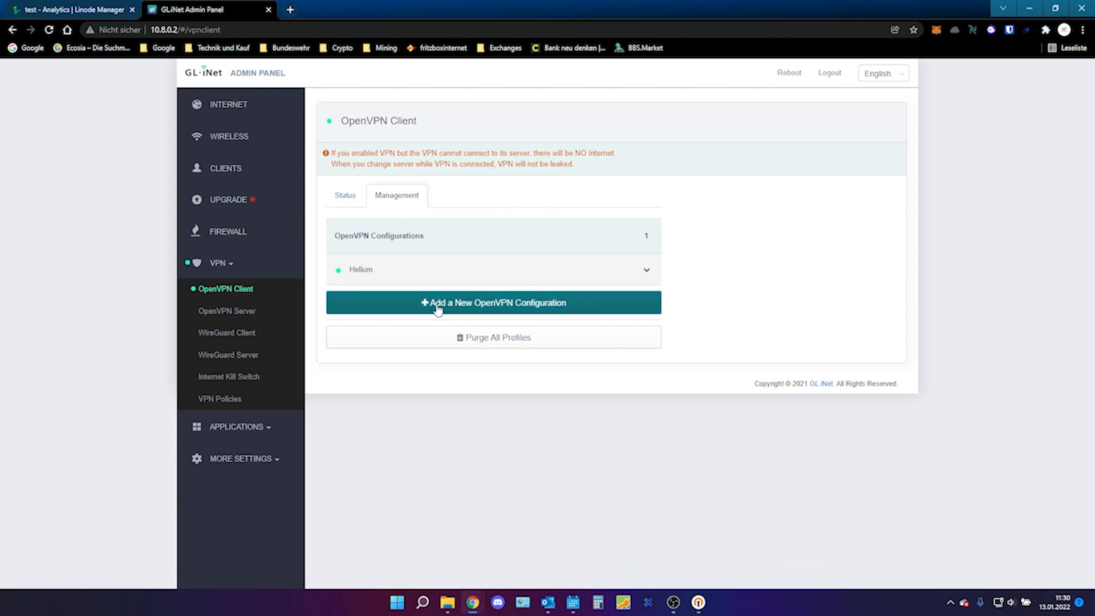
{"action": "mouse_move", "coordinate": [528, 312]}
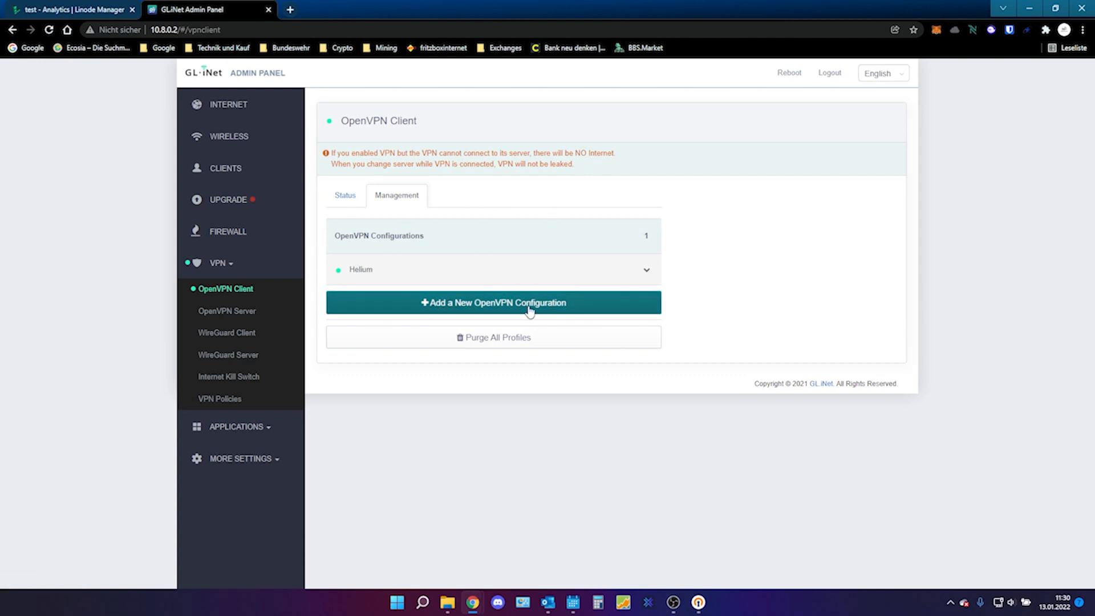
{"action": "left_click", "coordinate": [492, 302]}
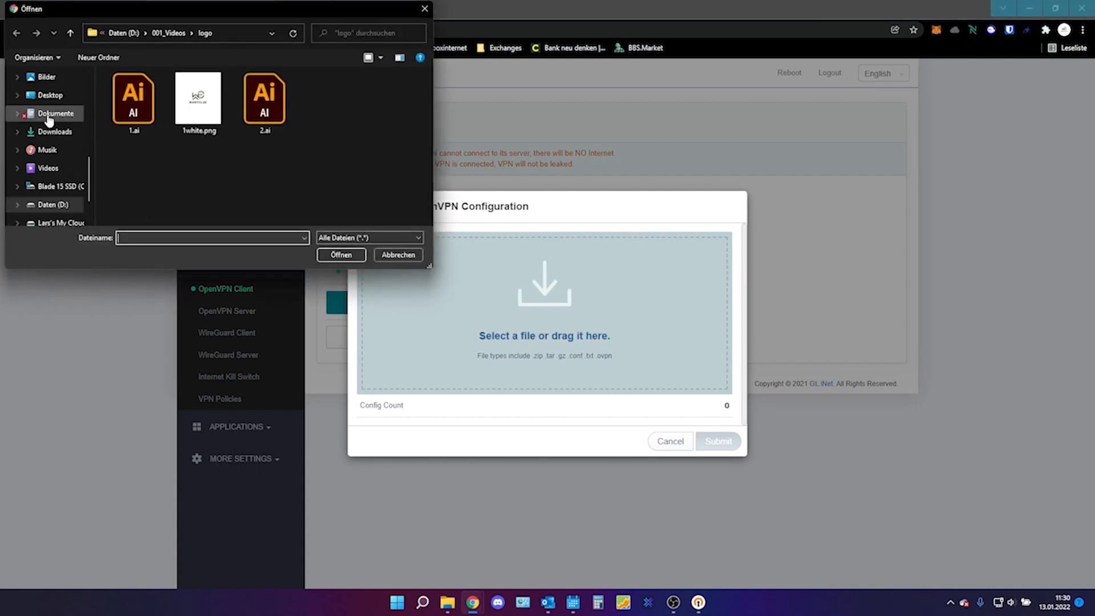
{"action": "left_click", "coordinate": [47, 76]}
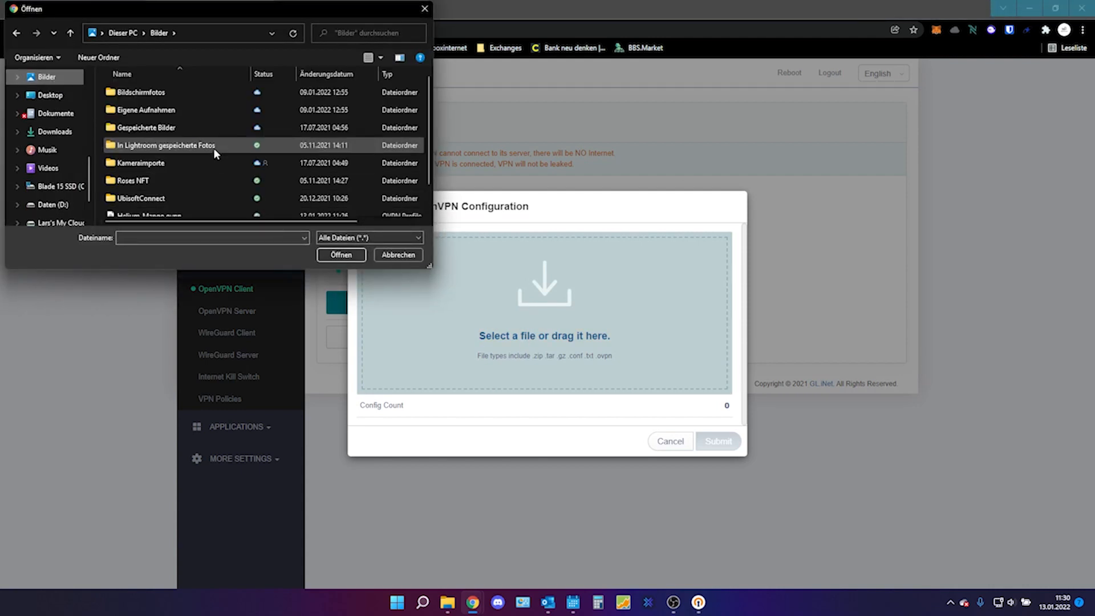
Step: Upload Helium-Mango.ovpn with description 'helium' and submit the configuration
{"action": "scroll", "scroll_direction": "down", "scroll_amount": 3}
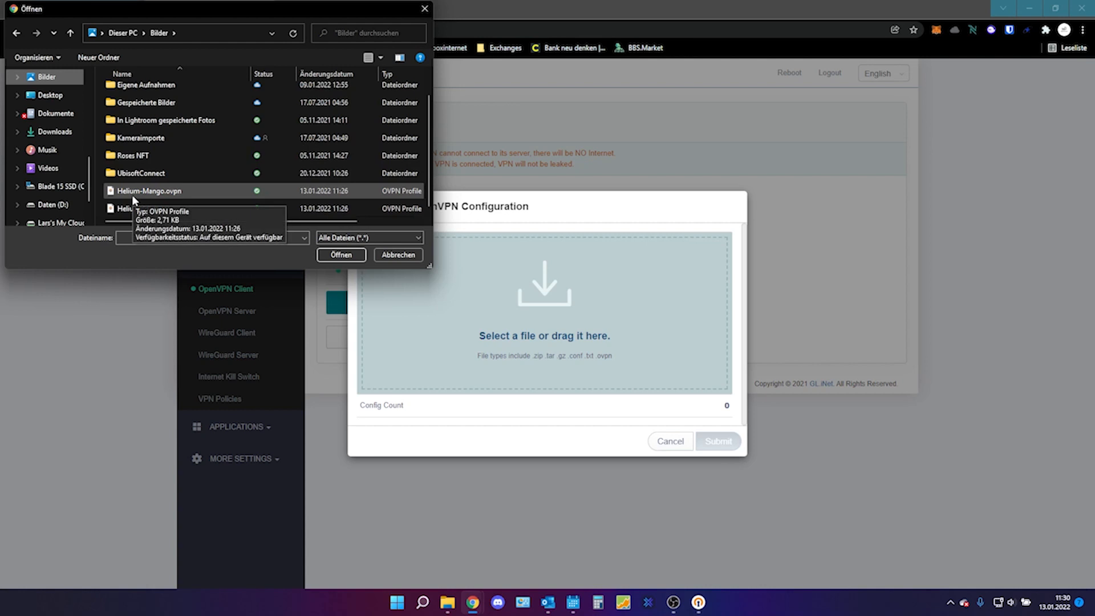
{"action": "mouse_move", "coordinate": [150, 199]}
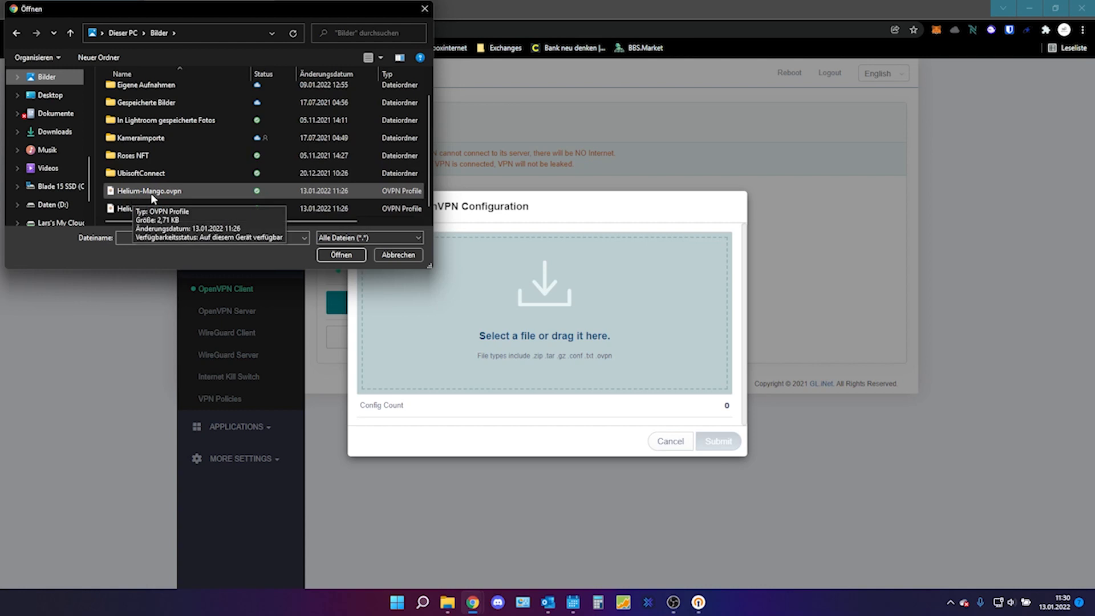
{"action": "left_click", "coordinate": [341, 254]}
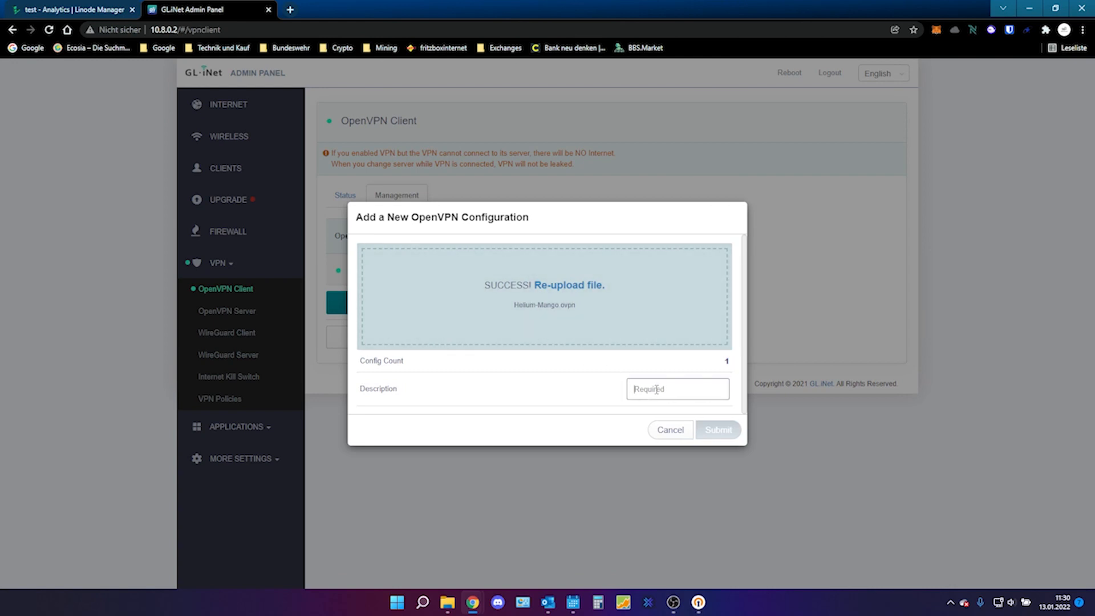
{"action": "type", "text": "helium"}
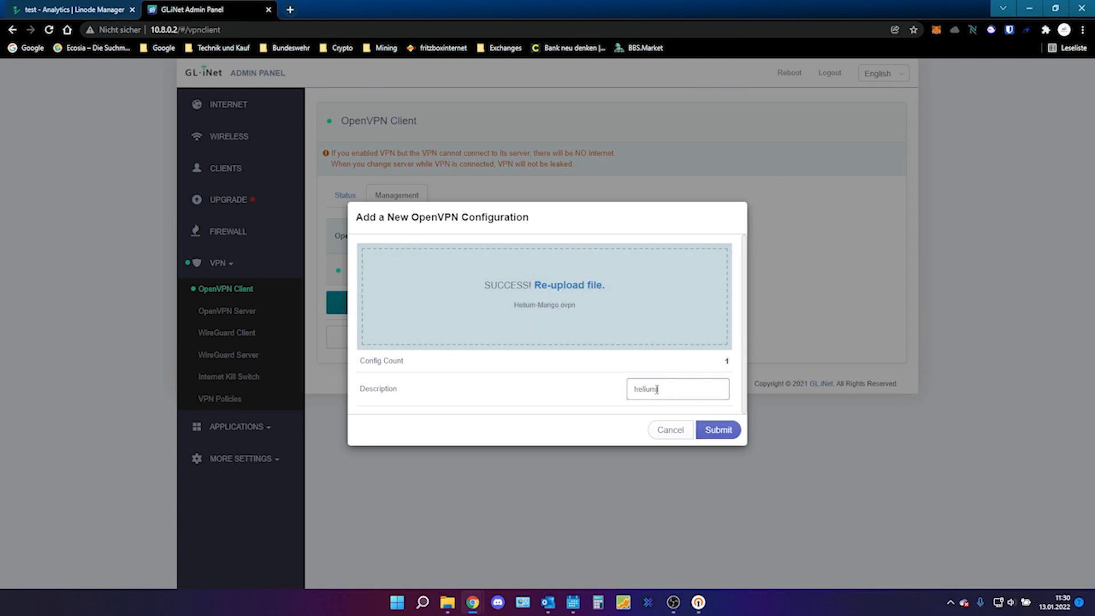
{"action": "left_click", "coordinate": [717, 429]}
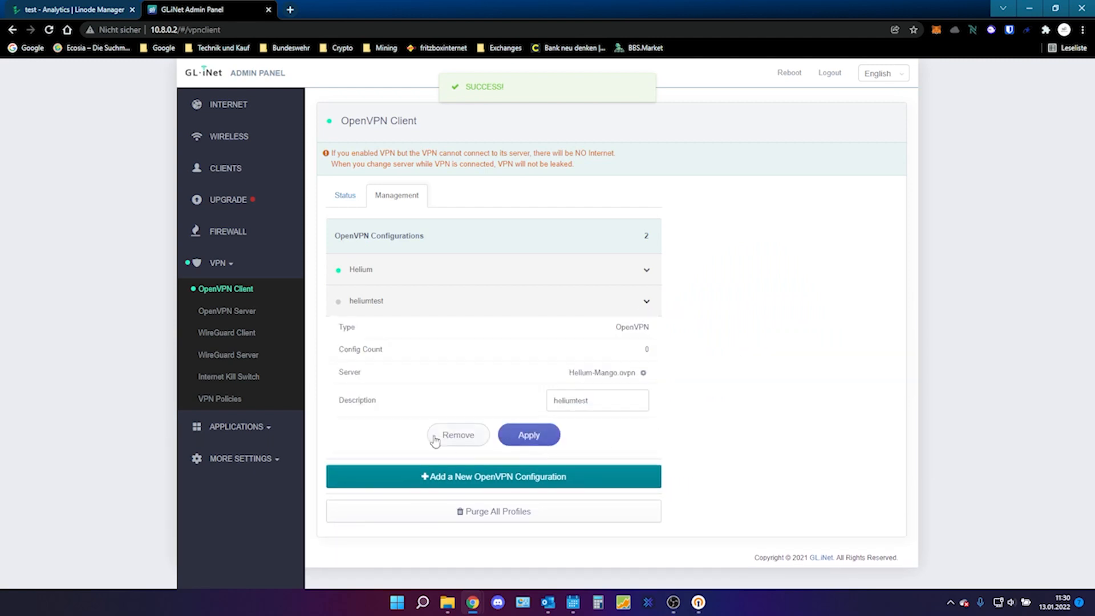
Step: On the VPN Status tab, toggle Access Local Network until it ends enabled
{"action": "left_click", "coordinate": [528, 434]}
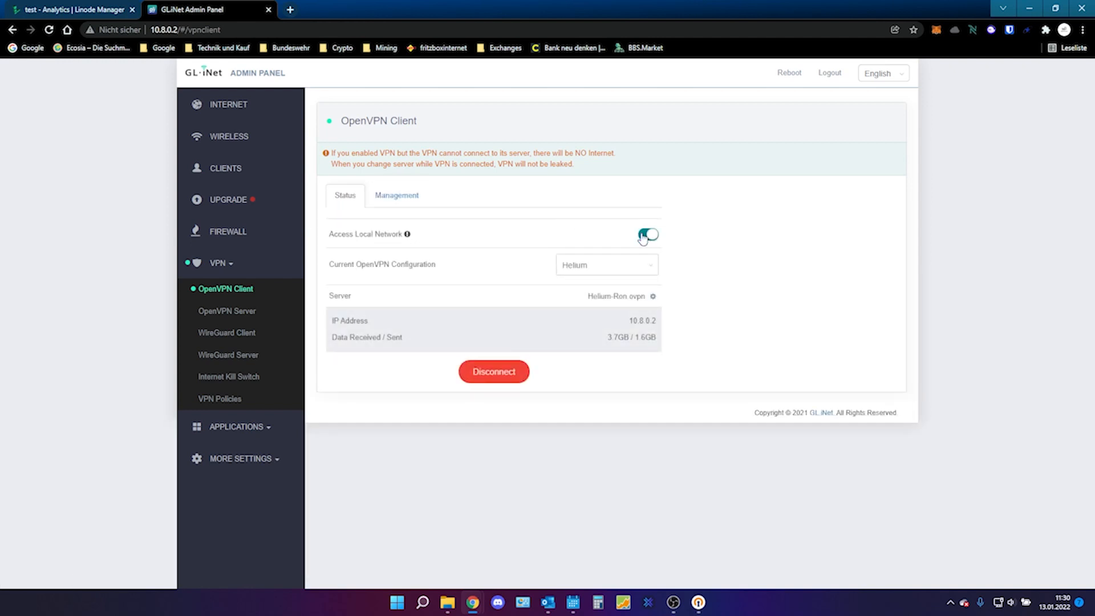
{"action": "left_click", "coordinate": [647, 233]}
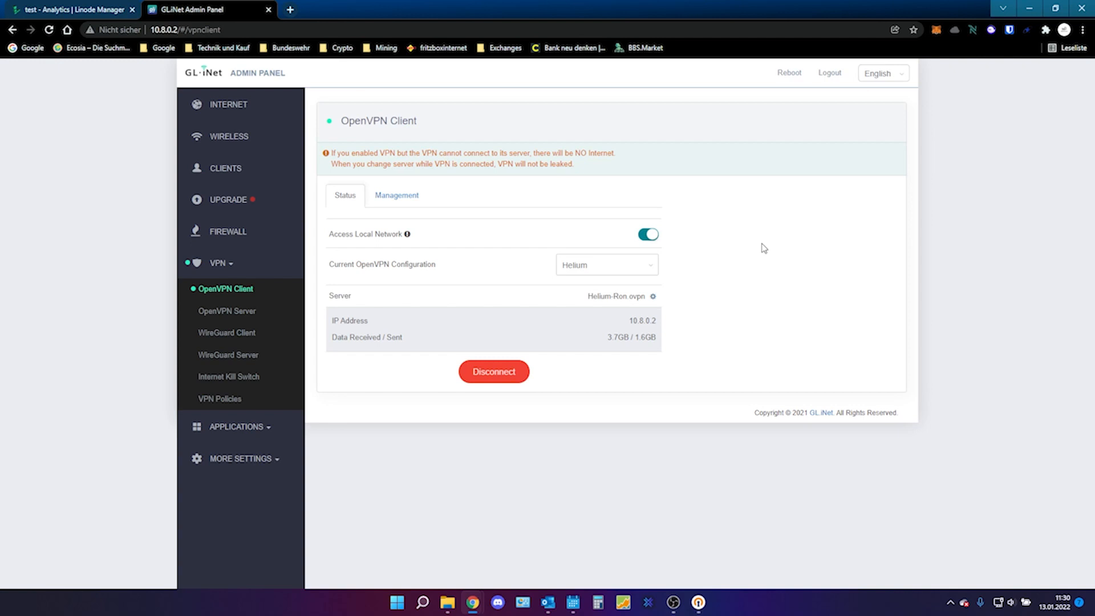
{"action": "mouse_move", "coordinate": [662, 232]}
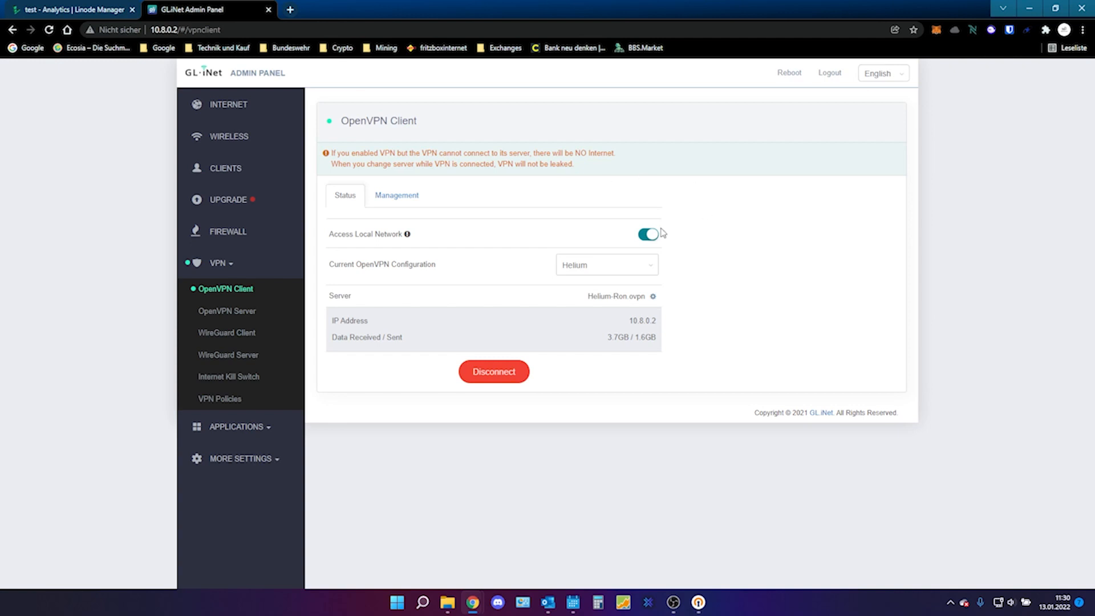
{"action": "mouse_move", "coordinate": [682, 233]}
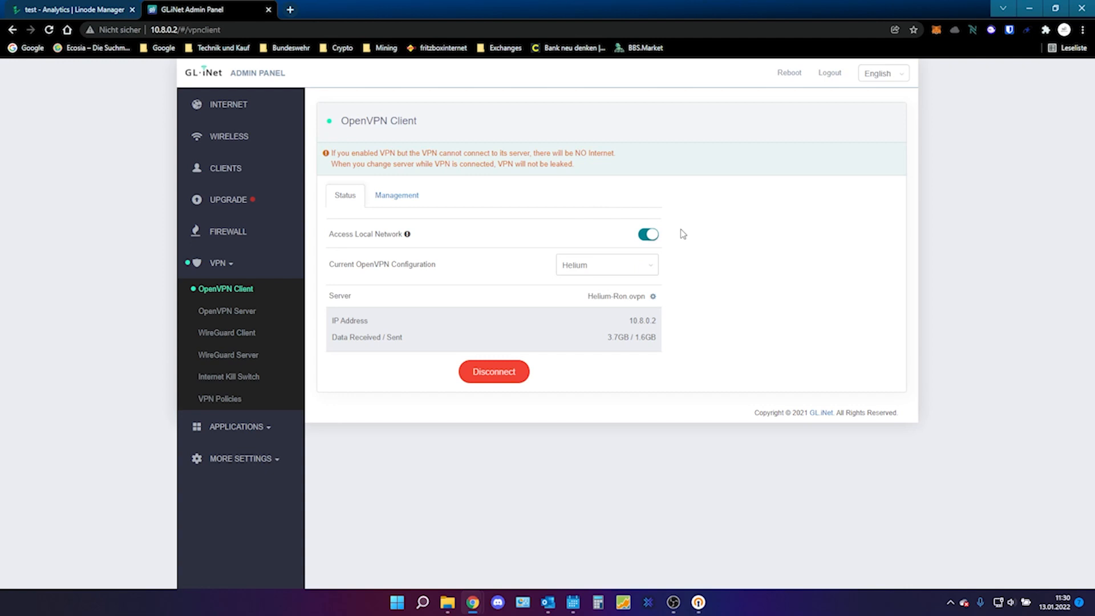
{"action": "left_click", "coordinate": [646, 234]}
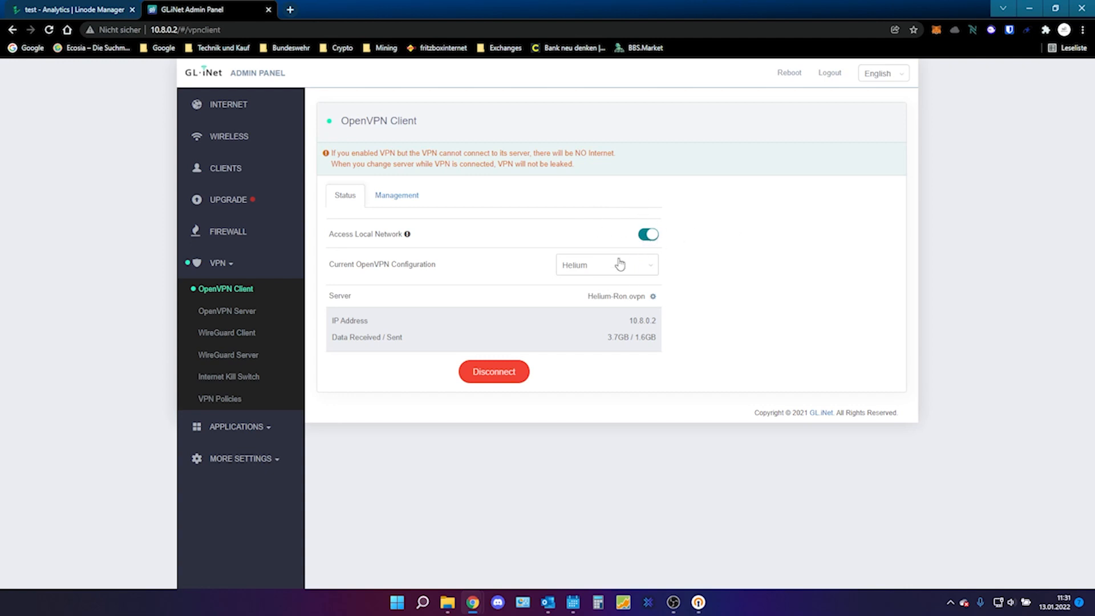
{"action": "mouse_move", "coordinate": [492, 371]}
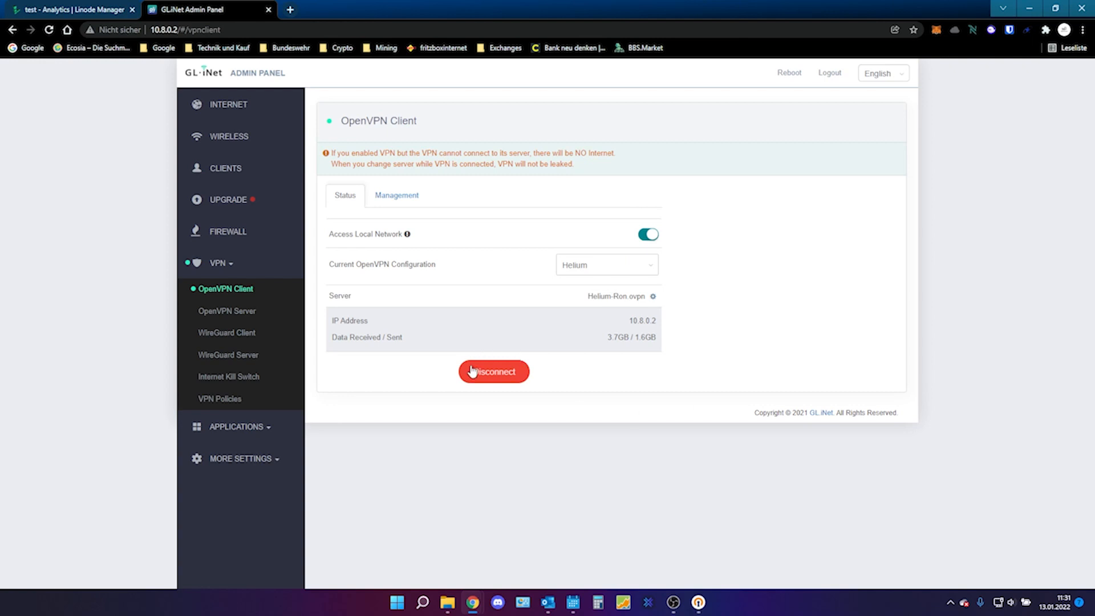
{"action": "mouse_move", "coordinate": [651, 417]}
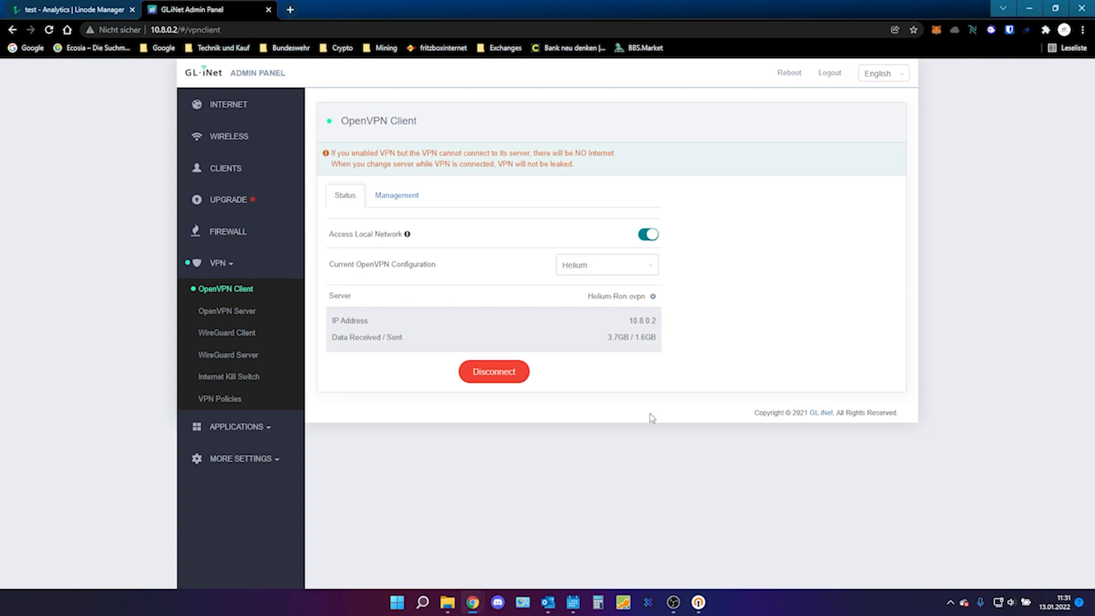
{"action": "mouse_move", "coordinate": [659, 595]}
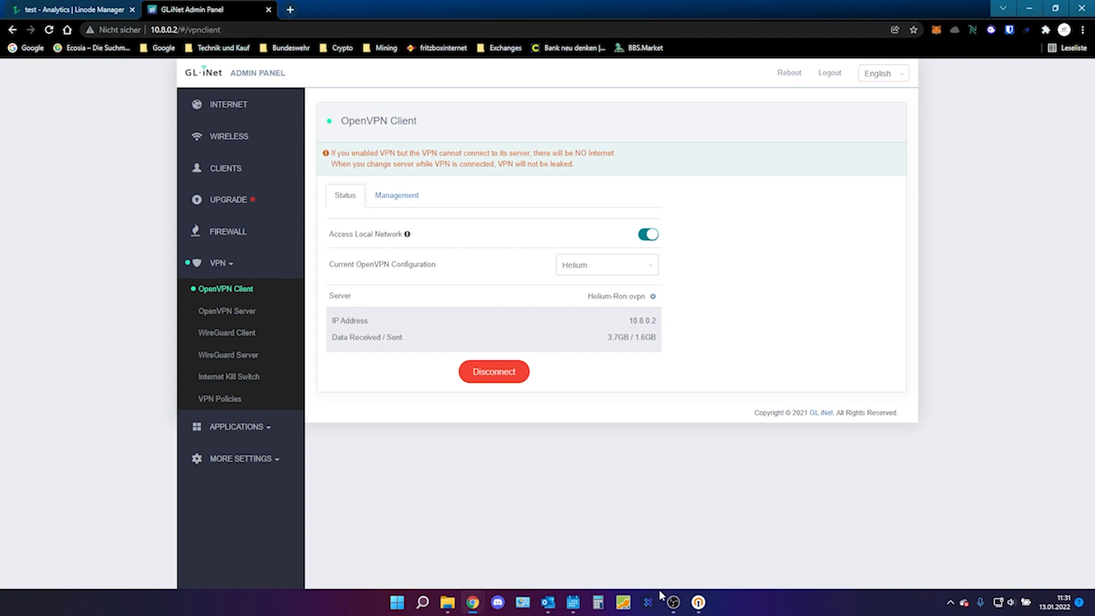
Step: Reopen OpenVPN Connect from the taskbar to view RAK#001's connection stats
{"action": "left_click", "coordinate": [696, 602]}
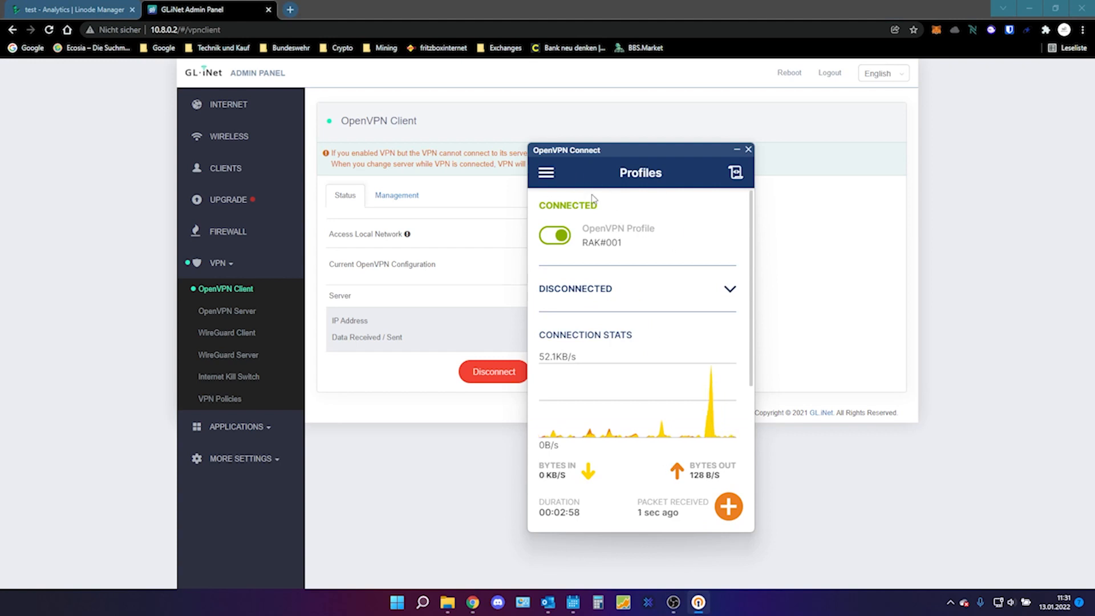
{"action": "mouse_move", "coordinate": [640, 213]}
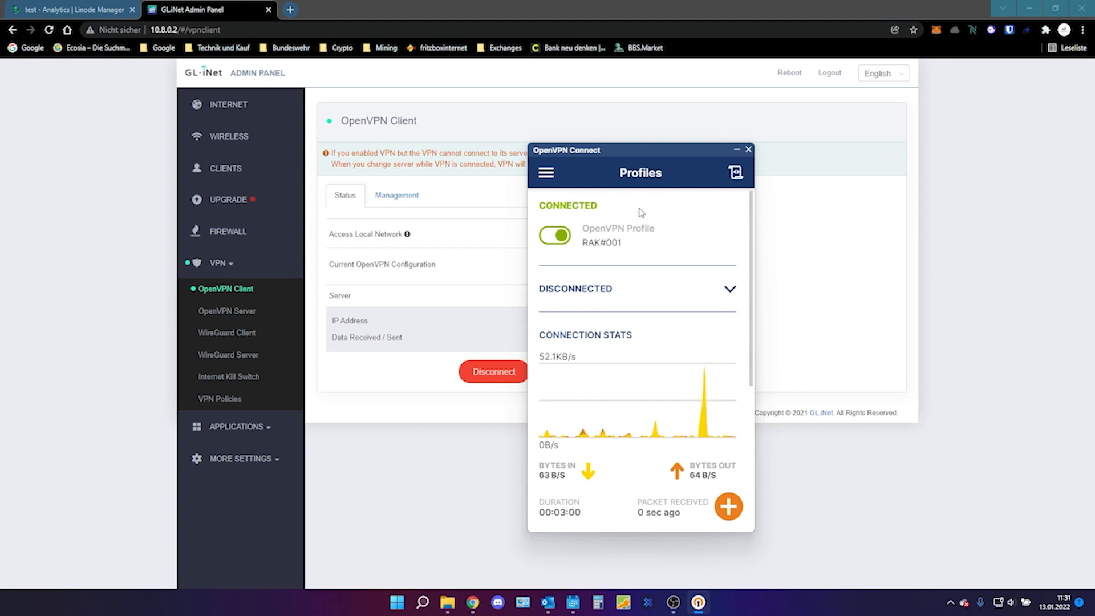
{"action": "mouse_move", "coordinate": [623, 280]}
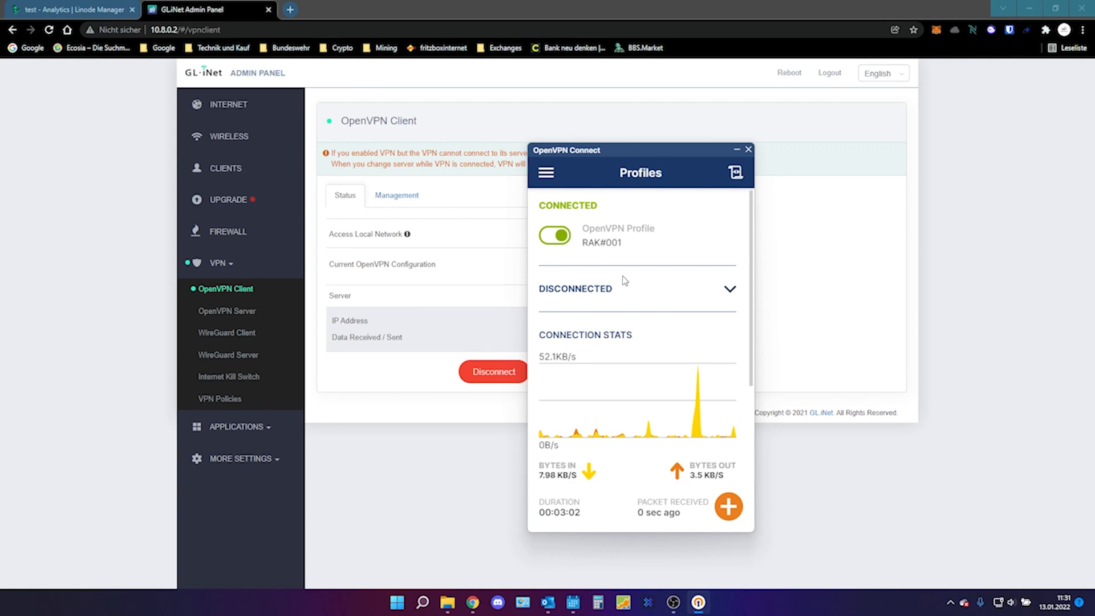
Step: Open 10.8.0.2 in a new tab via the GL.iNet Admin Panel suggestion
{"action": "left_click", "coordinate": [288, 10]}
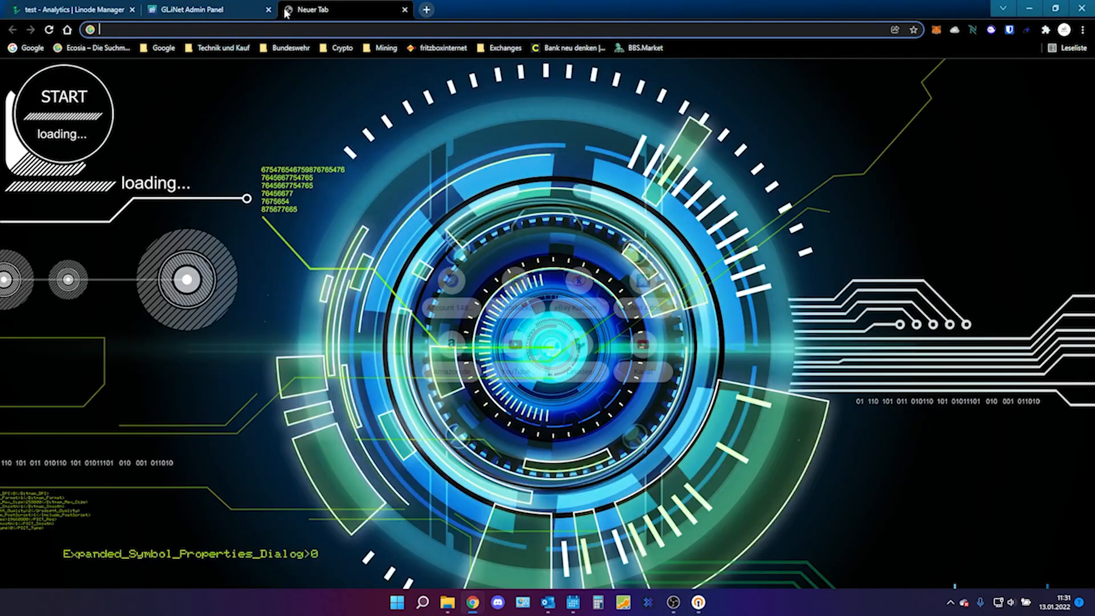
{"action": "type", "text": "10.8.0.2"}
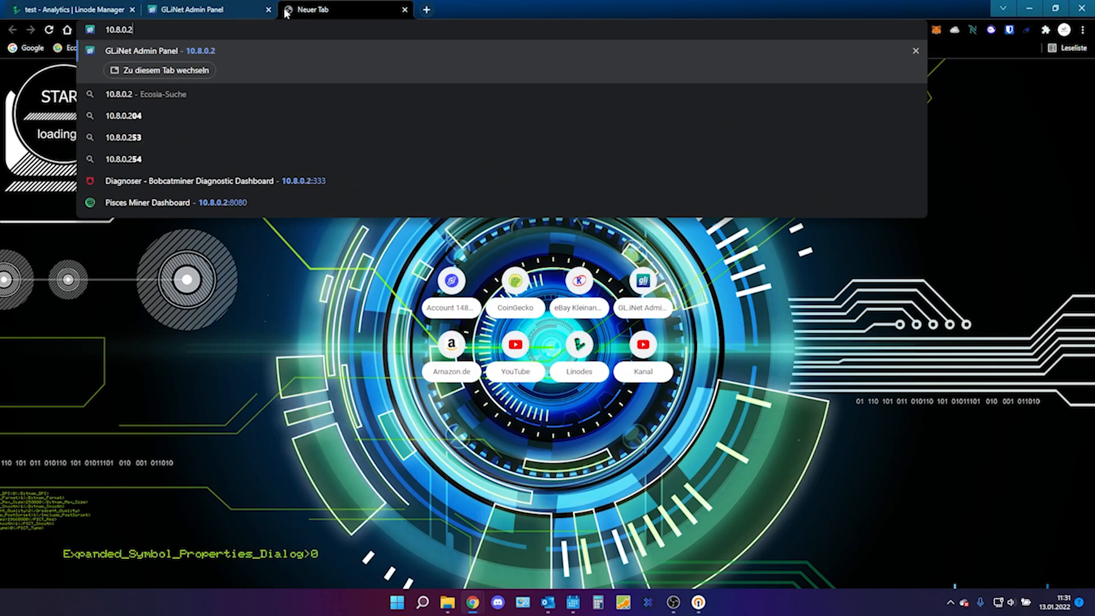
{"action": "left_click", "coordinate": [165, 70]}
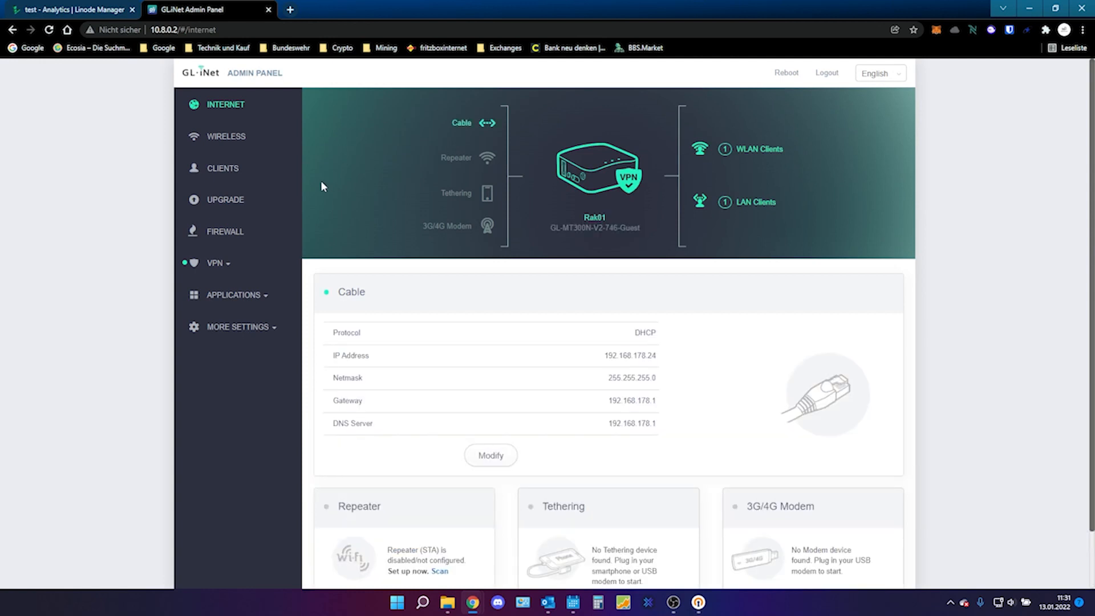
{"action": "mouse_move", "coordinate": [226, 231]}
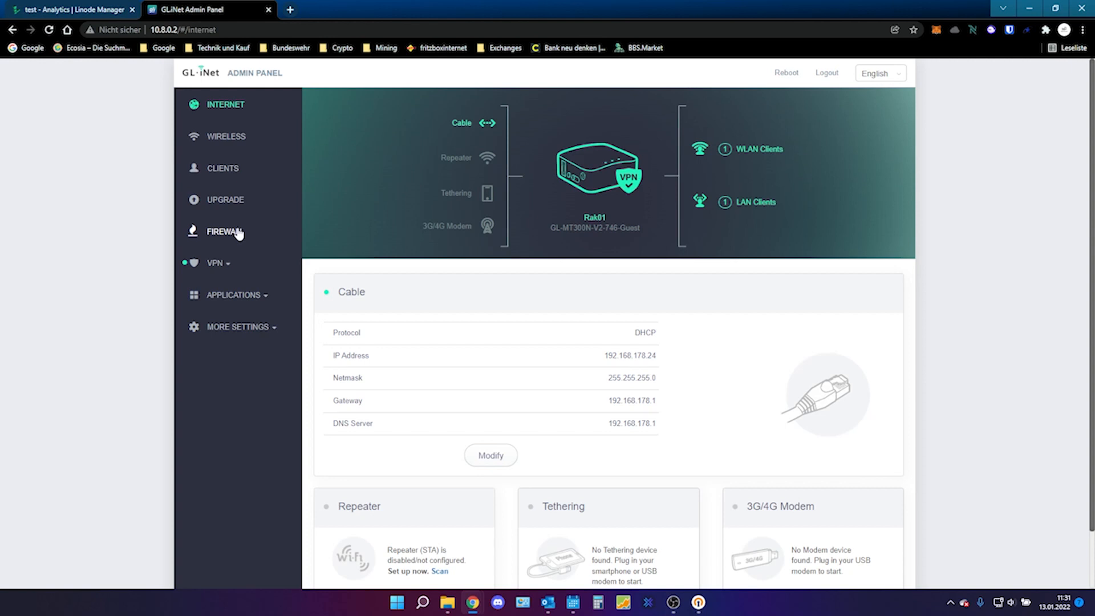
{"action": "mouse_move", "coordinate": [286, 394]}
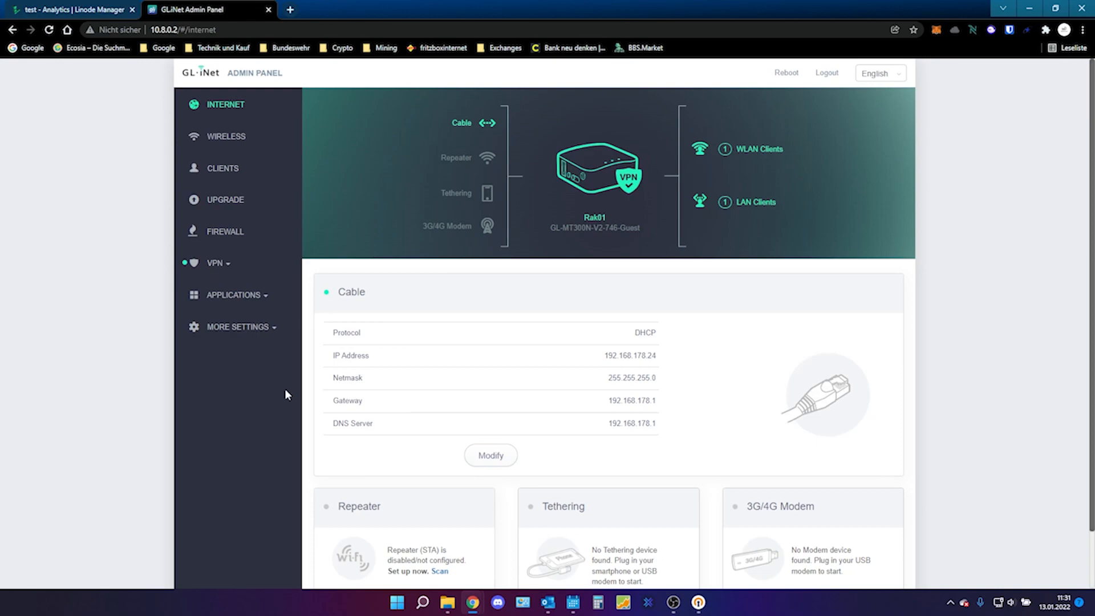